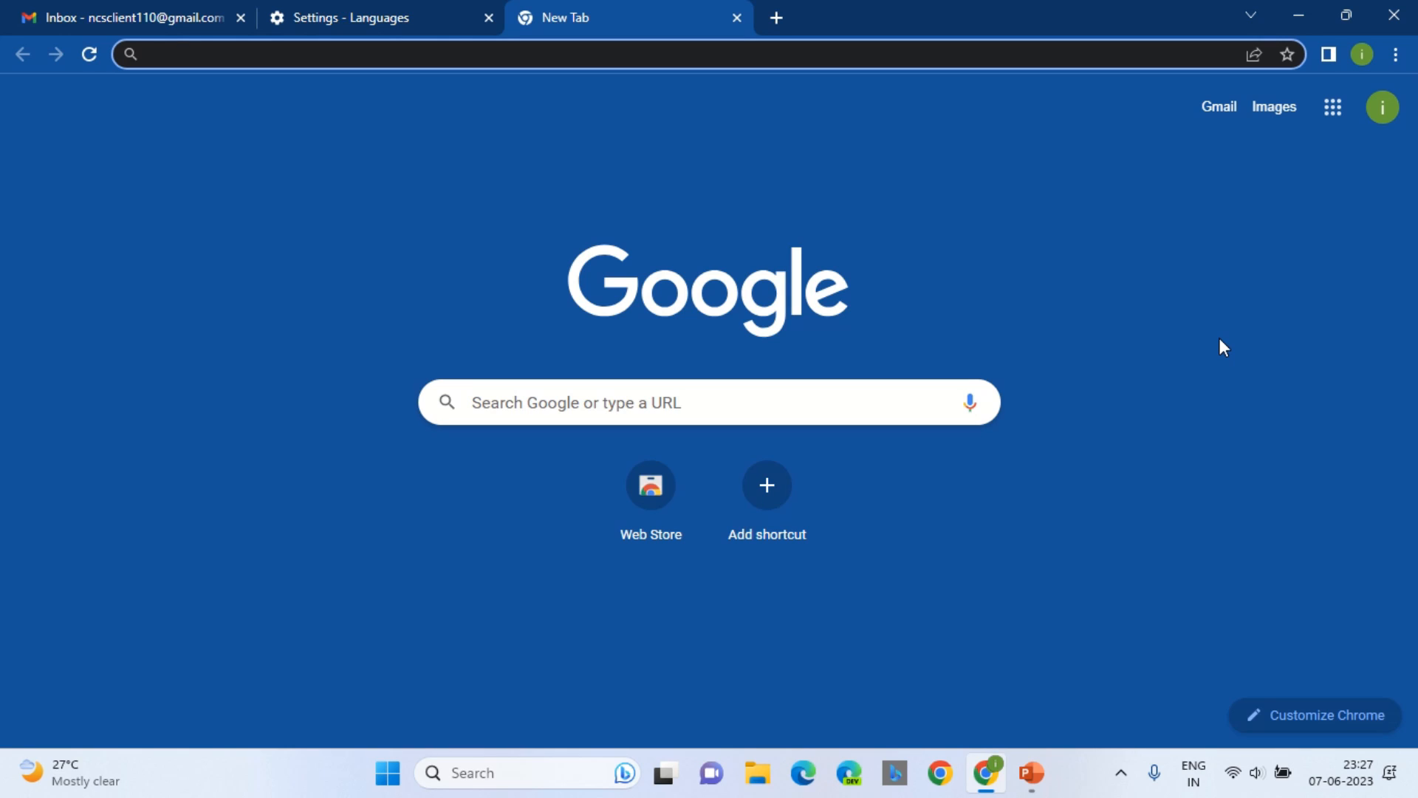
pyautogui.moveTo(1161, 314)
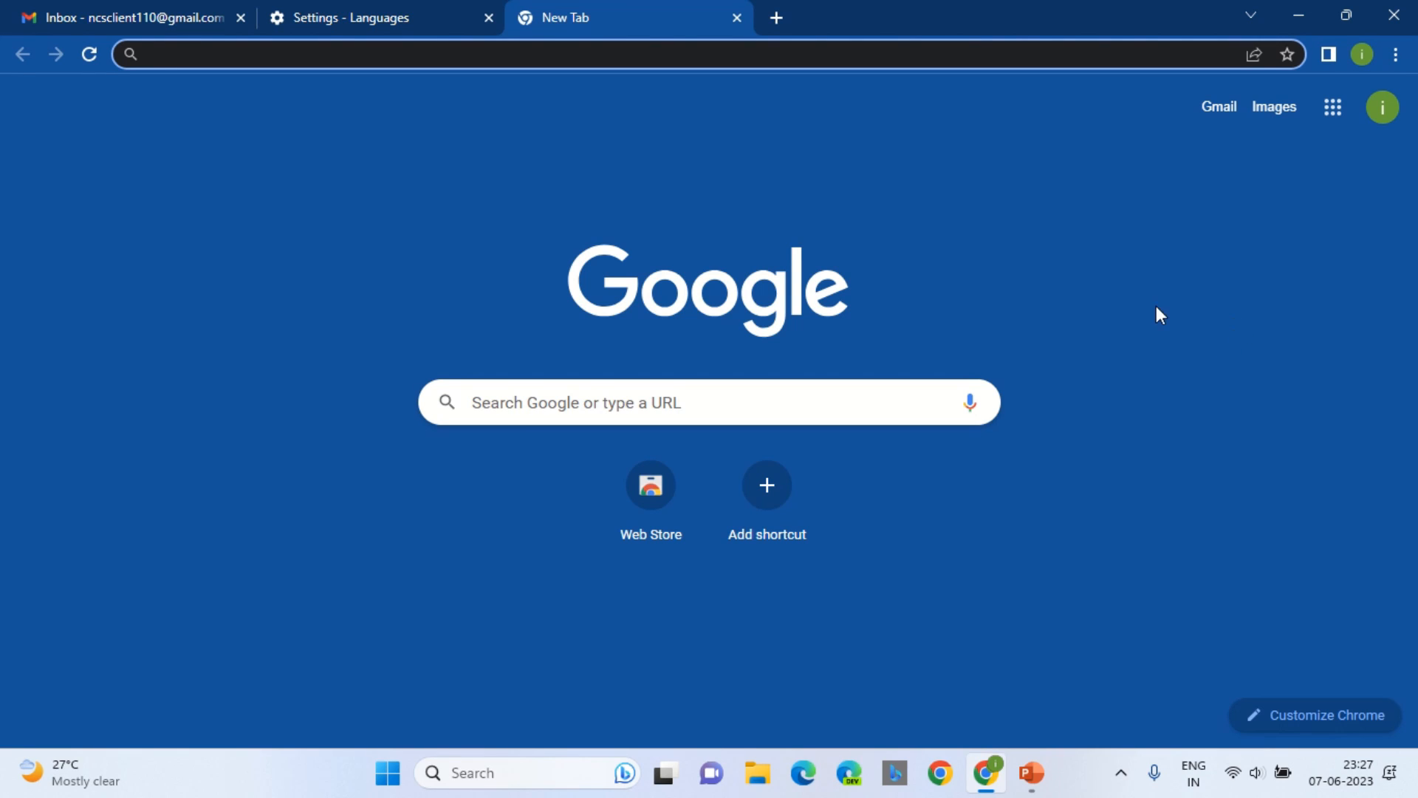
# - Go to Chrome's Settings page from the three-dot menu
pyautogui.click(1393, 53)
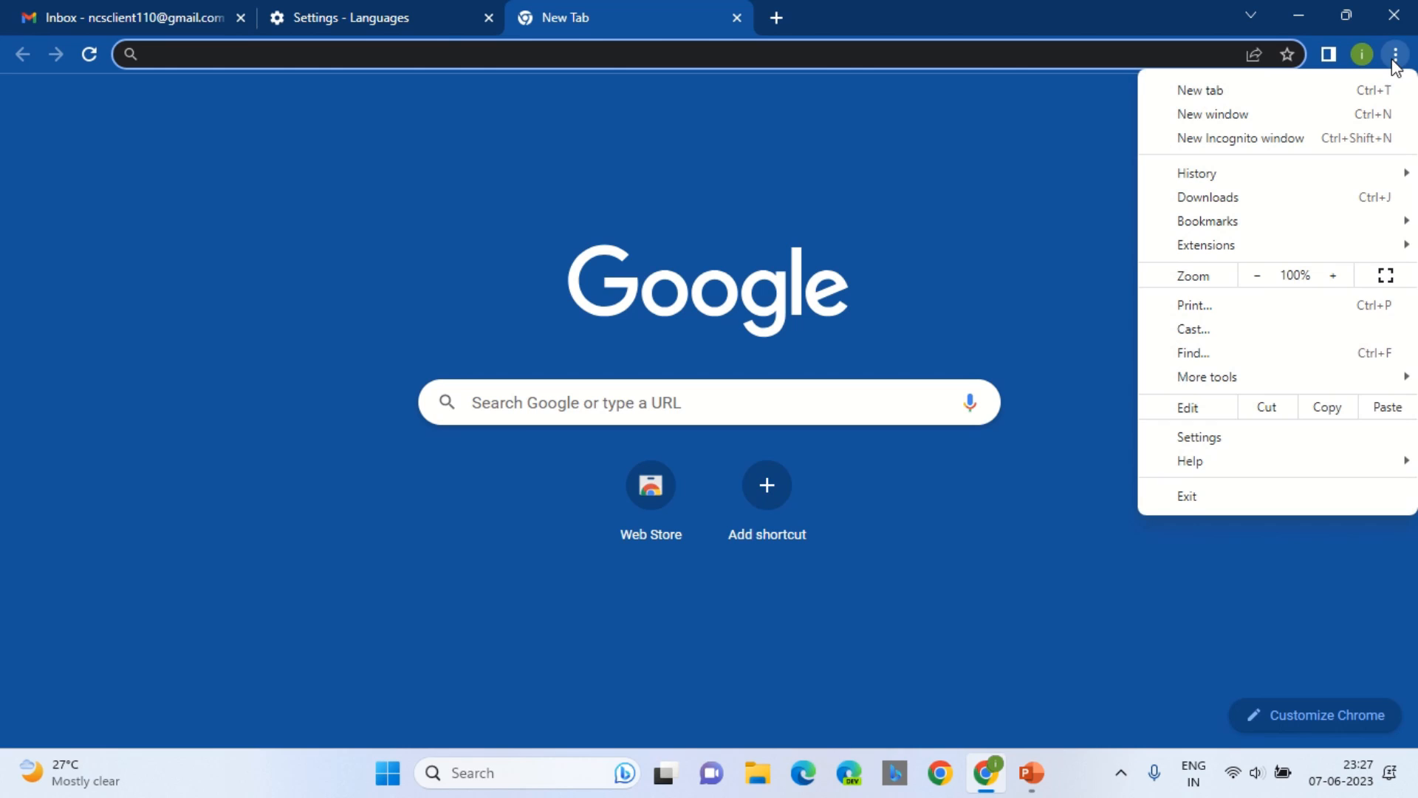
pyautogui.moveTo(1264, 437)
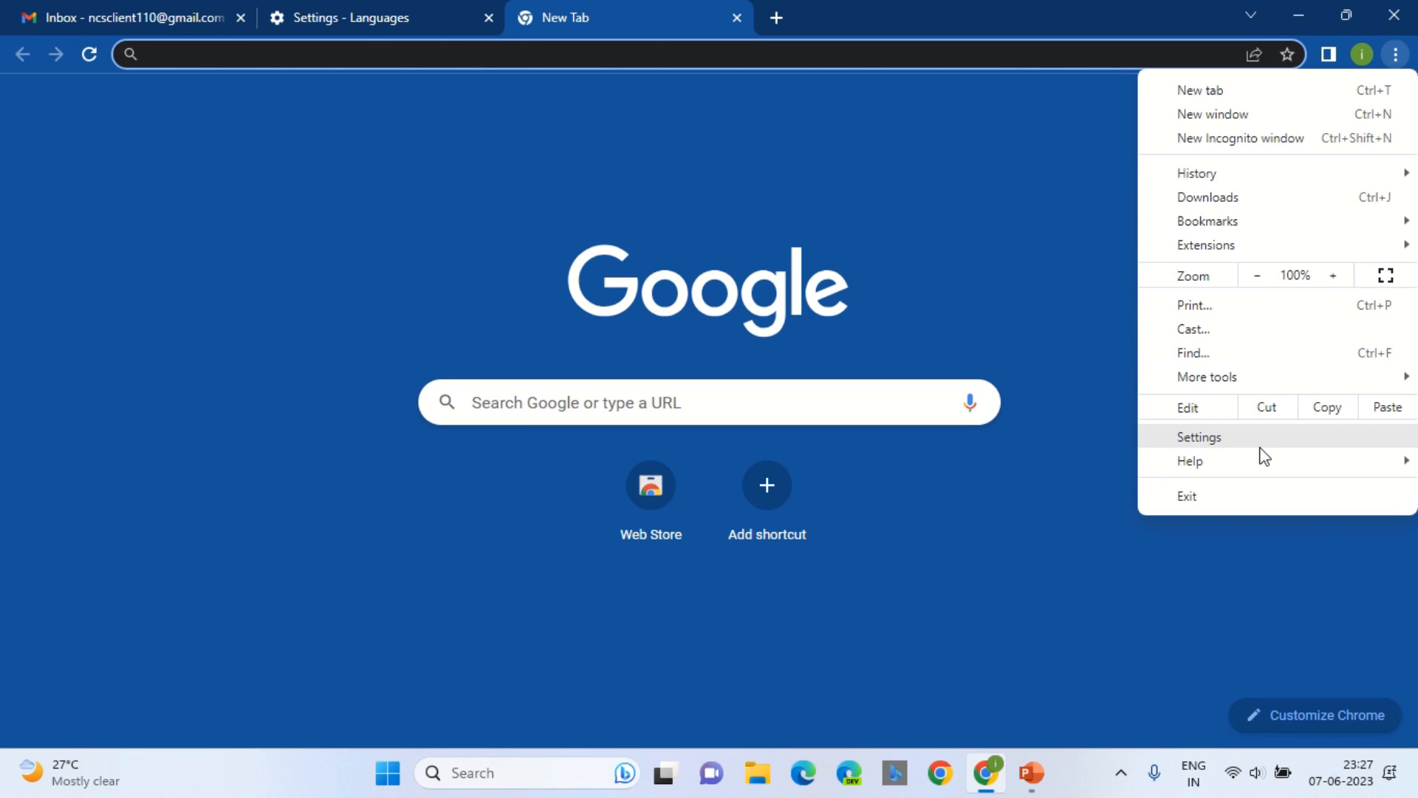
pyautogui.click(1198, 436)
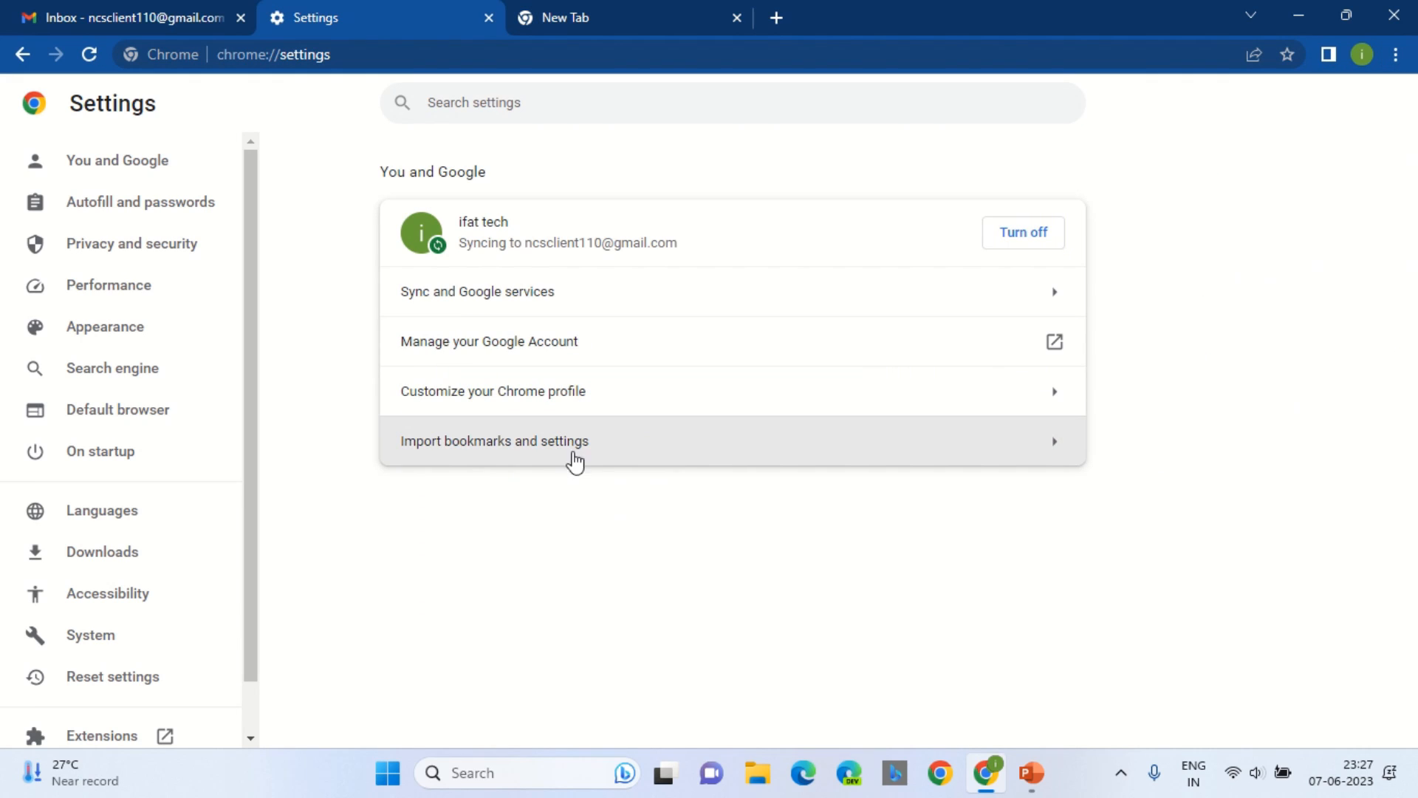
# - In Chrome Languages settings, check English (United States) is first and search 'Englis' to add a language
pyautogui.click(102, 510)
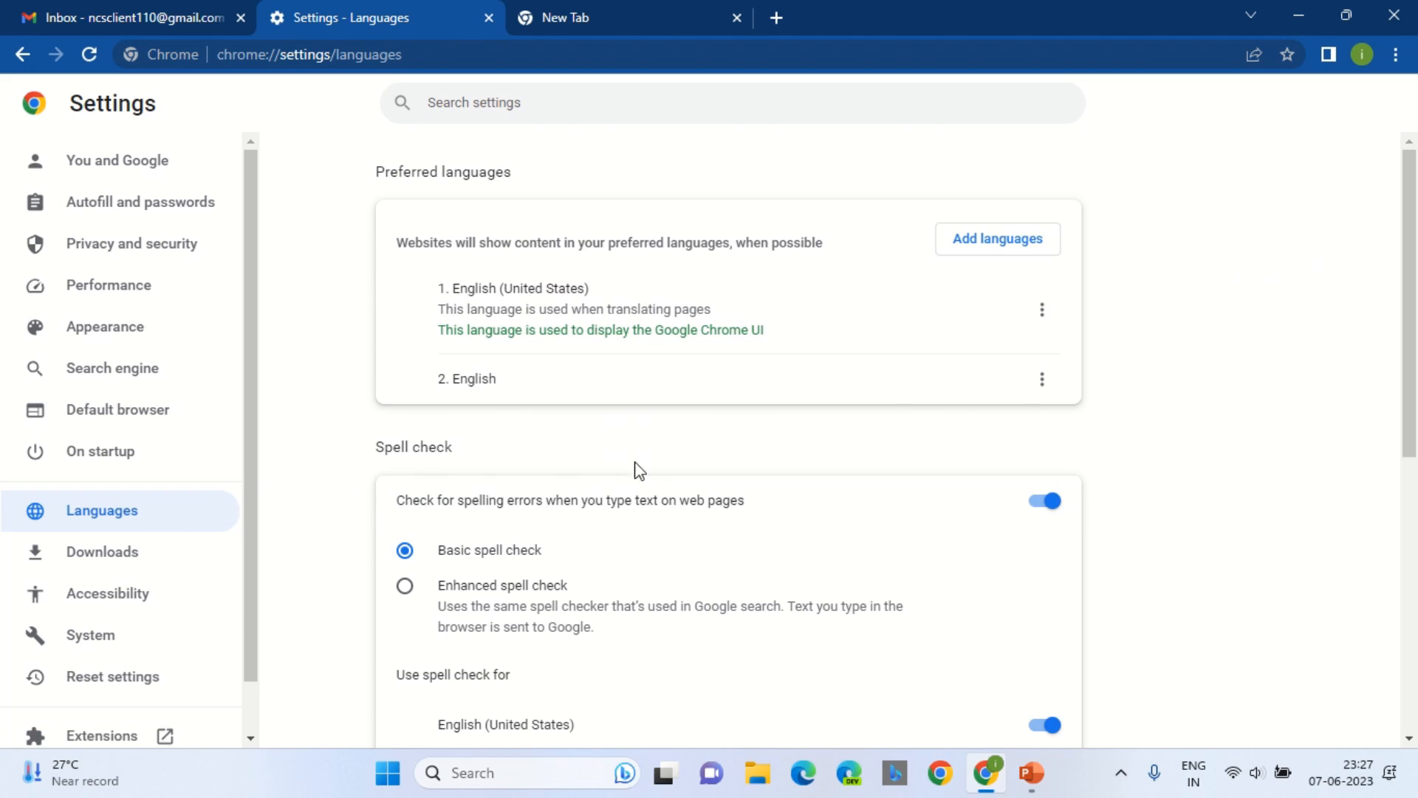
pyautogui.moveTo(589, 291)
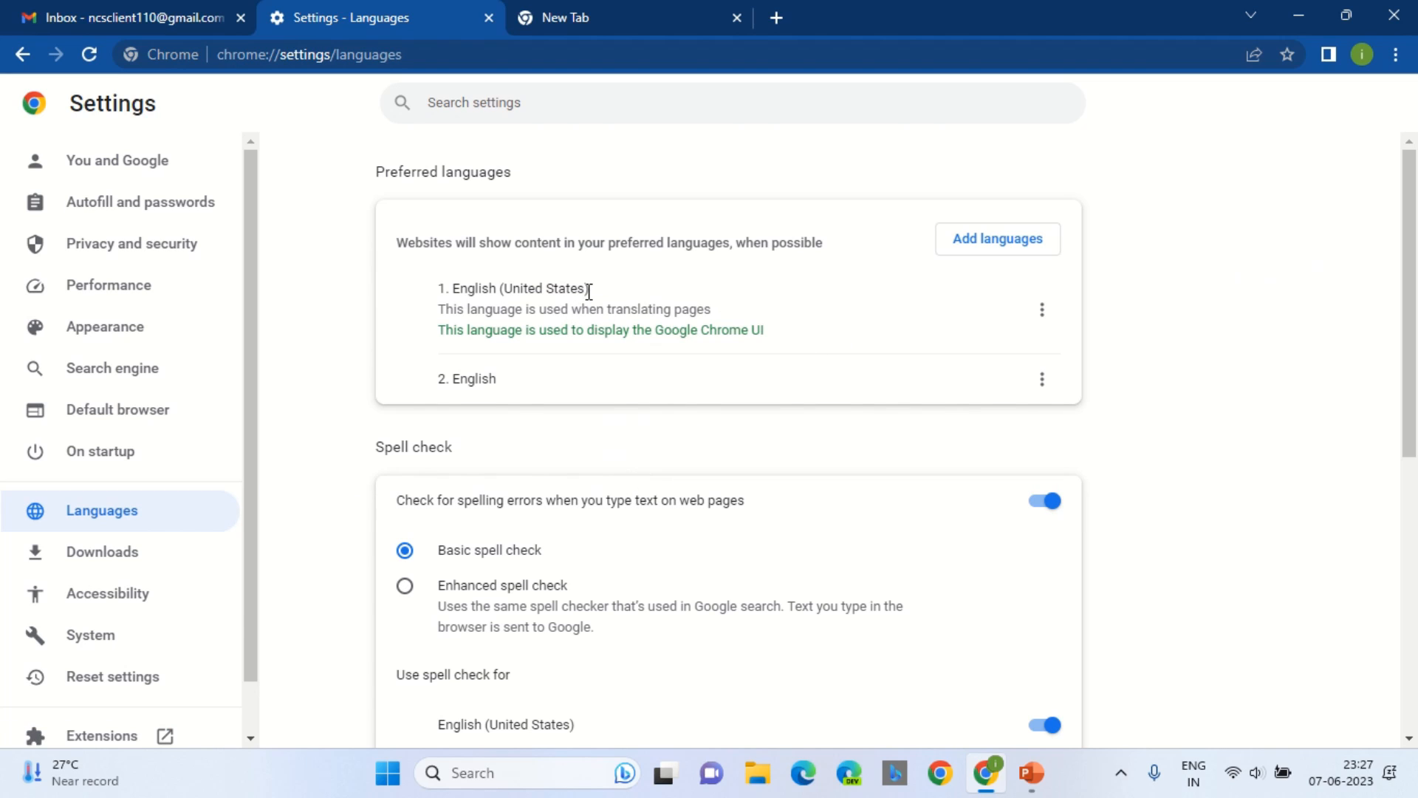
pyautogui.doubleClick(513, 288)
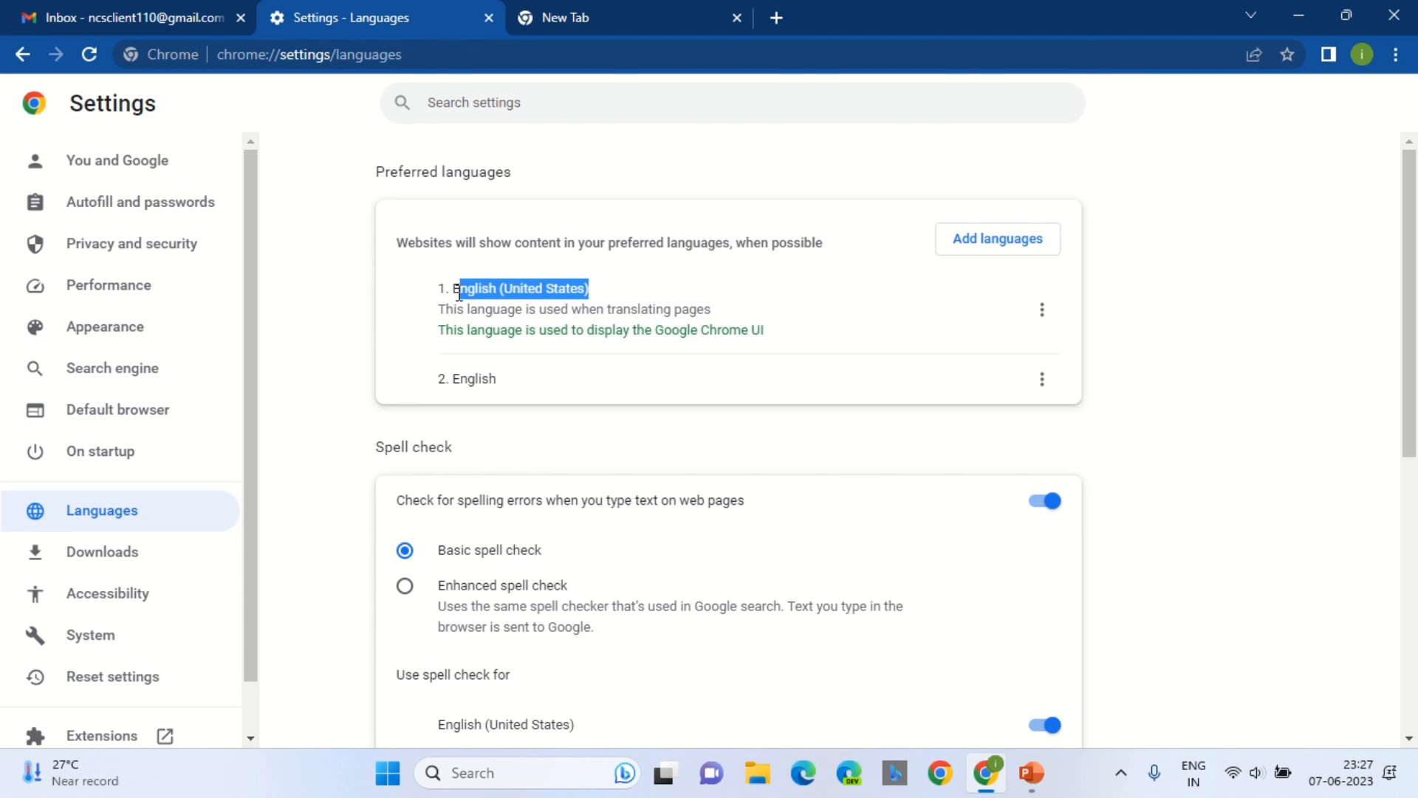
pyautogui.moveTo(997, 244)
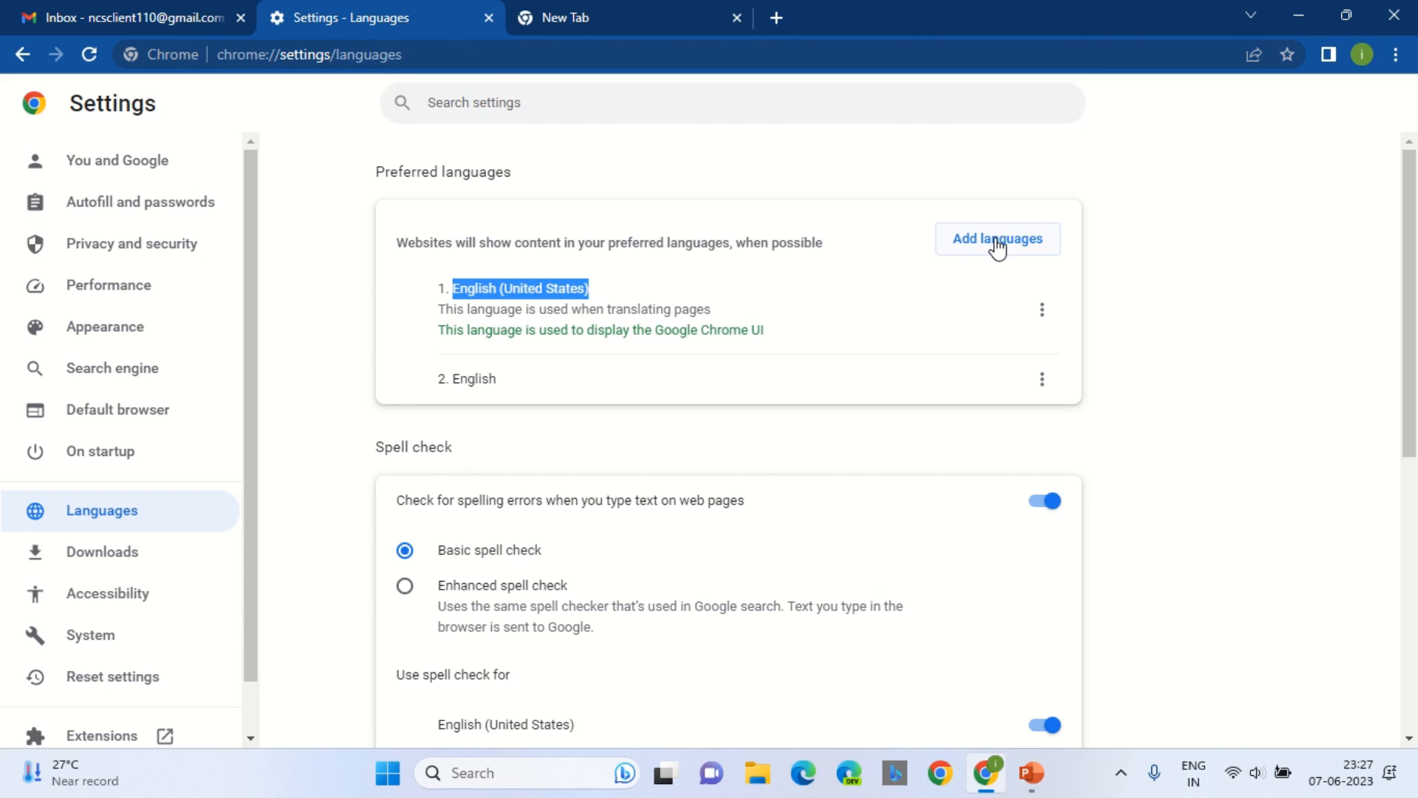
pyautogui.click(995, 238)
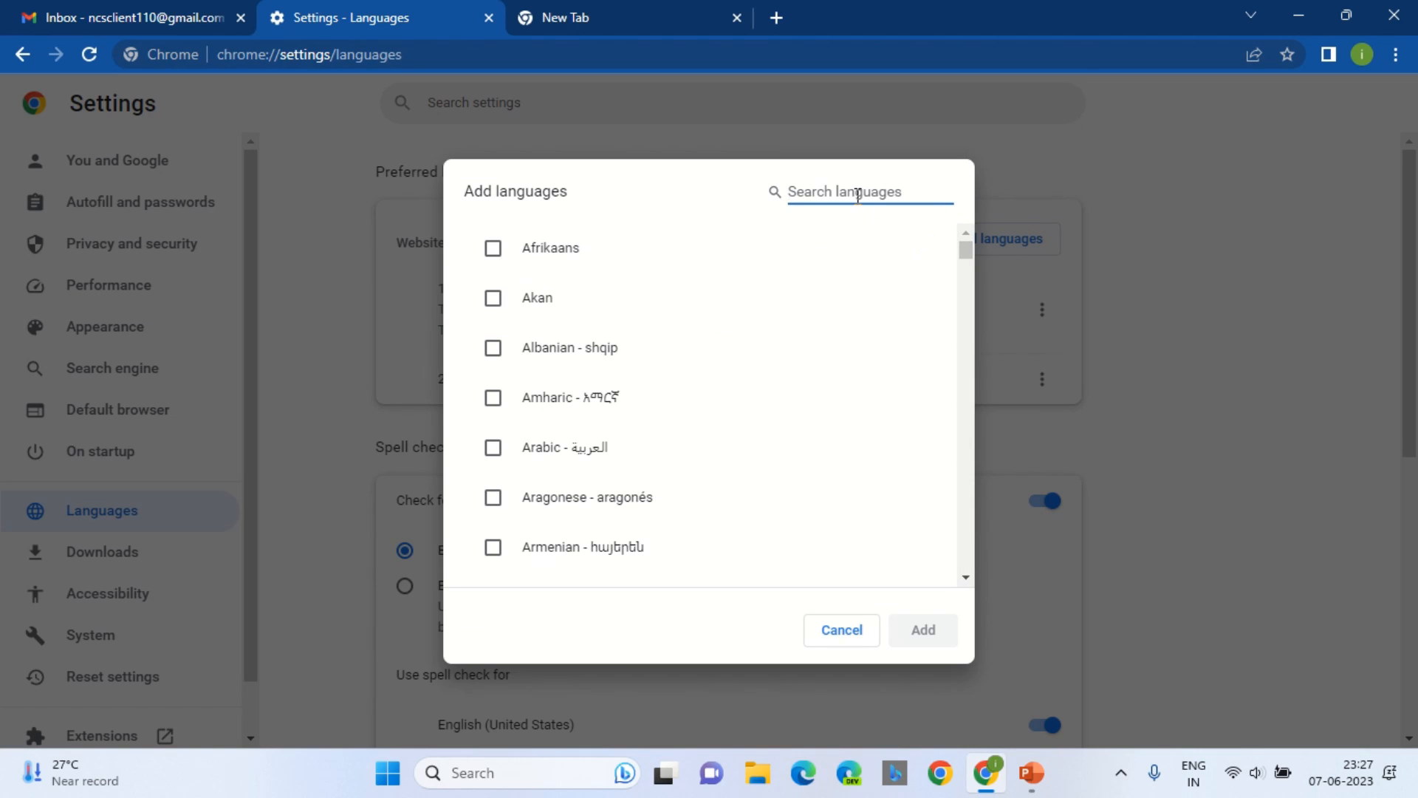
pyautogui.write('English')
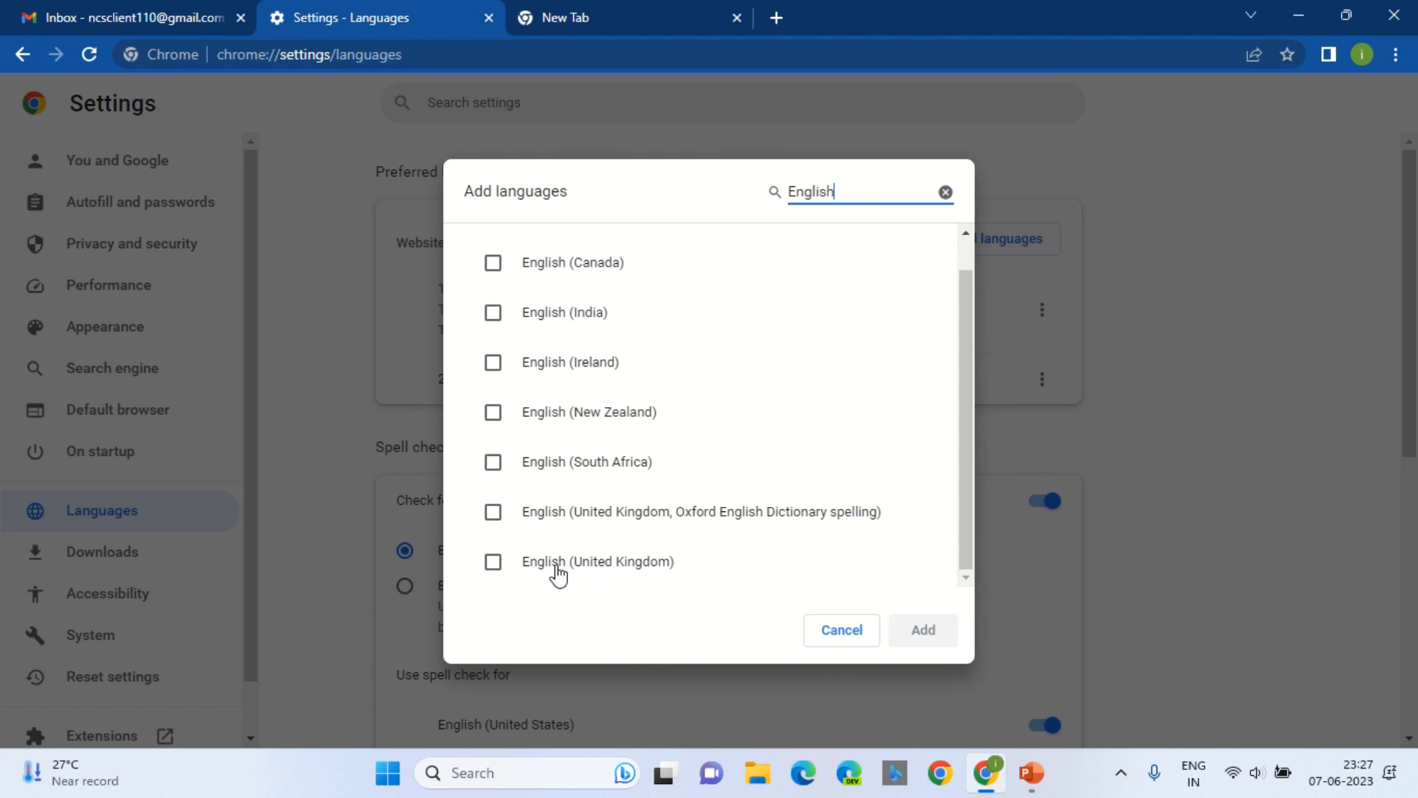
pyautogui.moveTo(495, 567)
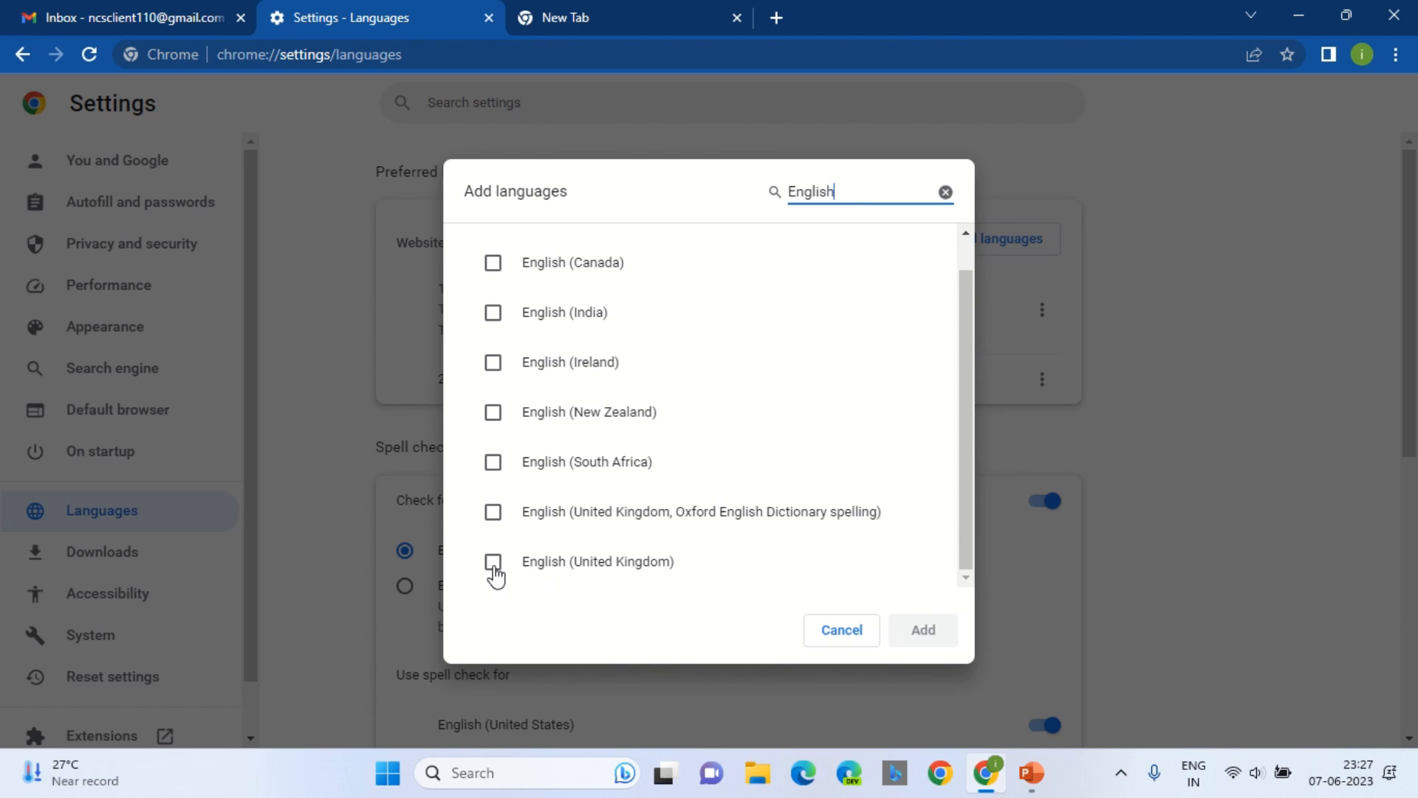
# - Add English (United Kingdom) to preferred languages and show options for English (United States)
pyautogui.click(493, 562)
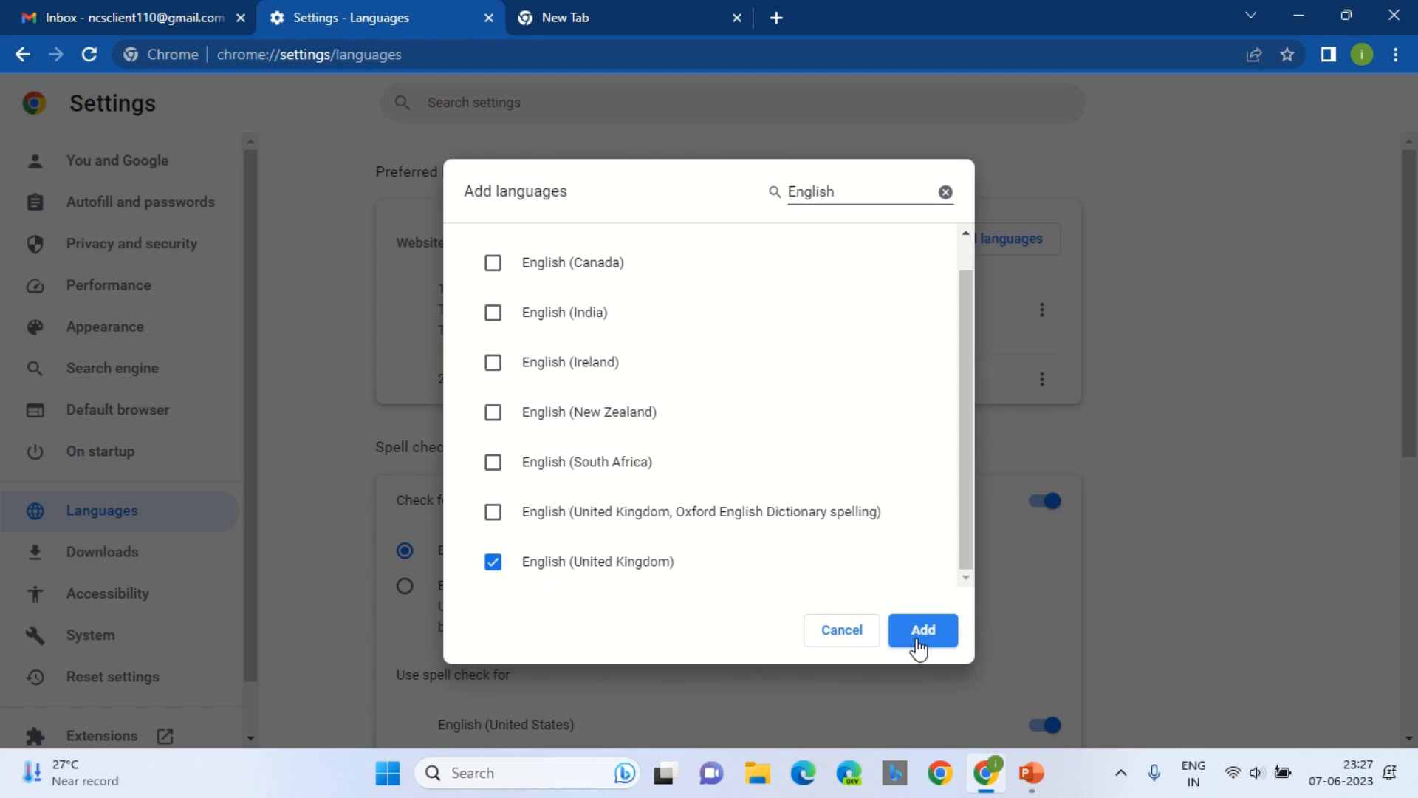
pyautogui.click(922, 630)
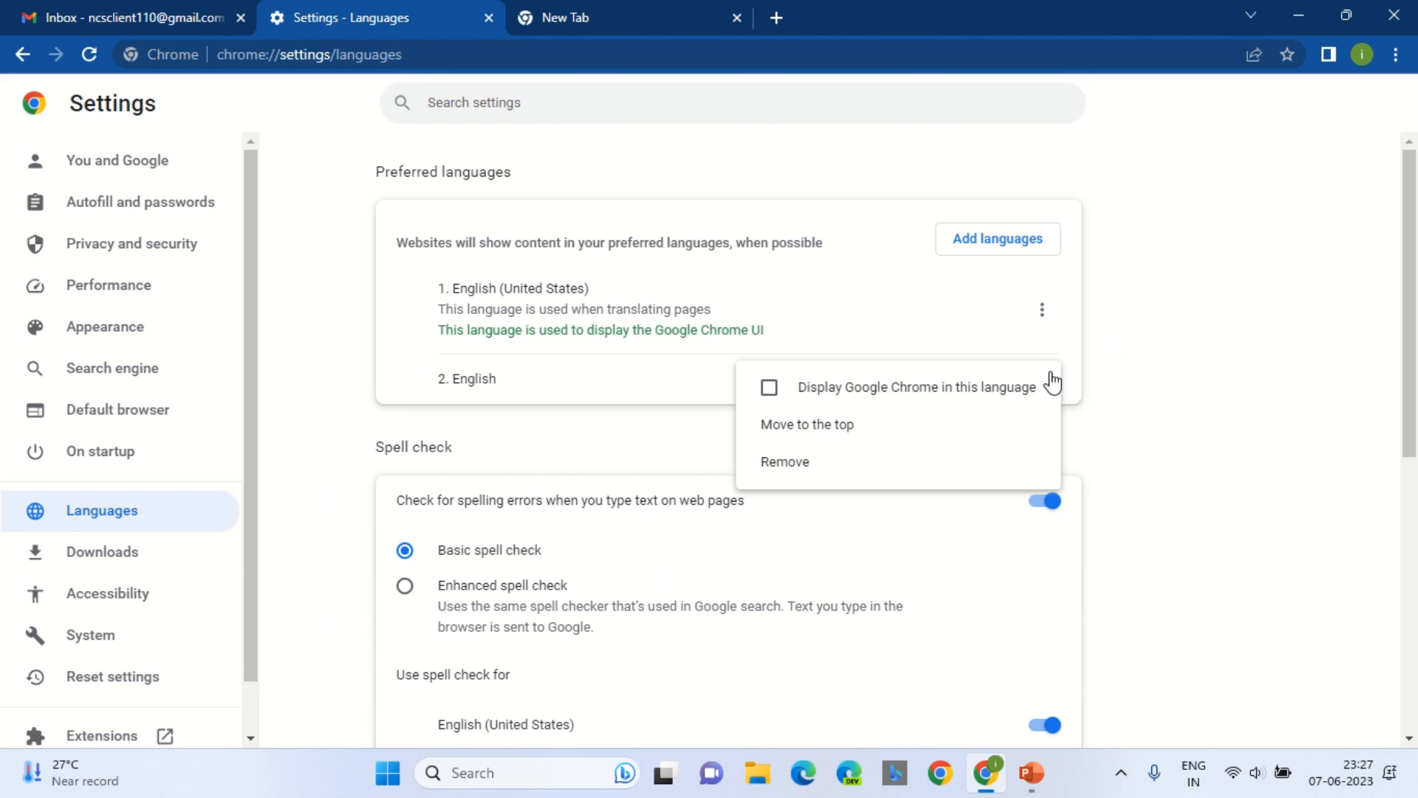
pyautogui.moveTo(1025, 349)
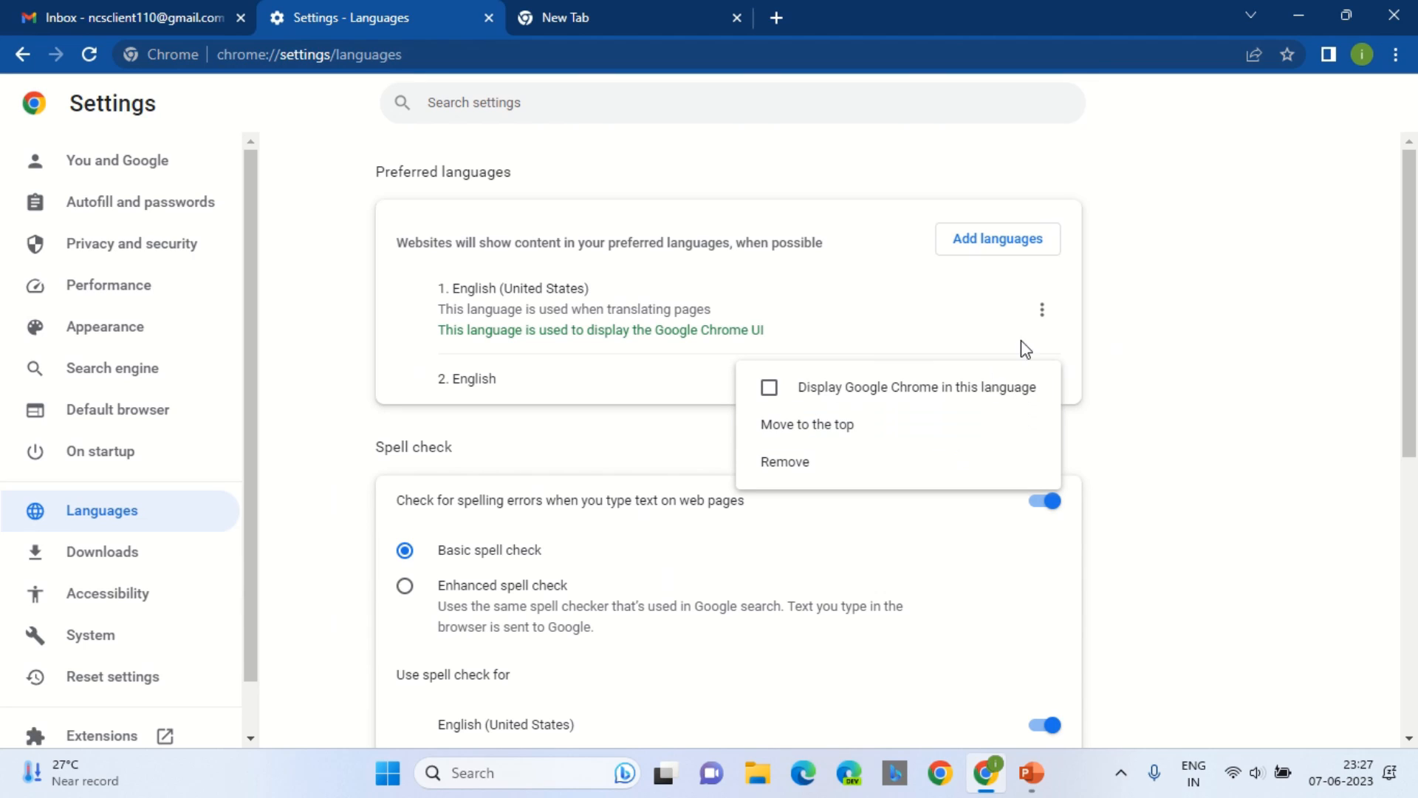
pyautogui.click(768, 385)
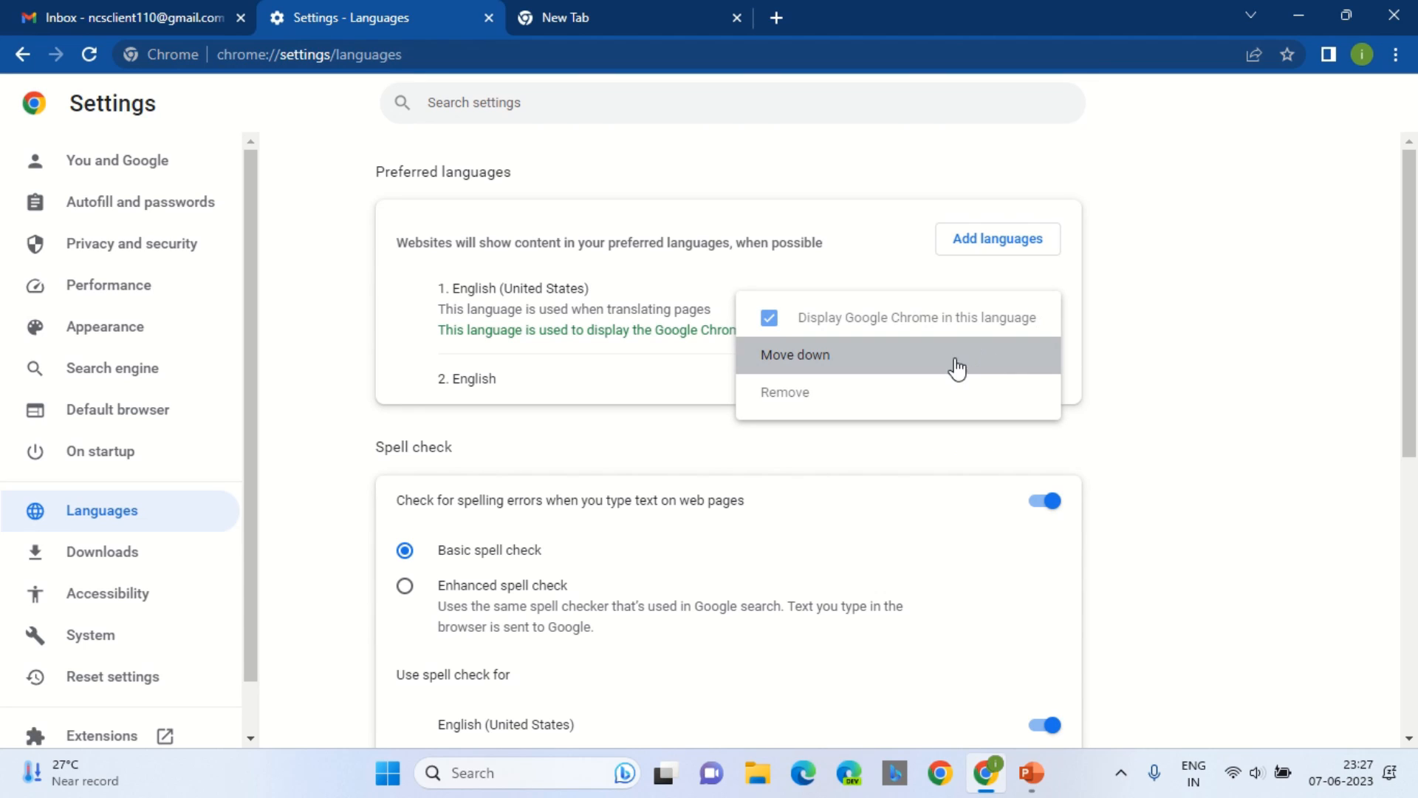
pyautogui.moveTo(1166, 371)
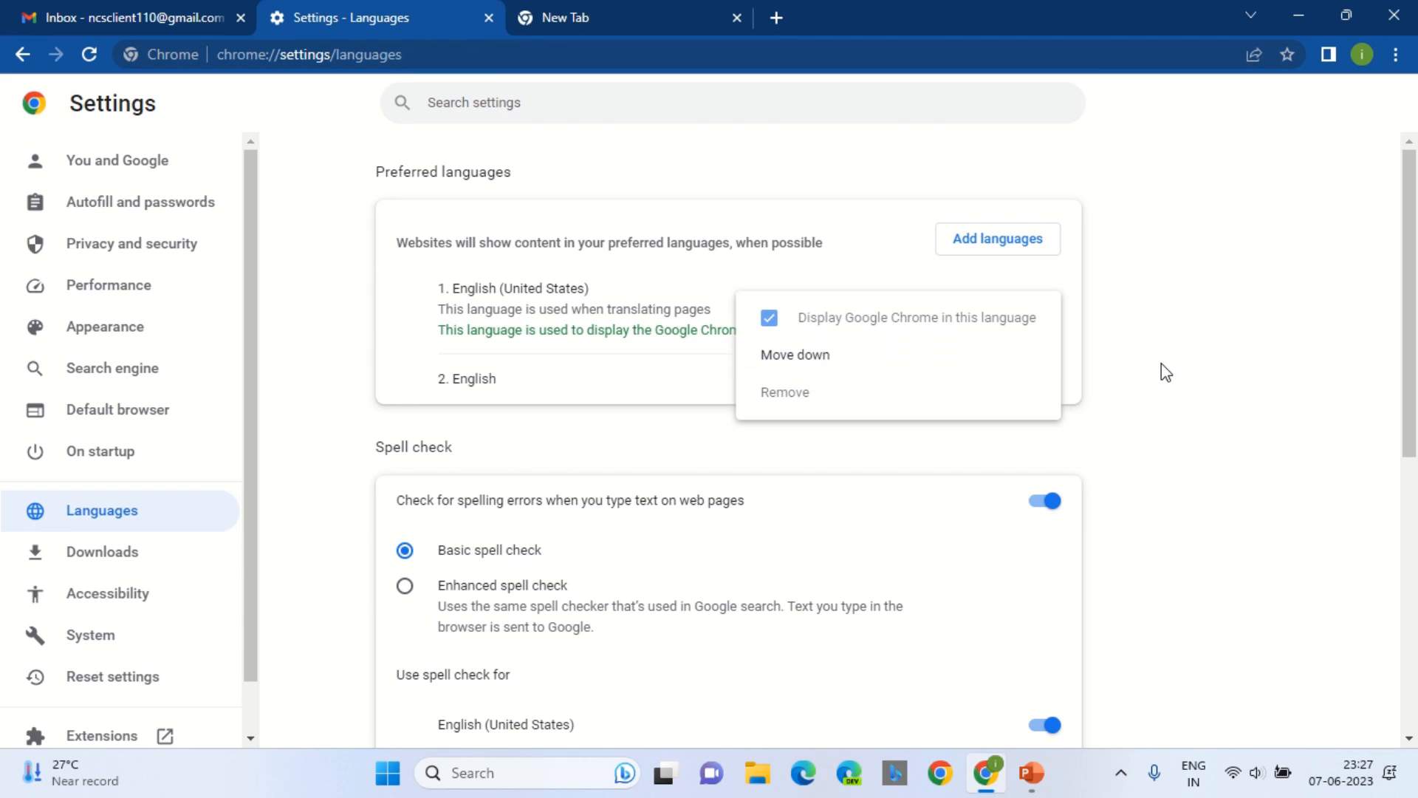
pyautogui.scroll(-3)
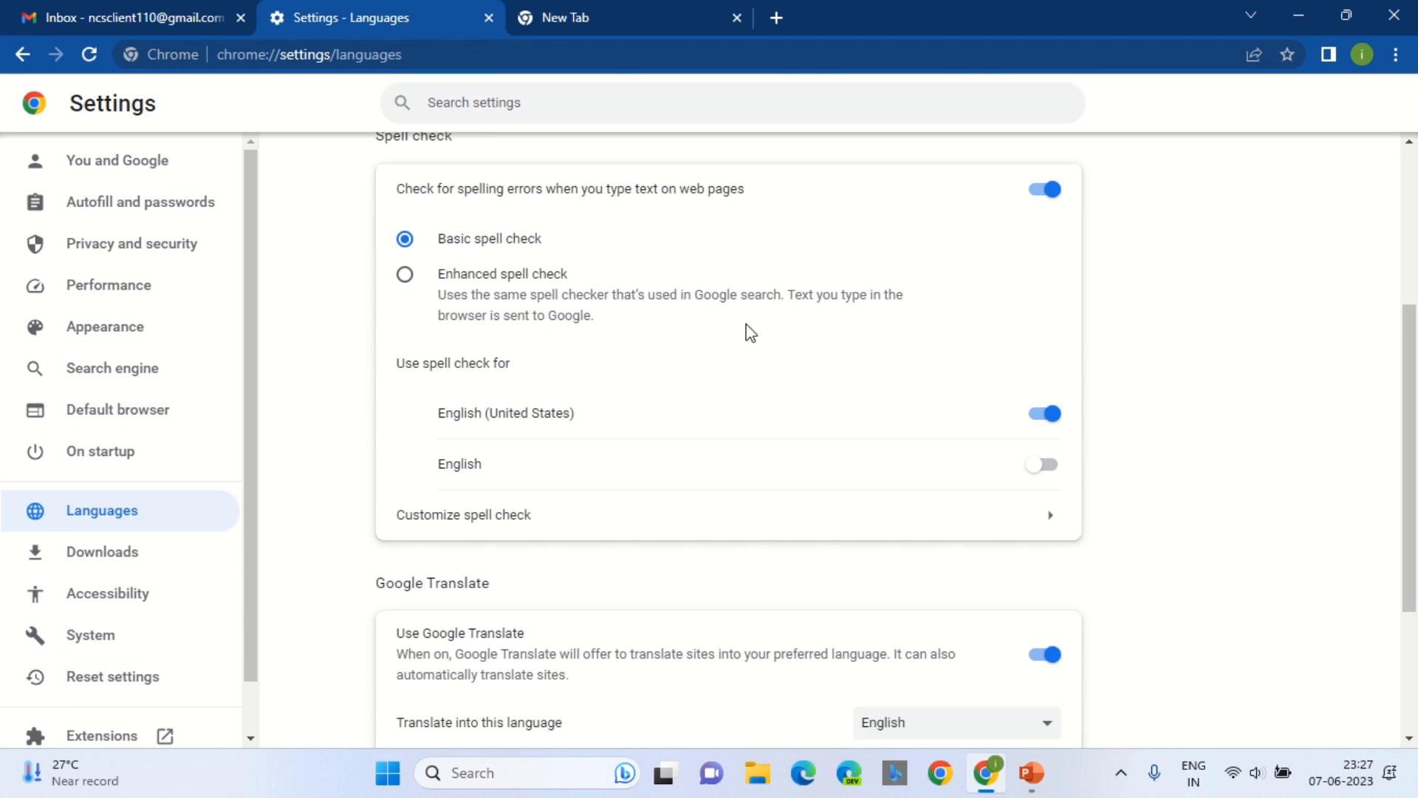
pyautogui.moveTo(577, 424)
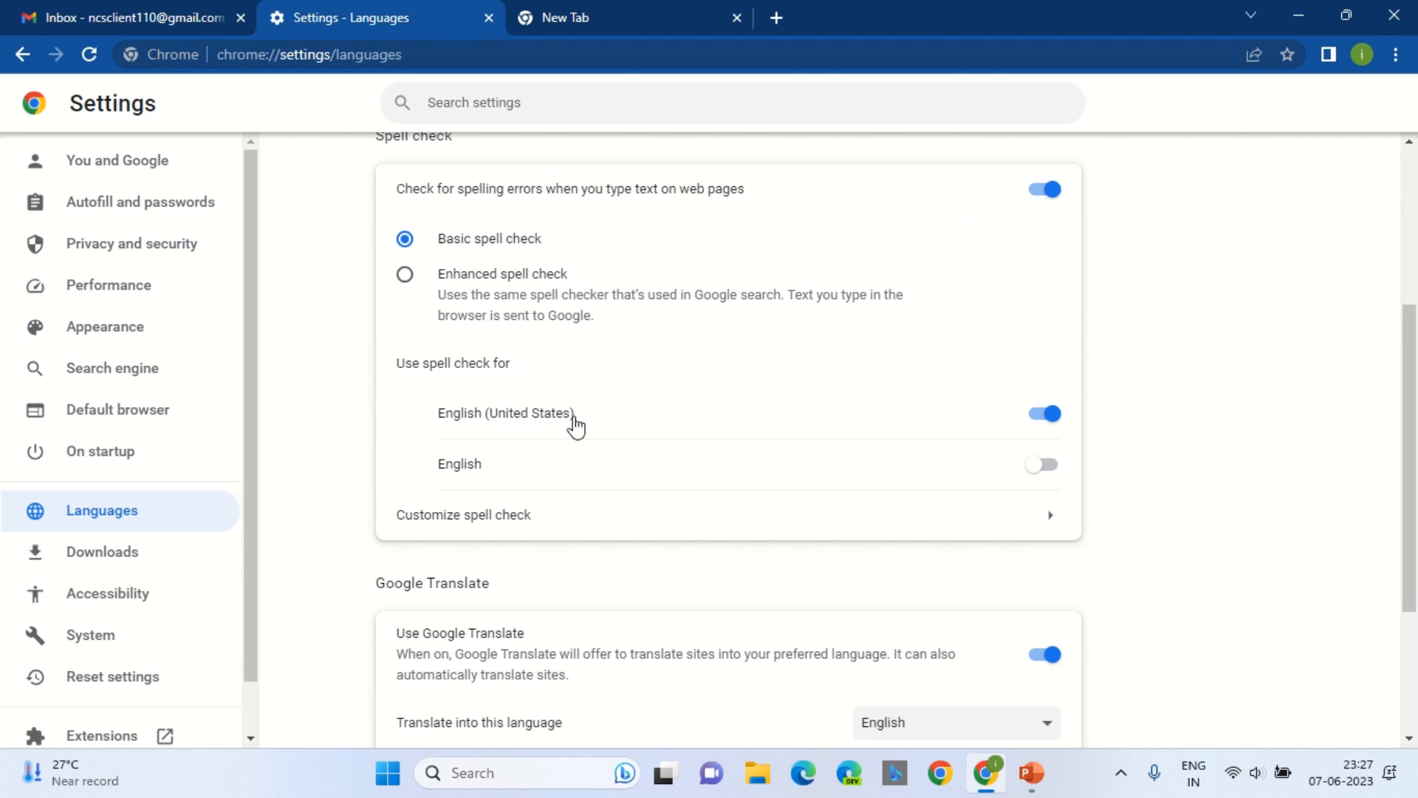
pyautogui.moveTo(1108, 427)
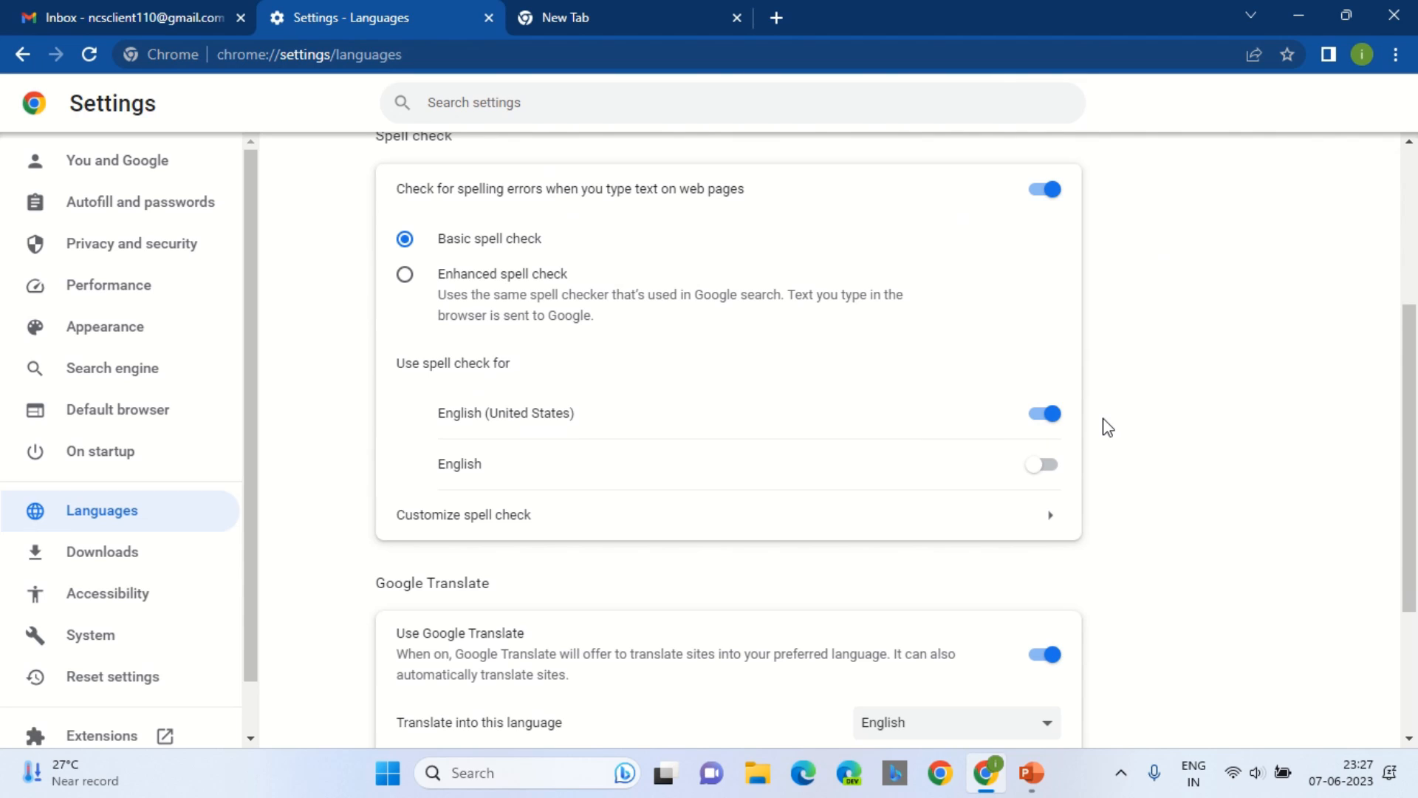
pyautogui.scroll(-3)
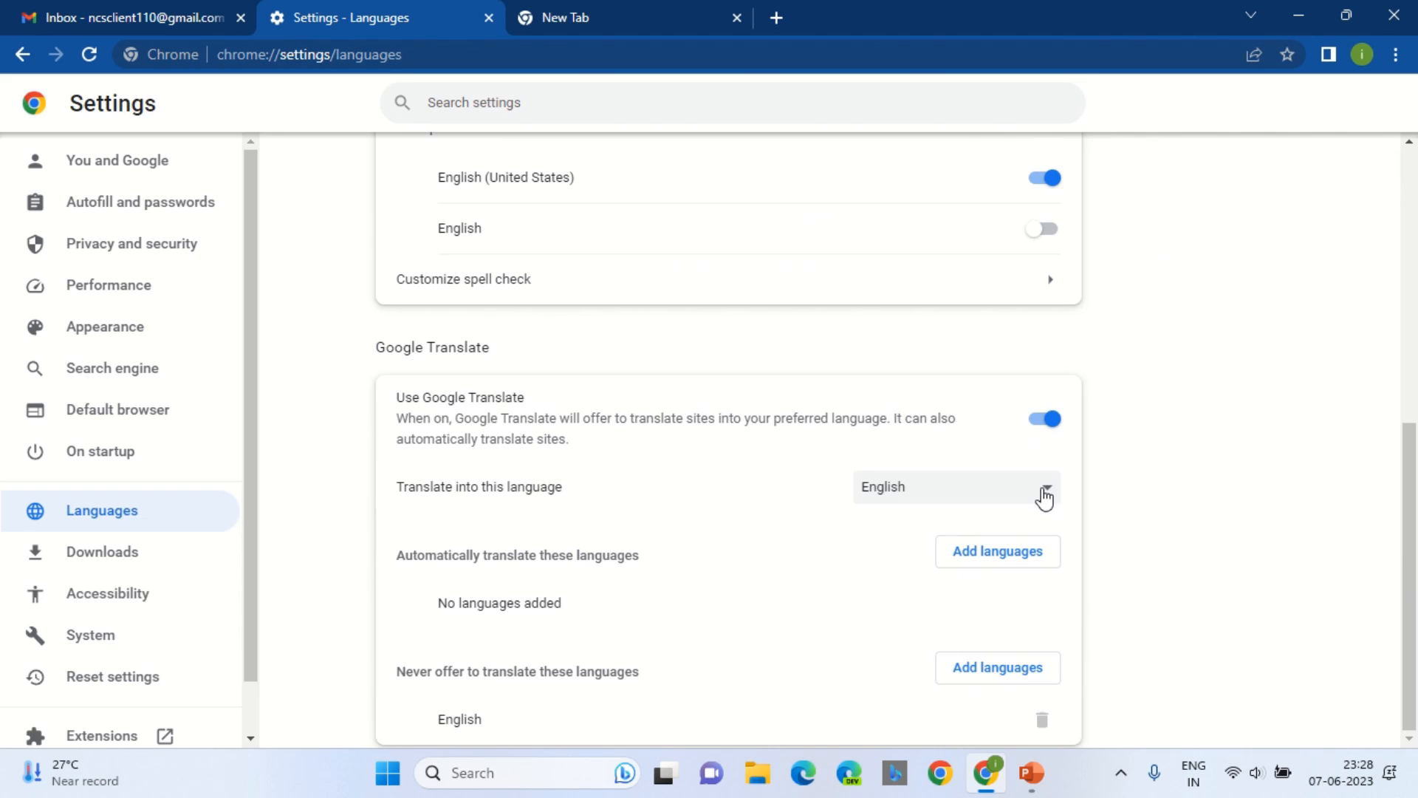
pyautogui.moveTo(356, 348)
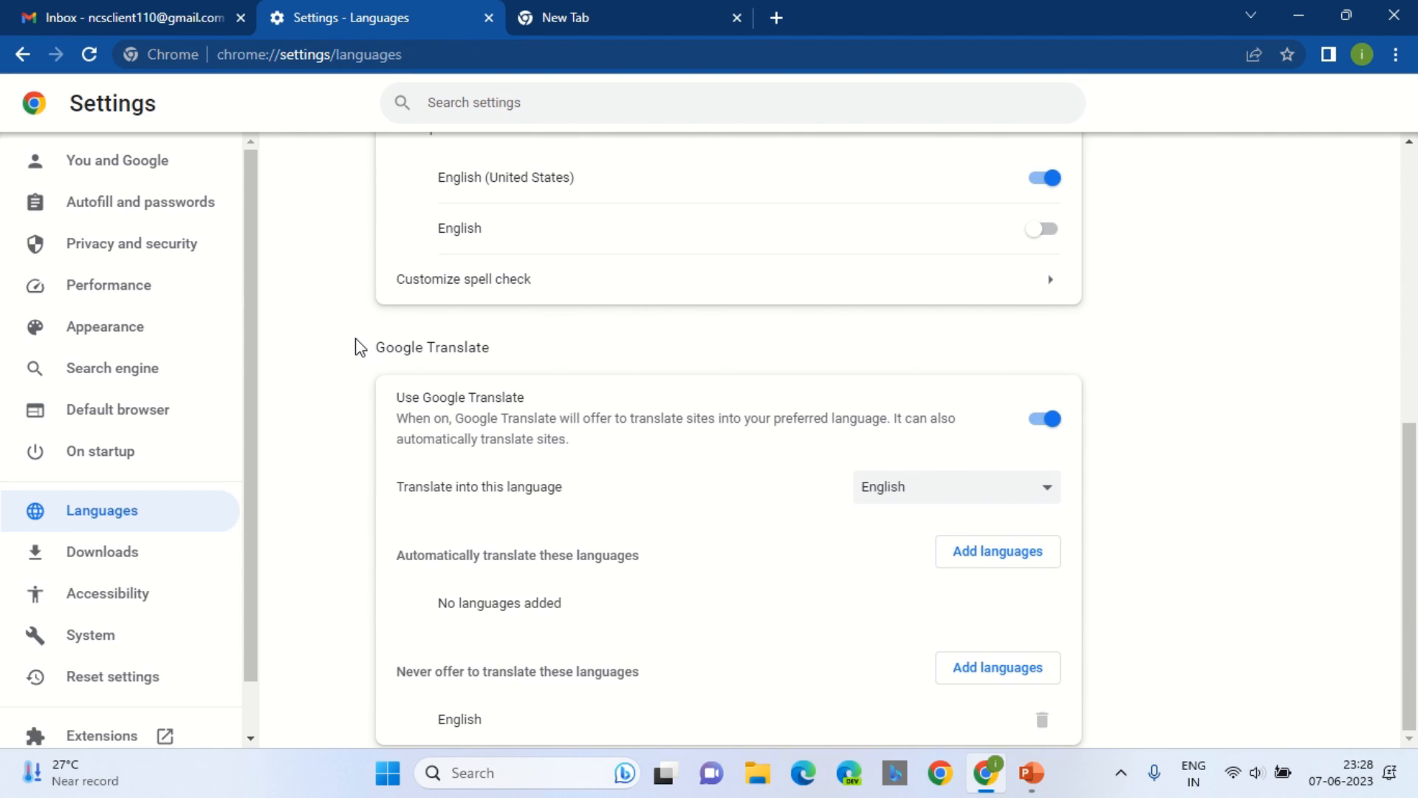
pyautogui.scroll(3)
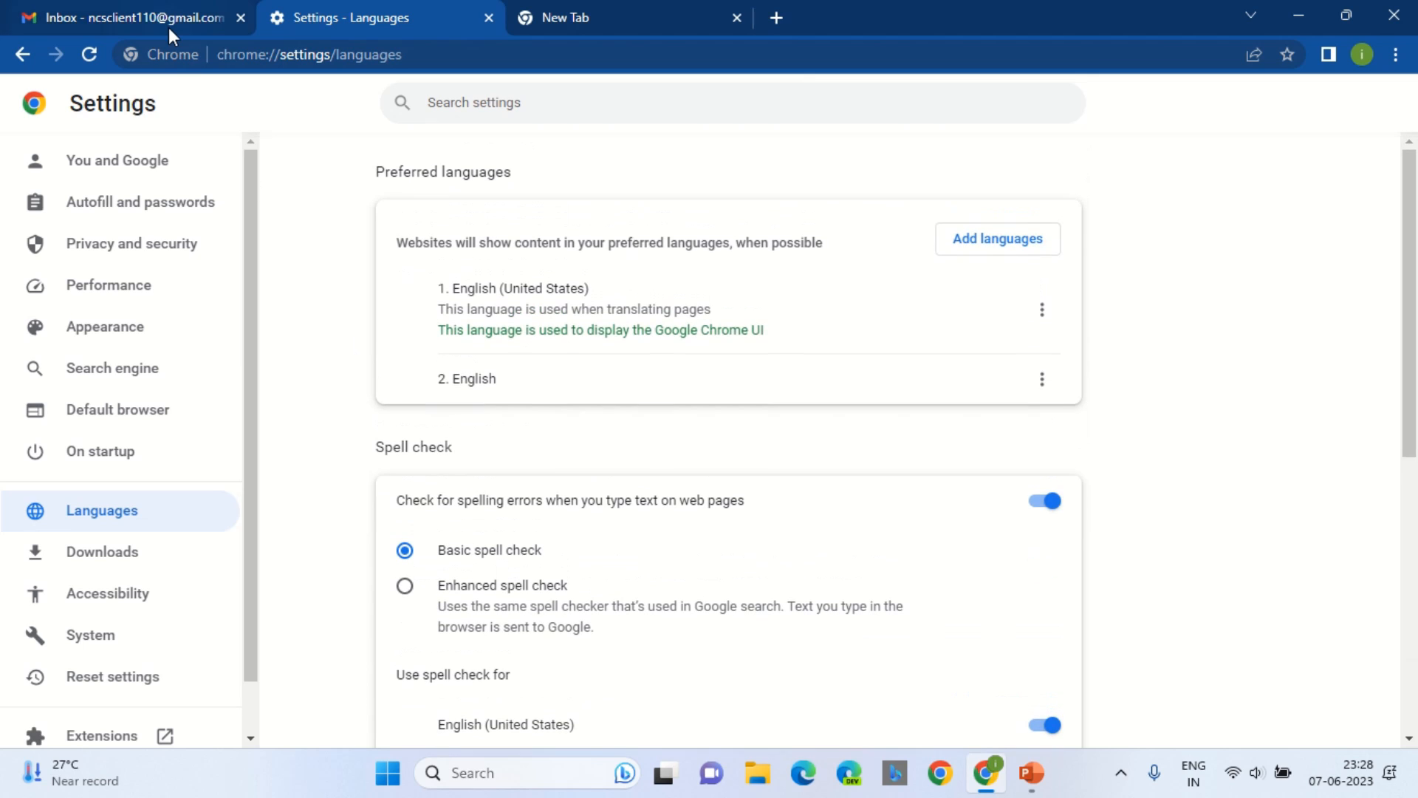
# - Switch to Gmail and reach the full settings on the General page
pyautogui.click(132, 18)
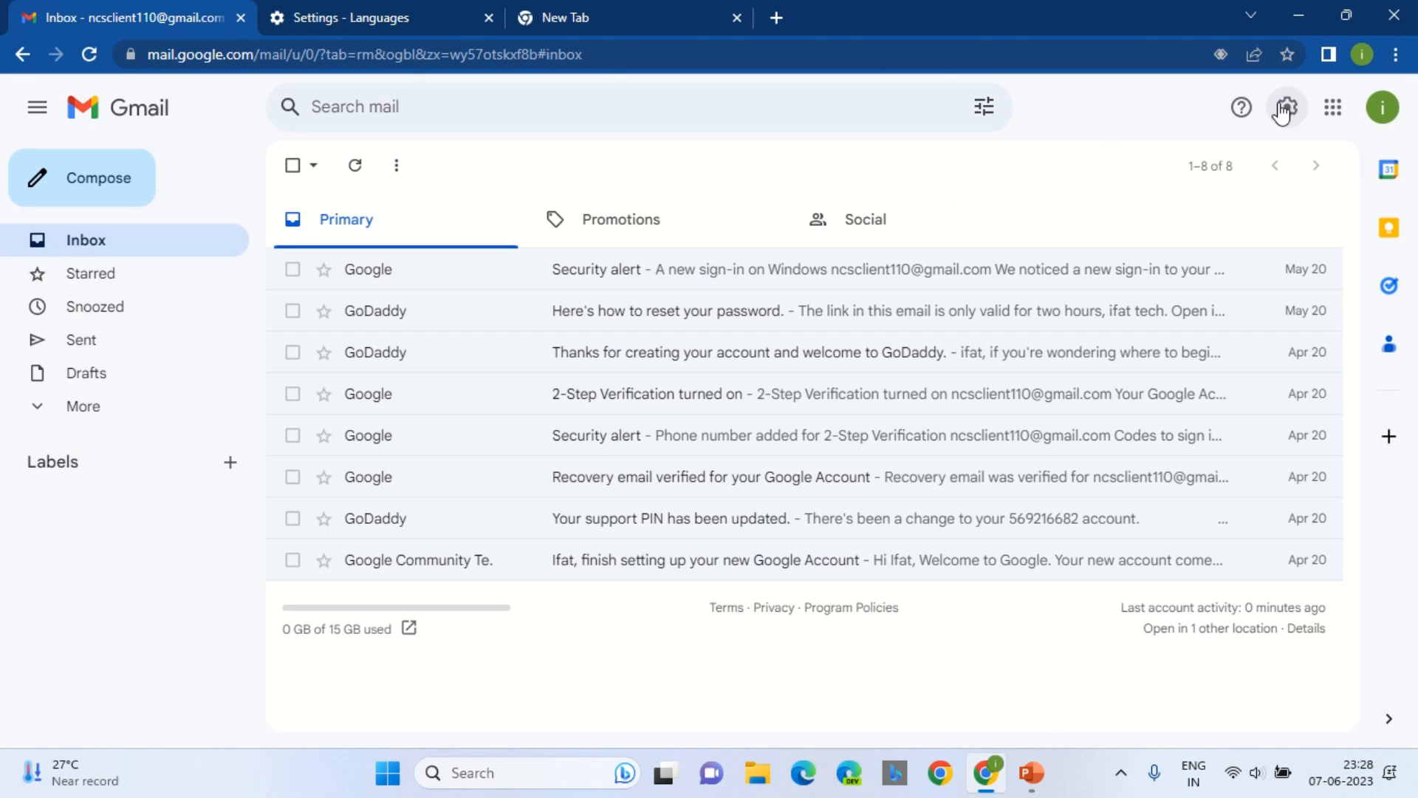
pyautogui.click(1285, 106)
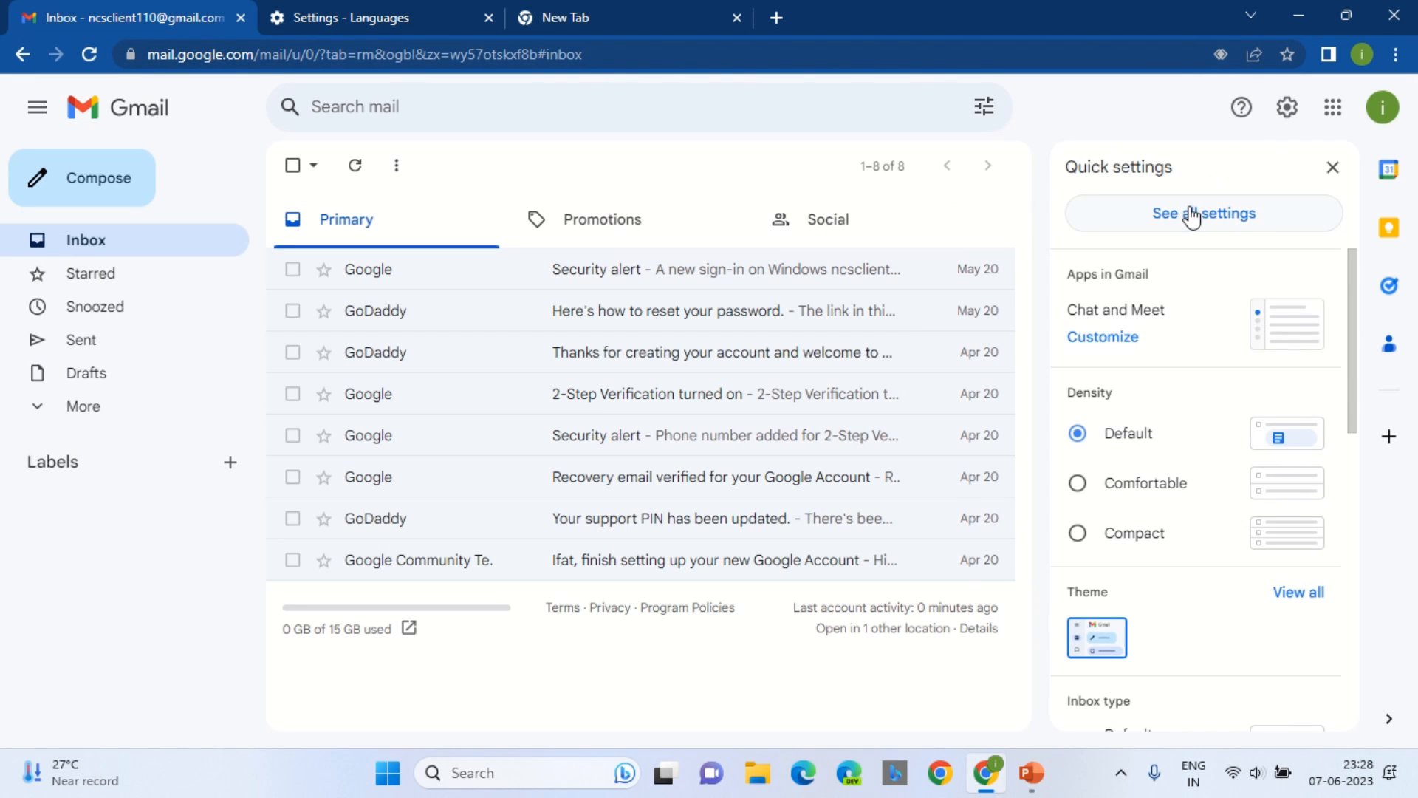
pyautogui.moveTo(1196, 224)
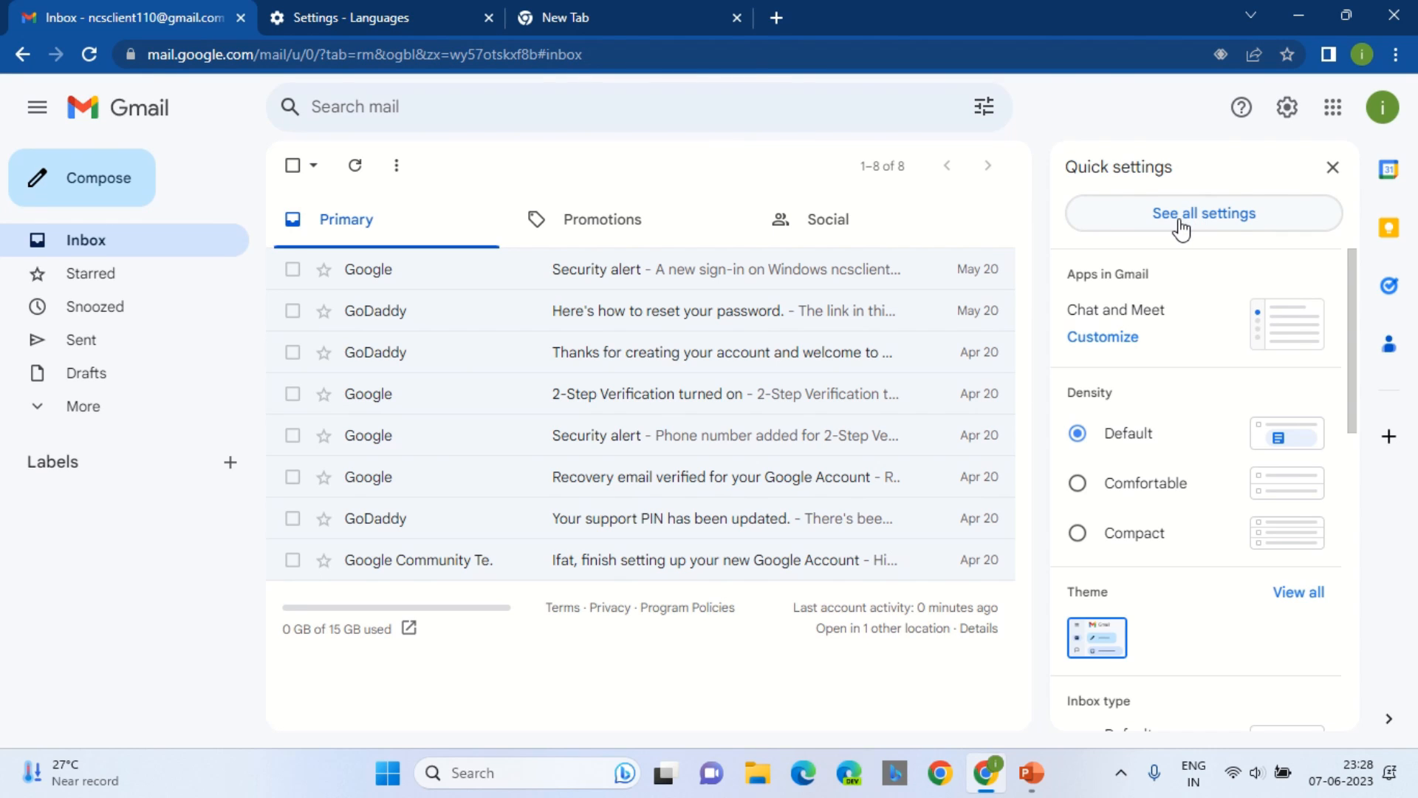
pyautogui.click(1202, 212)
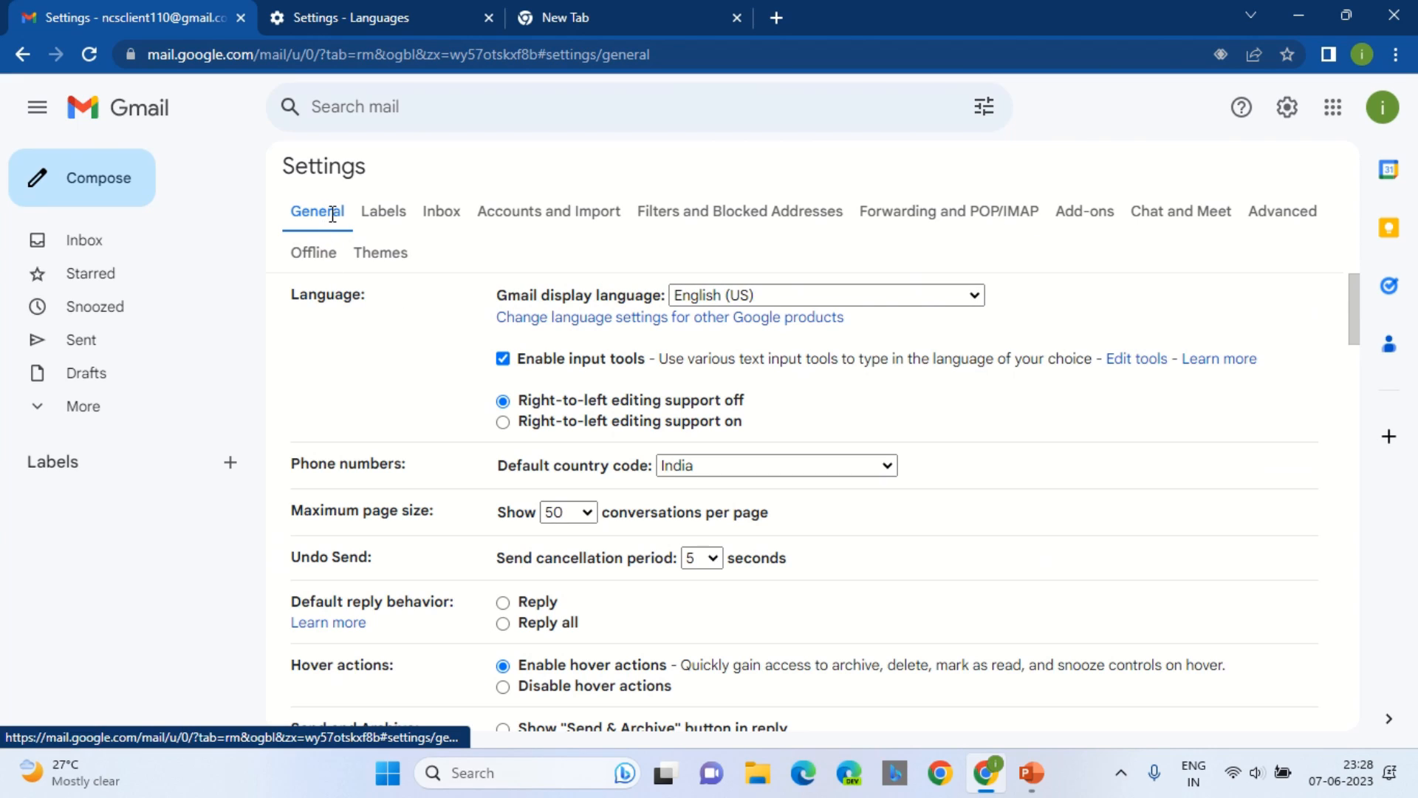
pyautogui.moveTo(337, 289)
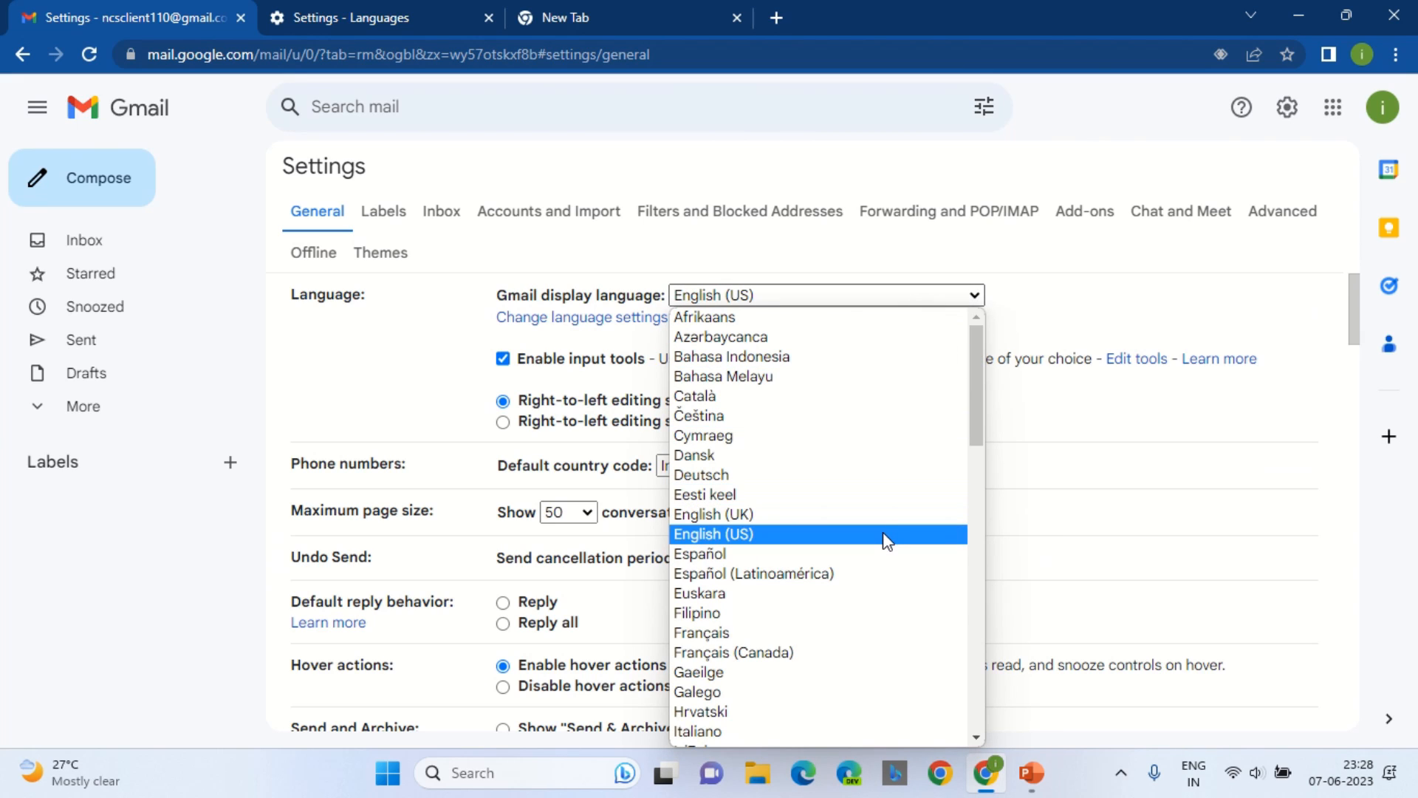
# - Confirm the Gmail display language is English (US) and review the rest of General settings
pyautogui.click(714, 534)
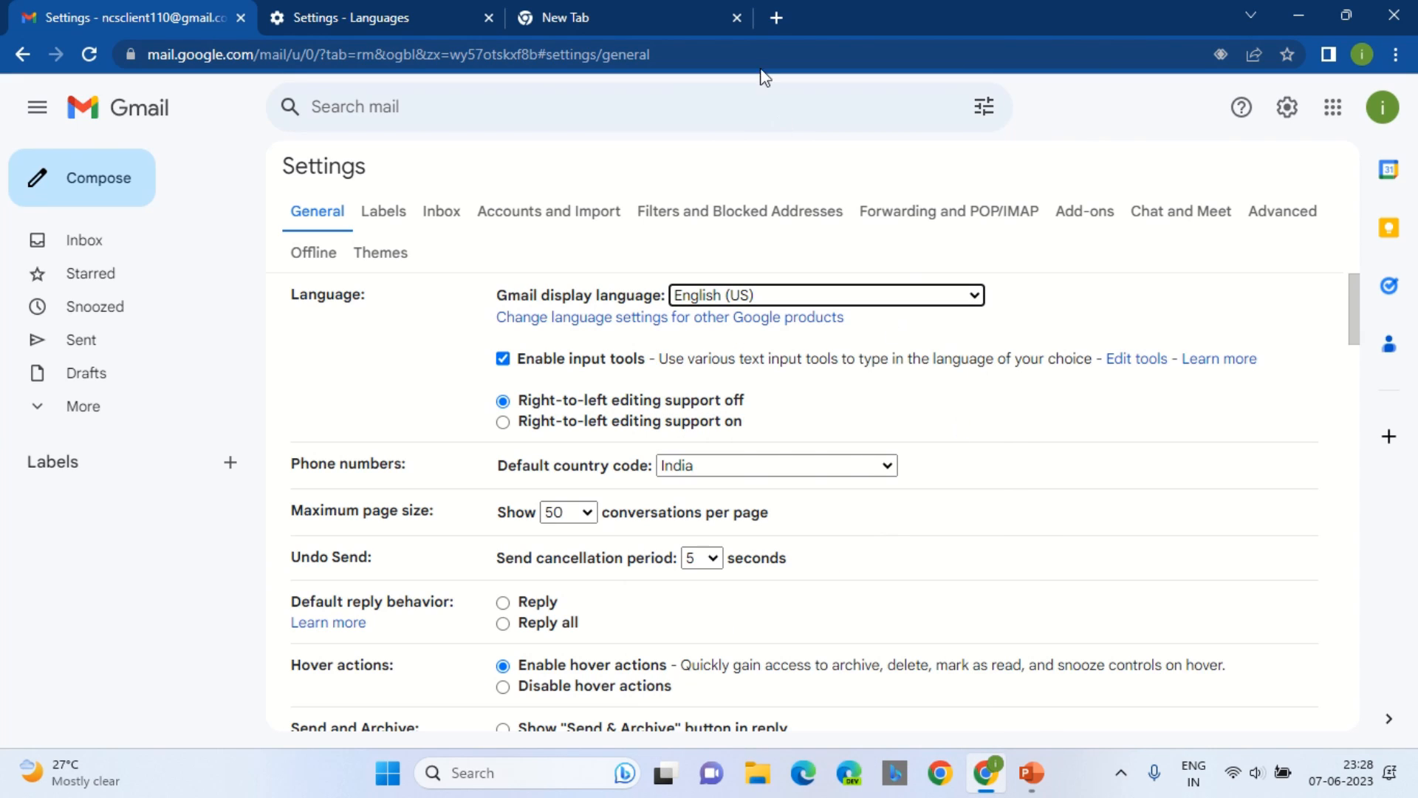
pyautogui.scroll(-3)
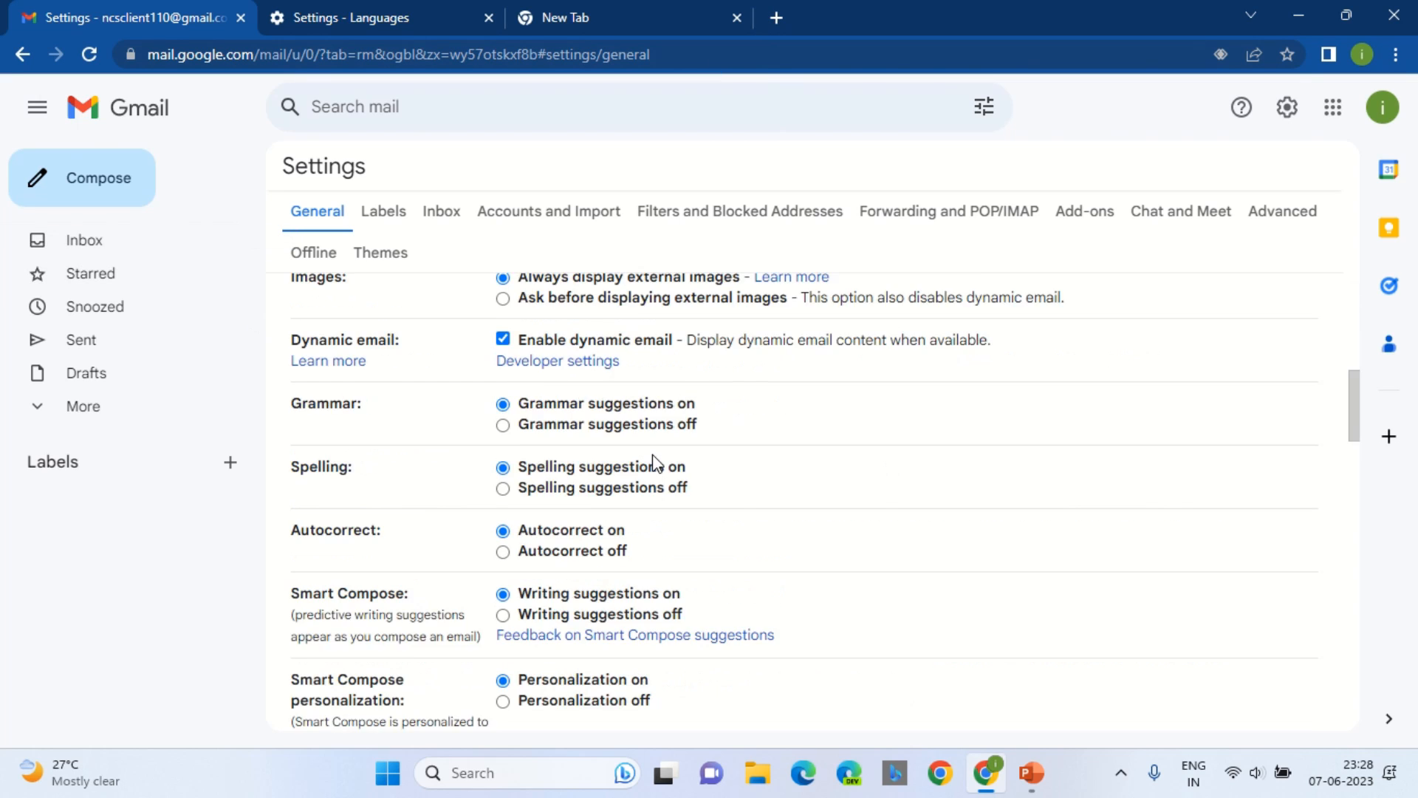
pyautogui.scroll(-3)
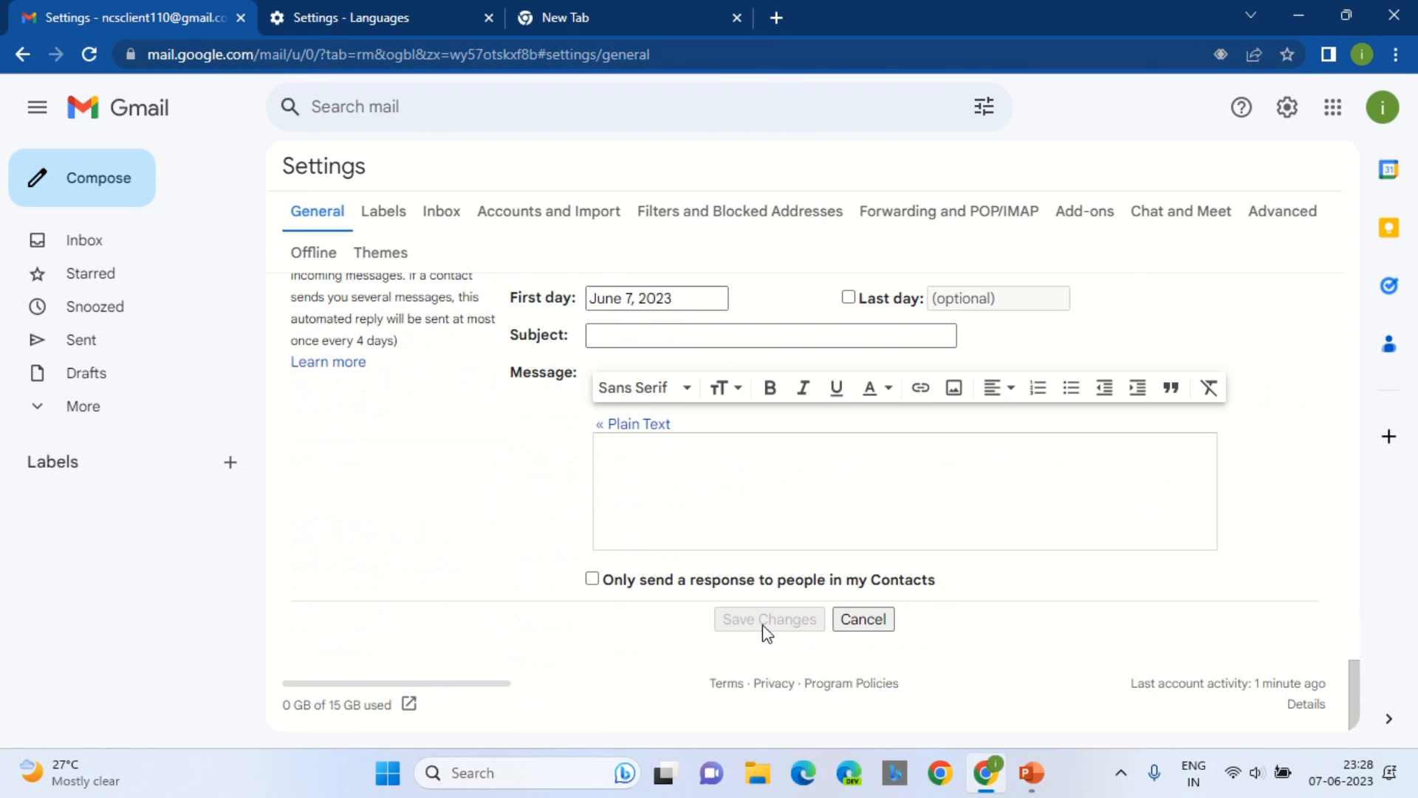
pyautogui.moveTo(107, 248)
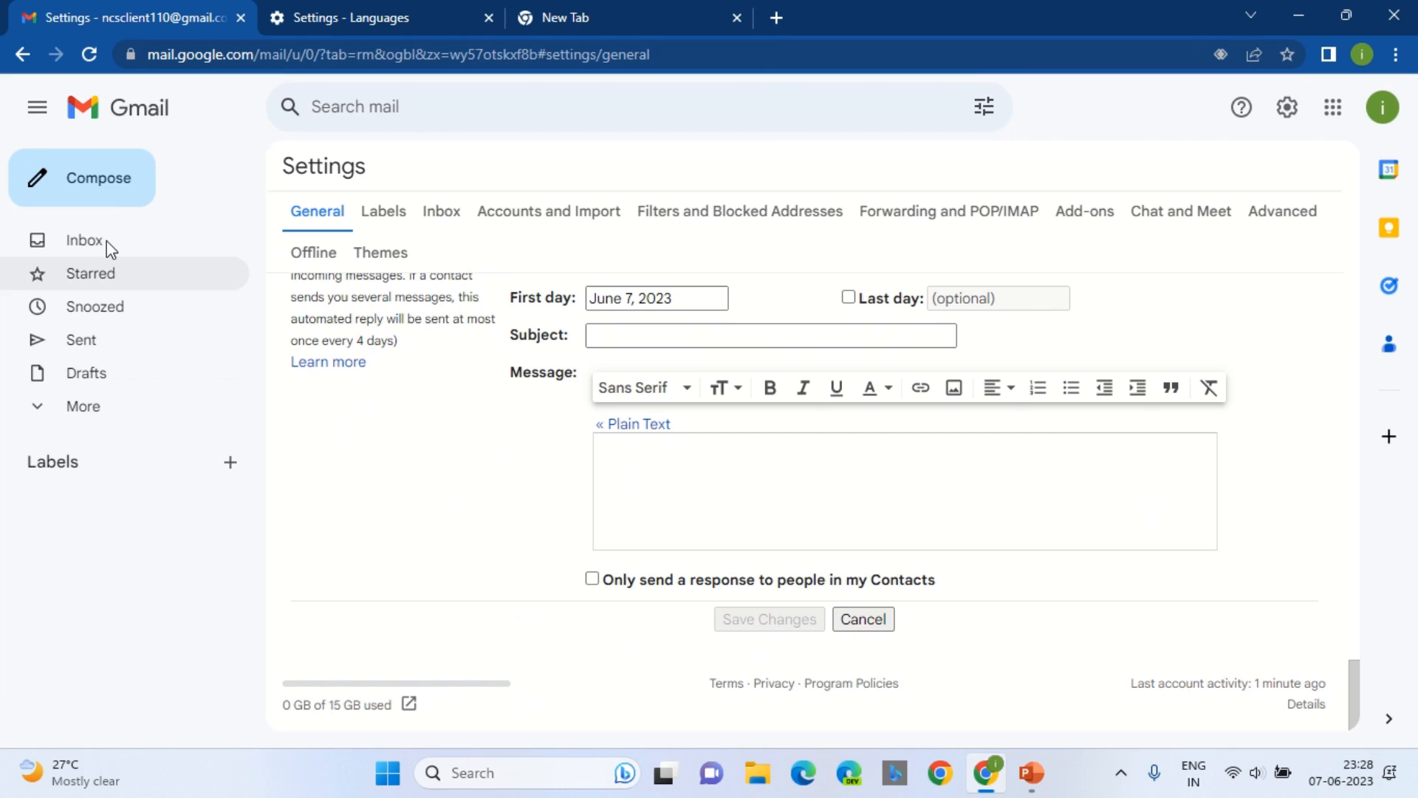
# - Start a new Gmail message and enlarge it to full size
pyautogui.click(81, 177)
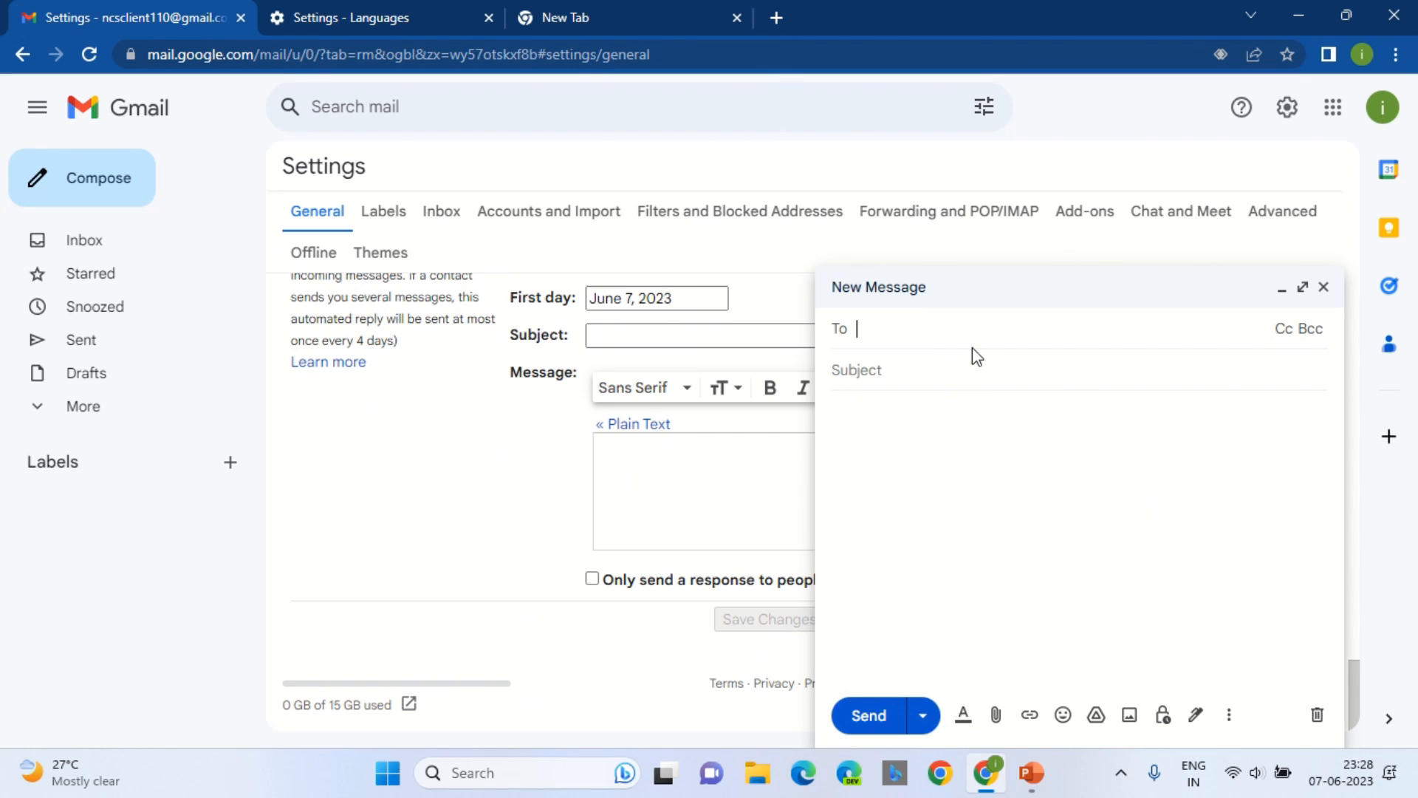
pyautogui.click(1303, 288)
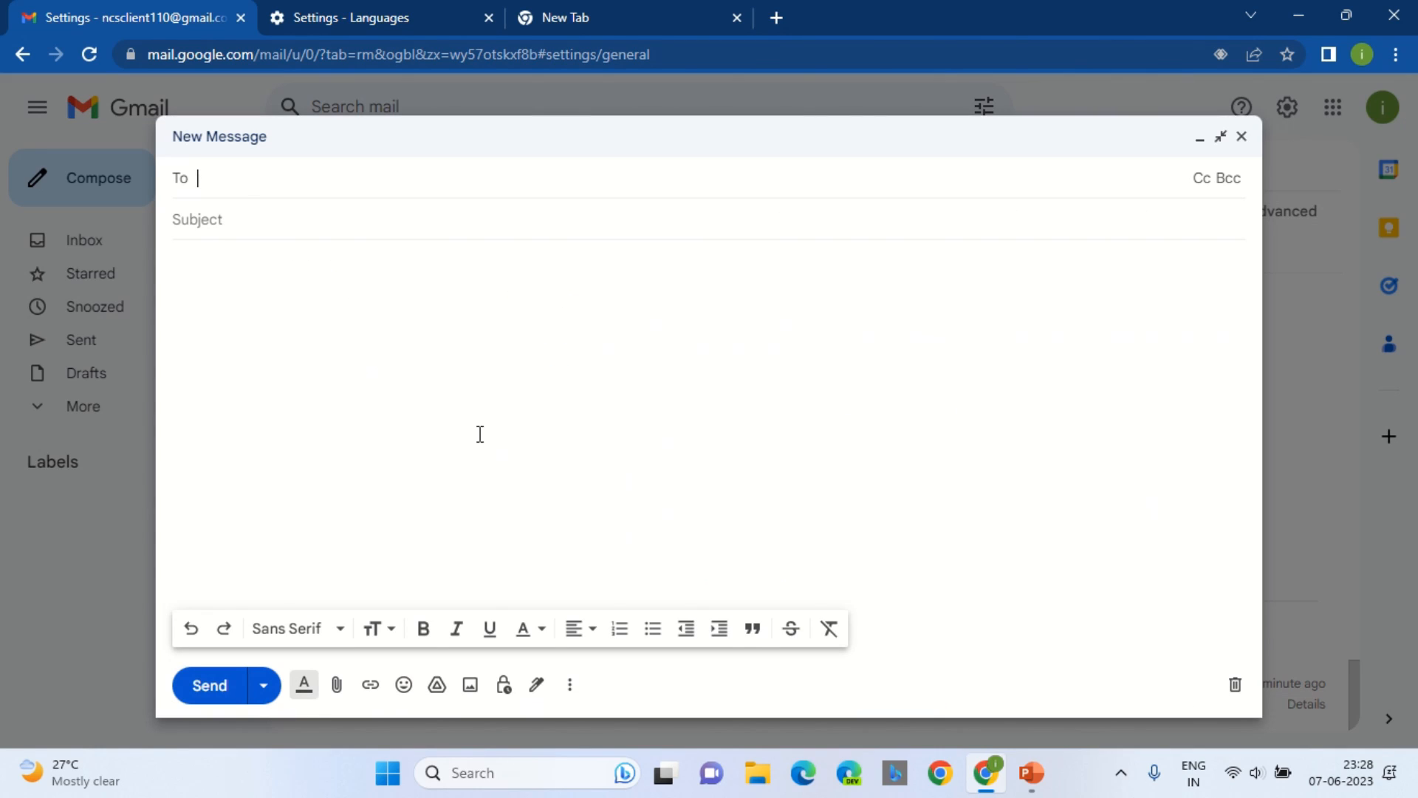
pyautogui.moveTo(337, 684)
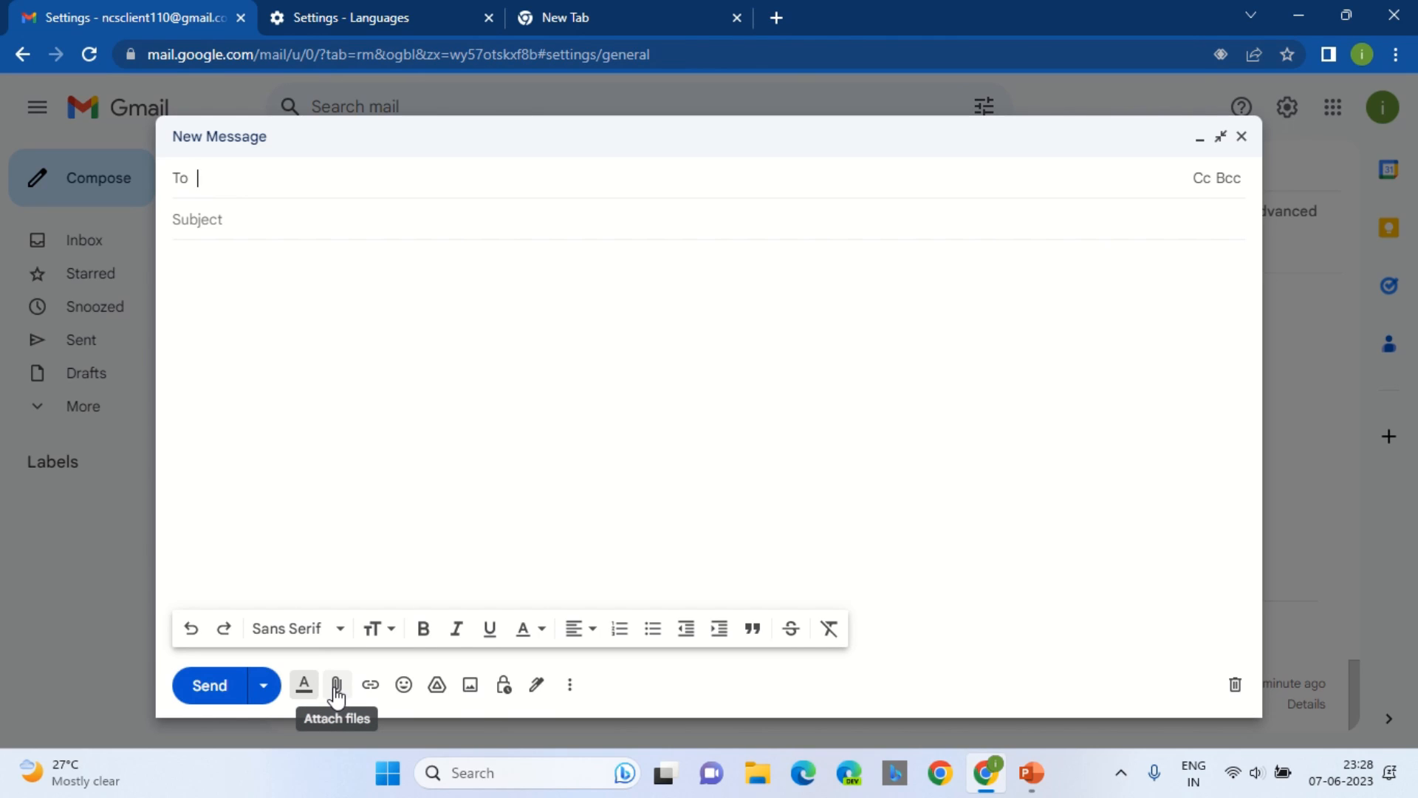
pyautogui.moveTo(1234, 158)
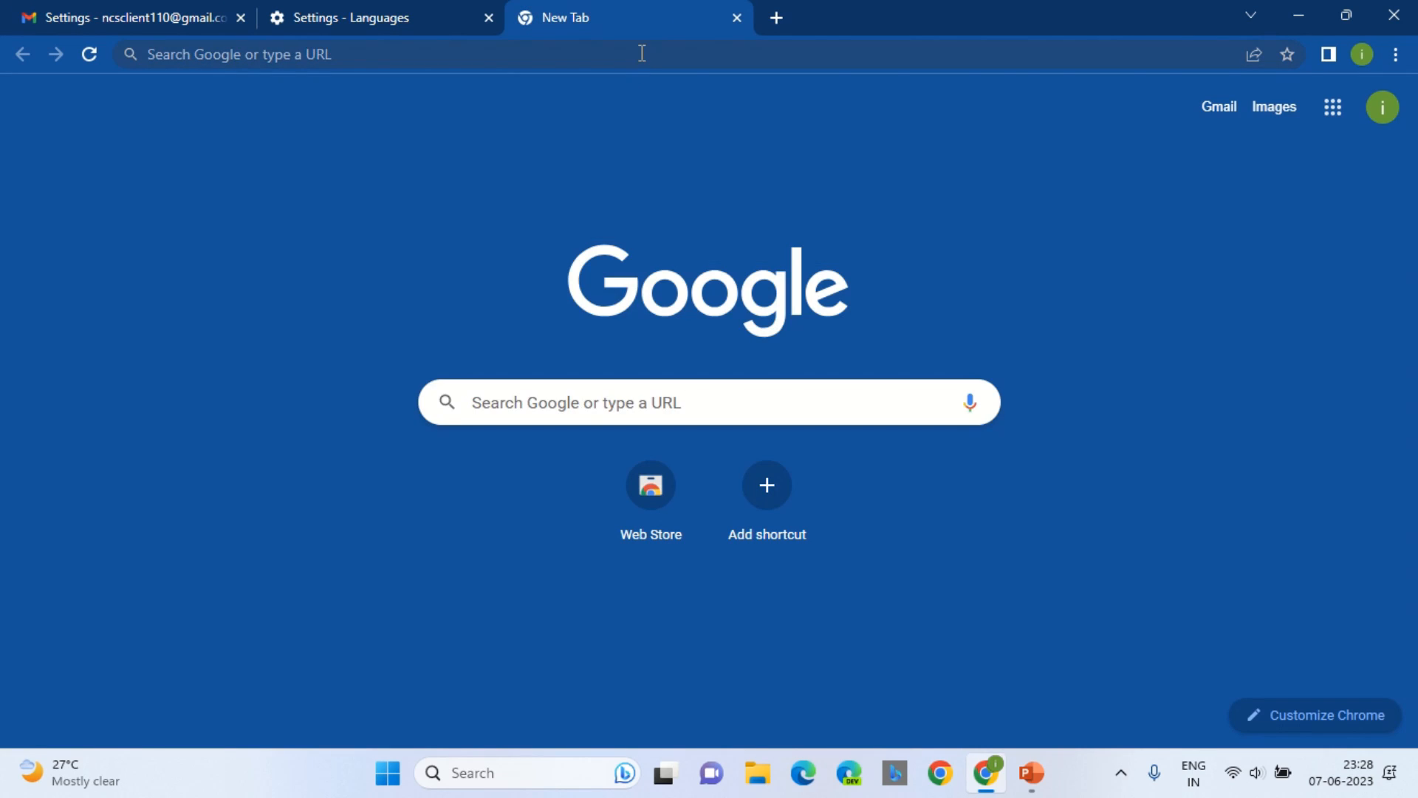
# - Go to workspace.google.com/labs-sign-up, accept the acknowledgements and submit the Workspace Labs sign-up
pyautogui.write('https://workspace.google.com/labs-sign-up/')
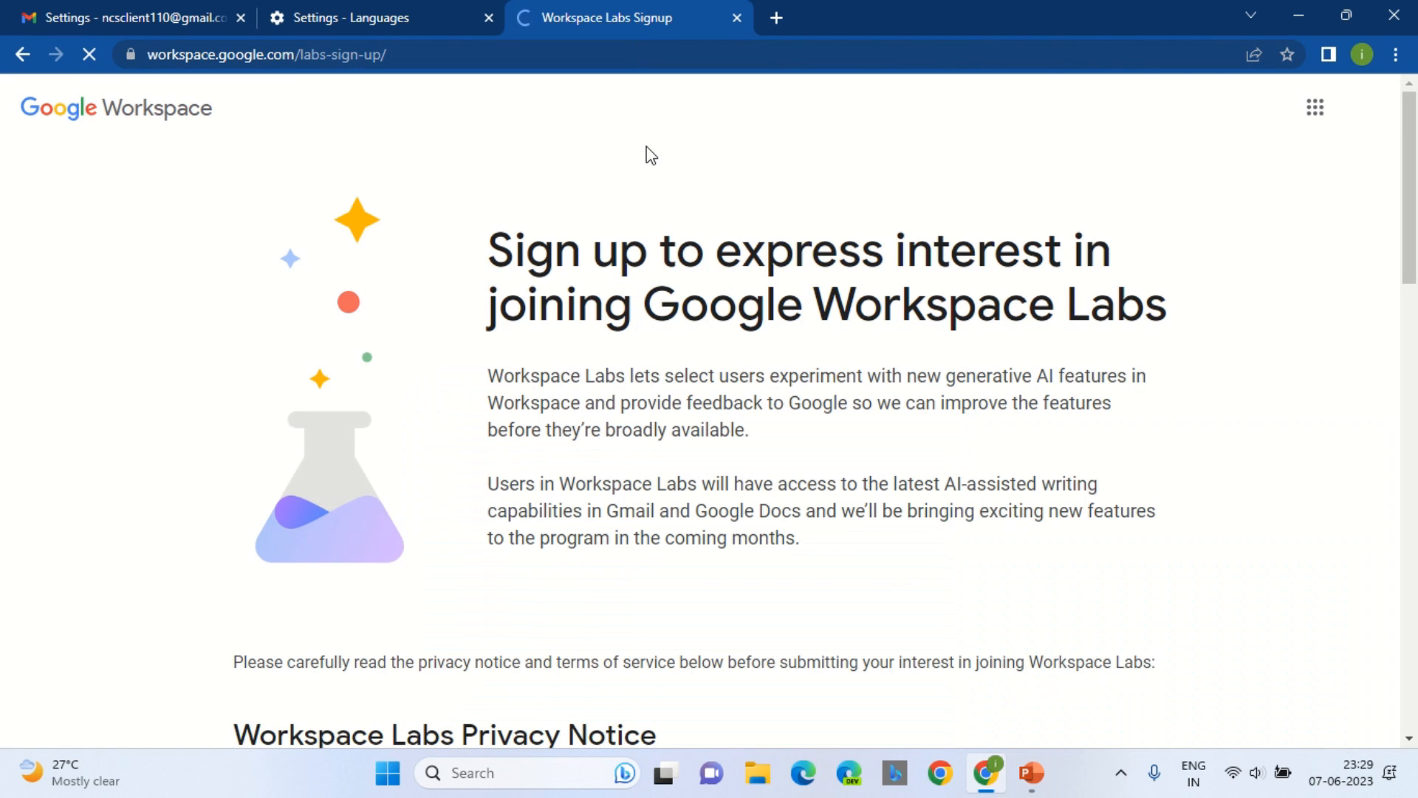
pyautogui.scroll(-3)
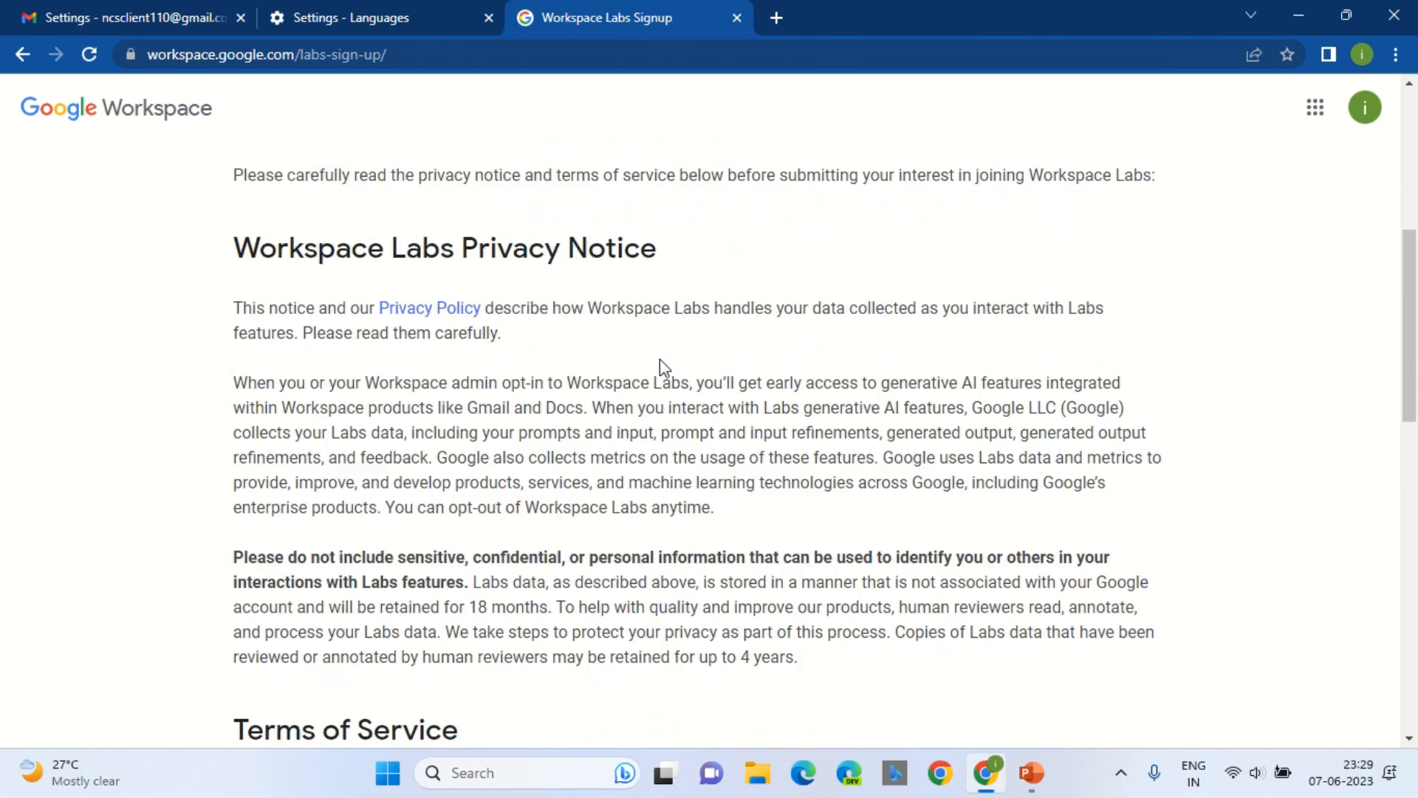
pyautogui.scroll(-3)
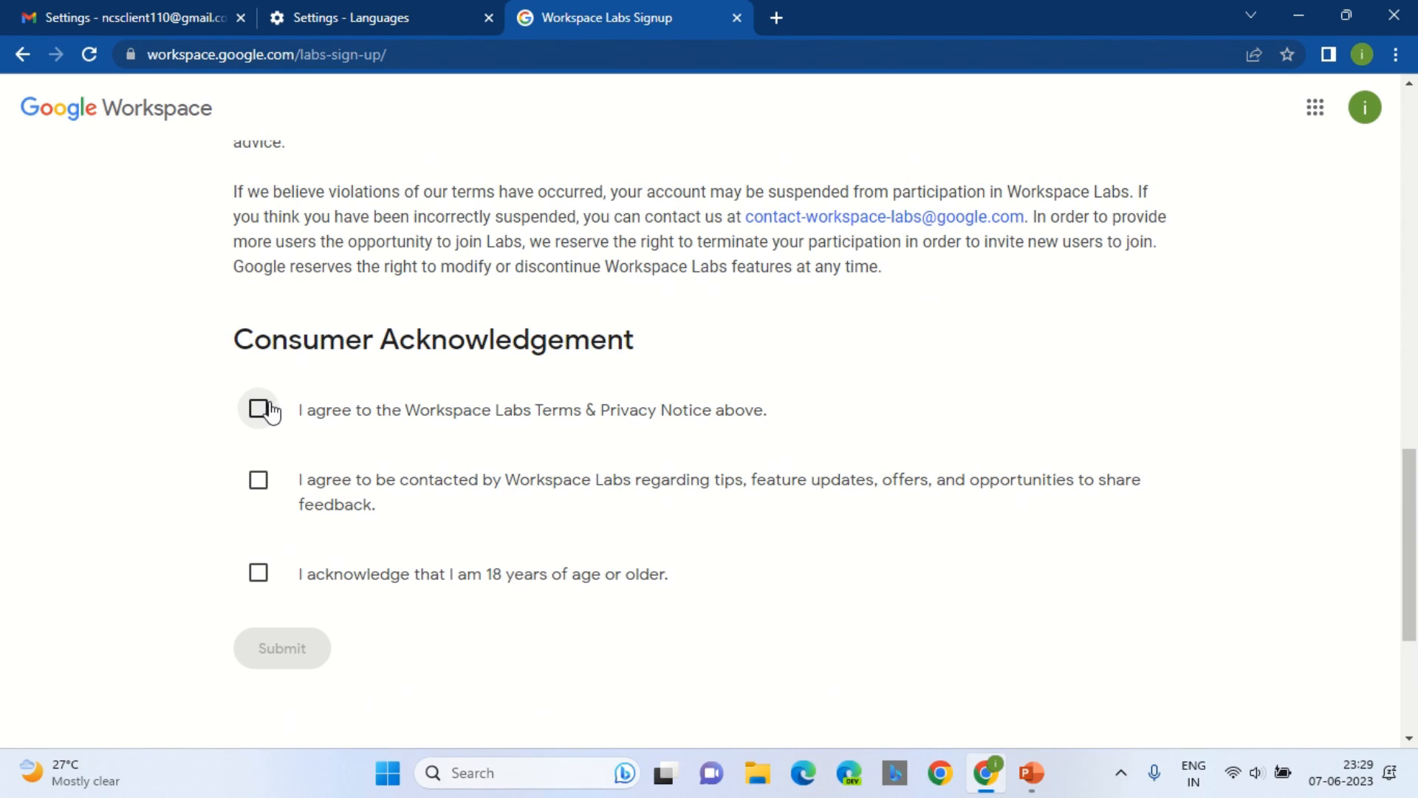
pyautogui.click(257, 409)
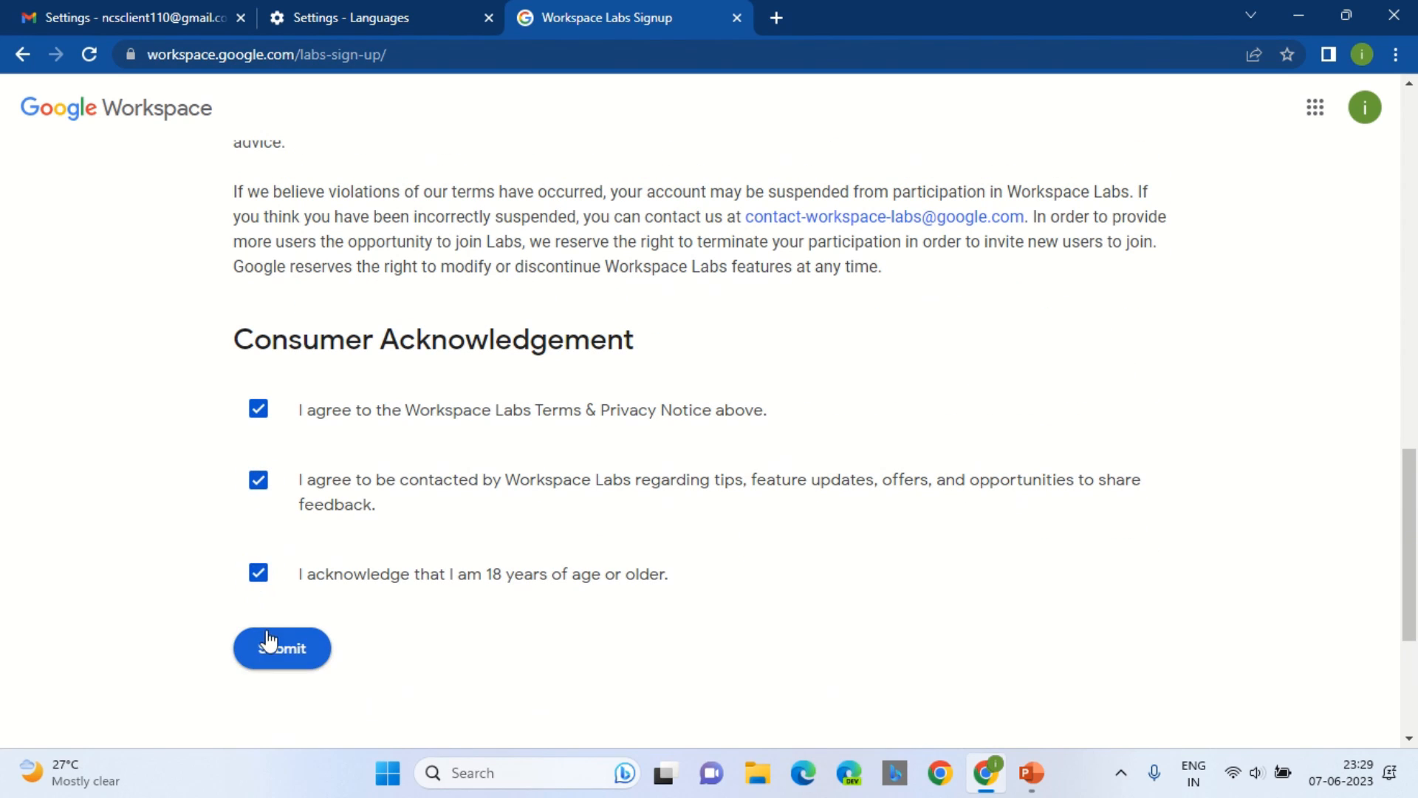
pyautogui.click(280, 647)
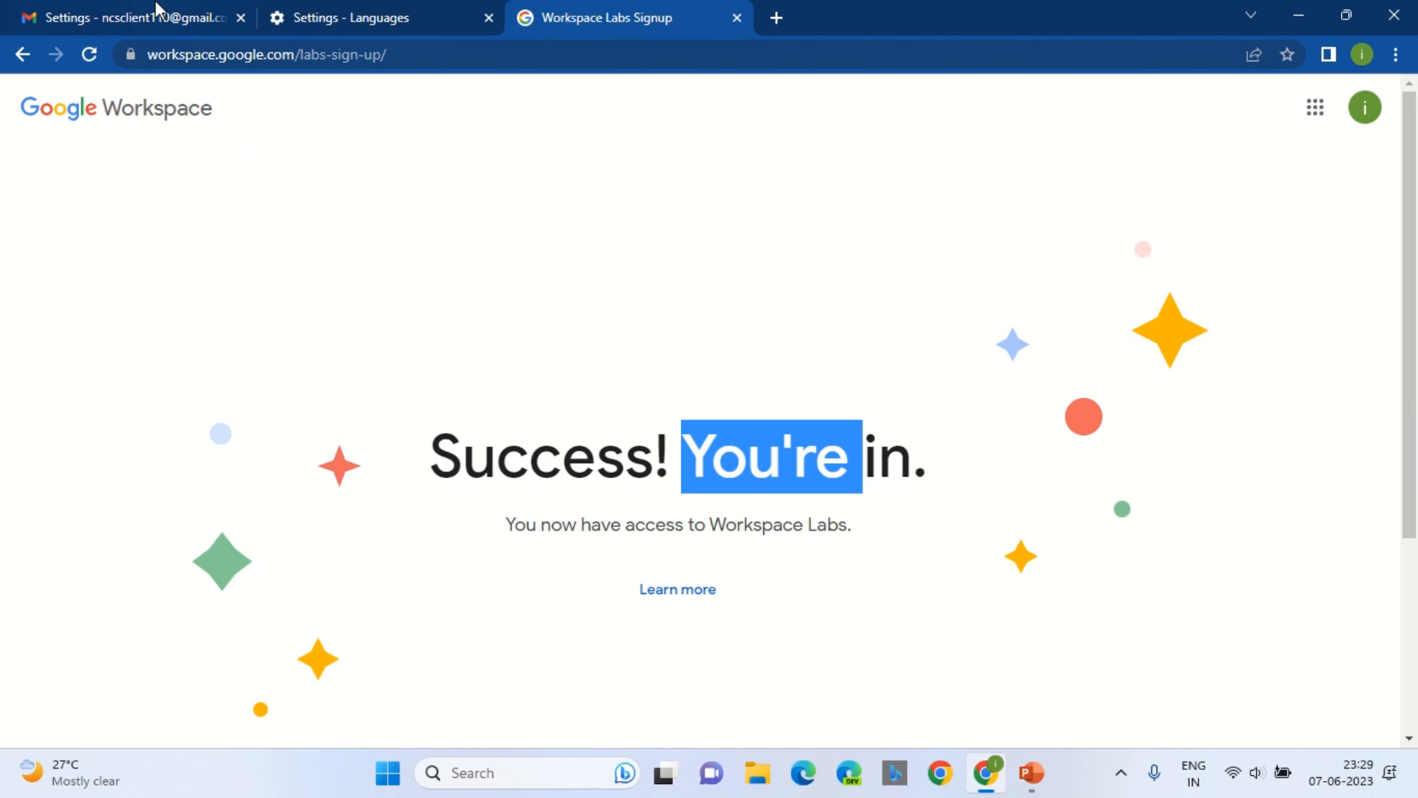
pyautogui.click(127, 17)
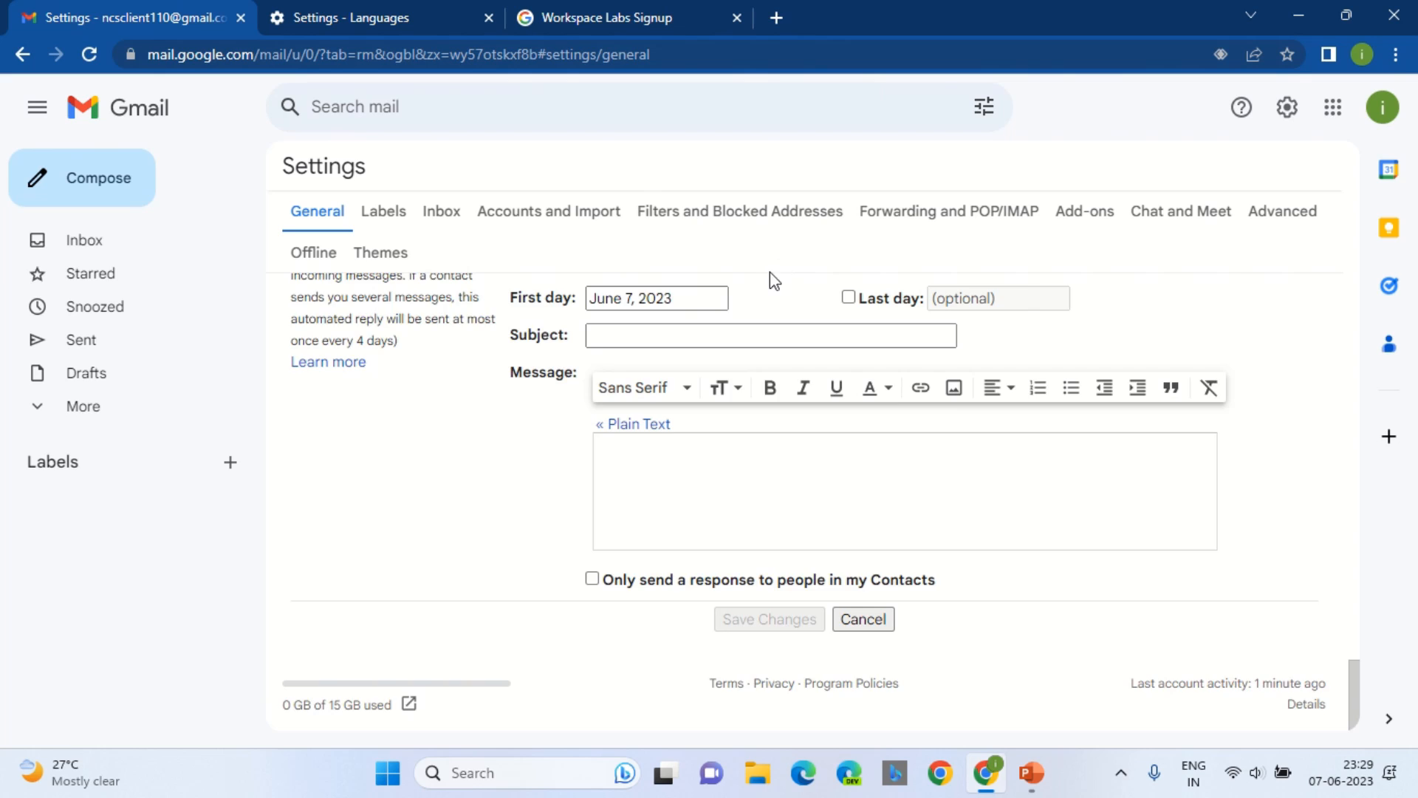
pyautogui.scroll(3)
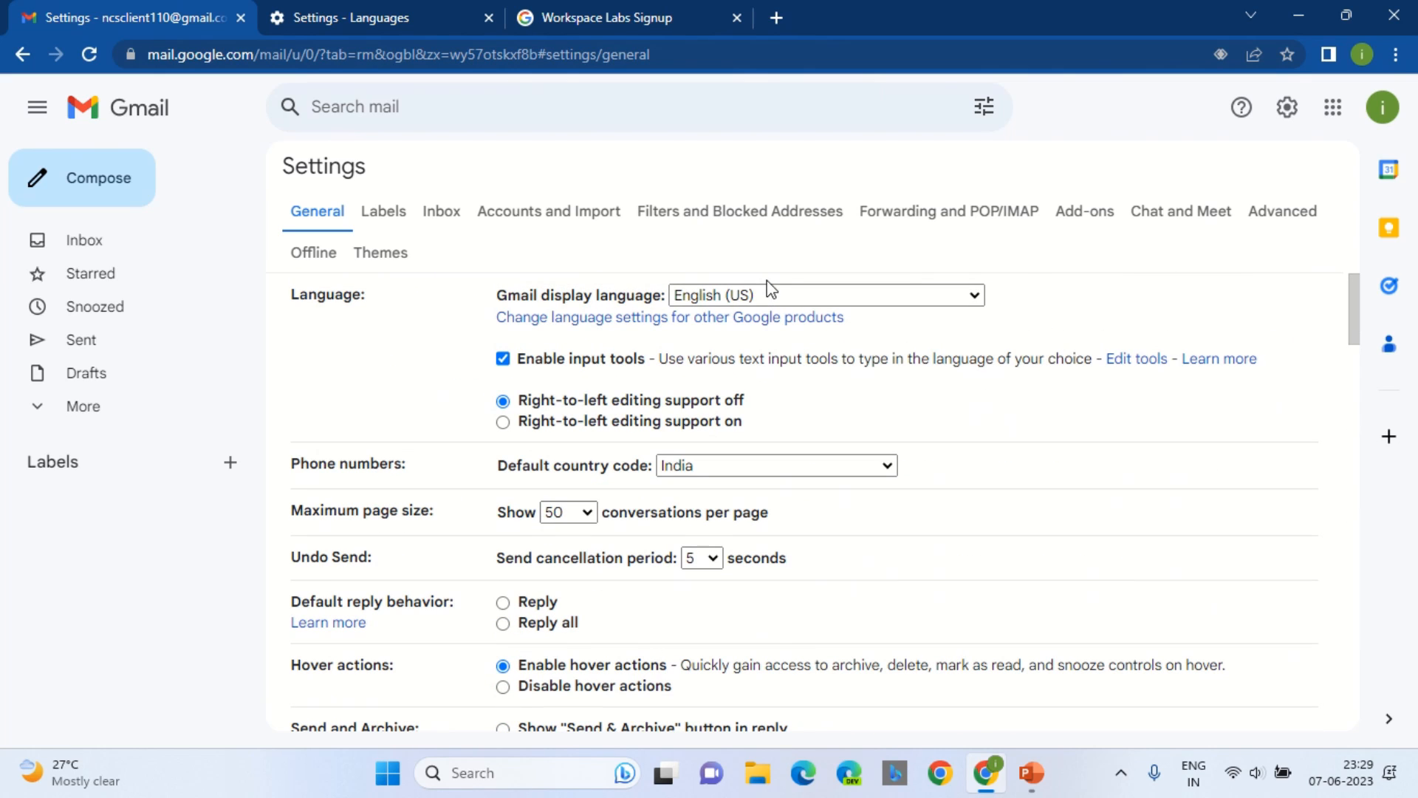
pyautogui.click(86, 240)
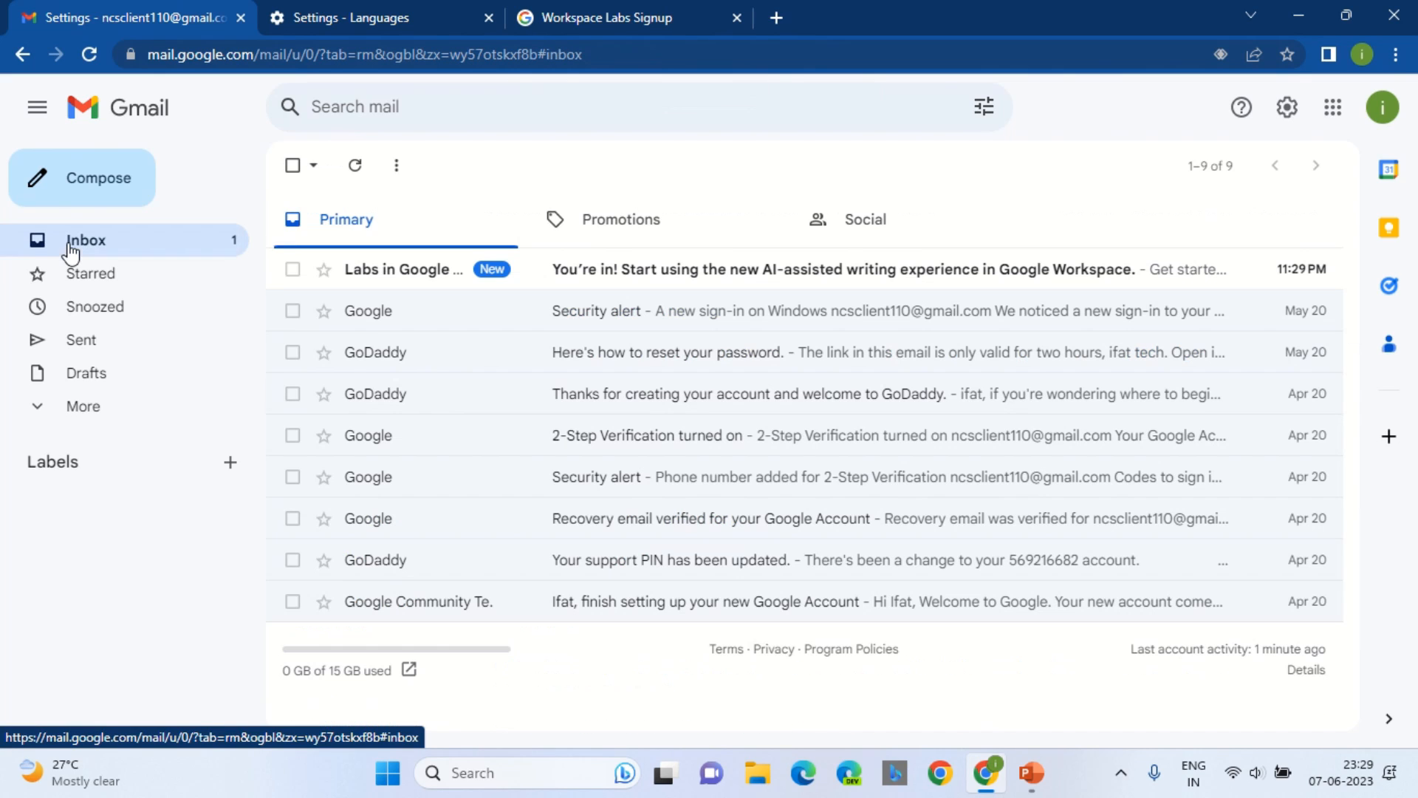
pyautogui.click(814, 269)
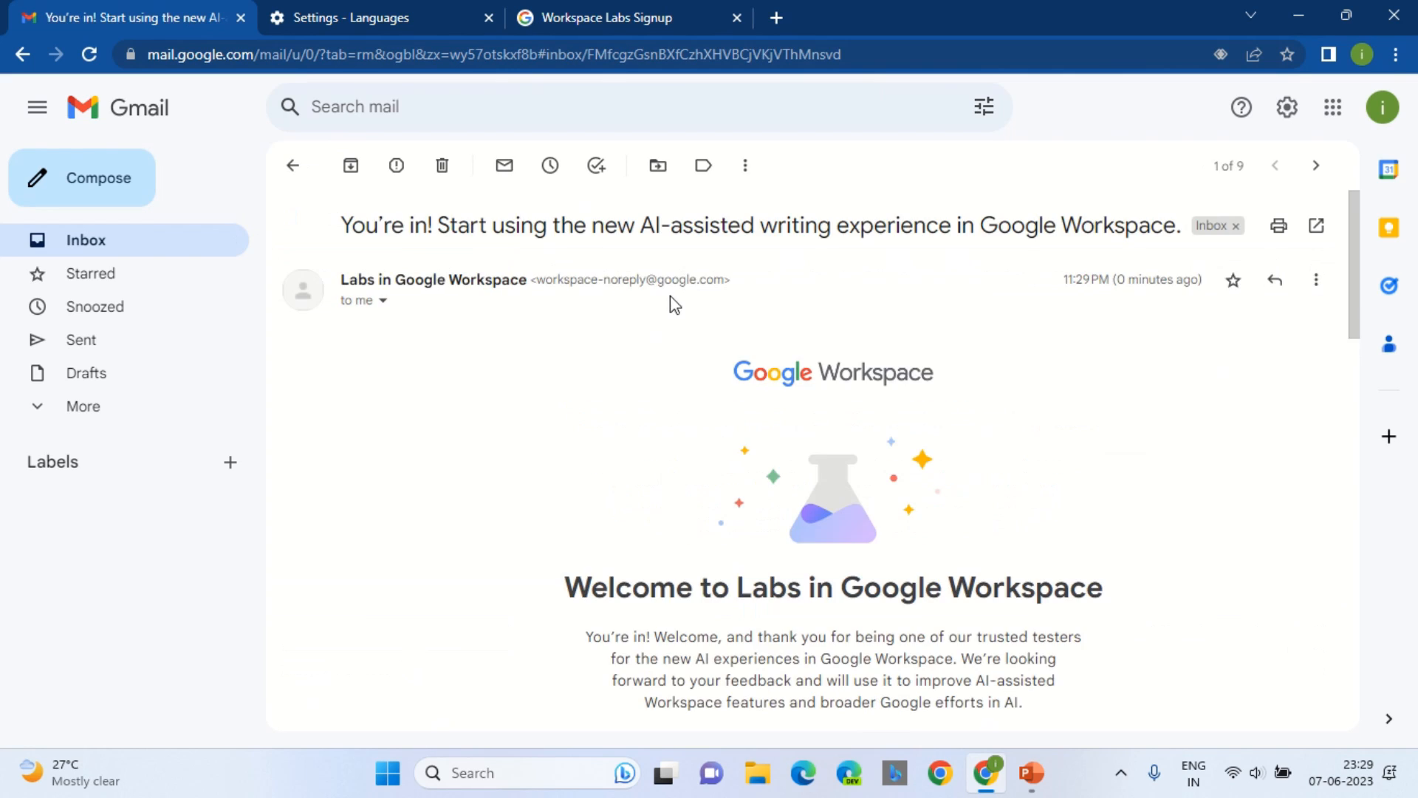
pyautogui.scroll(-3)
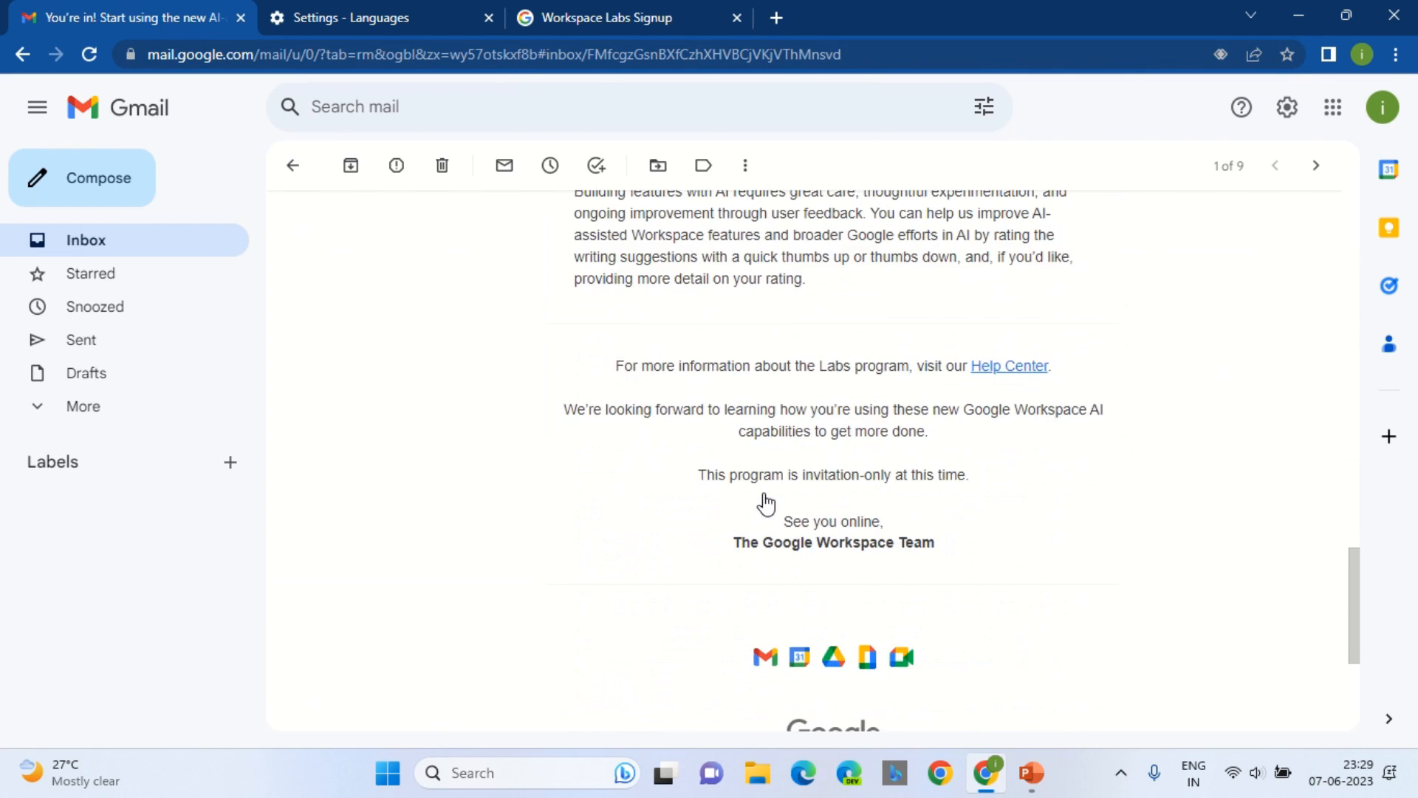
pyautogui.scroll(3)
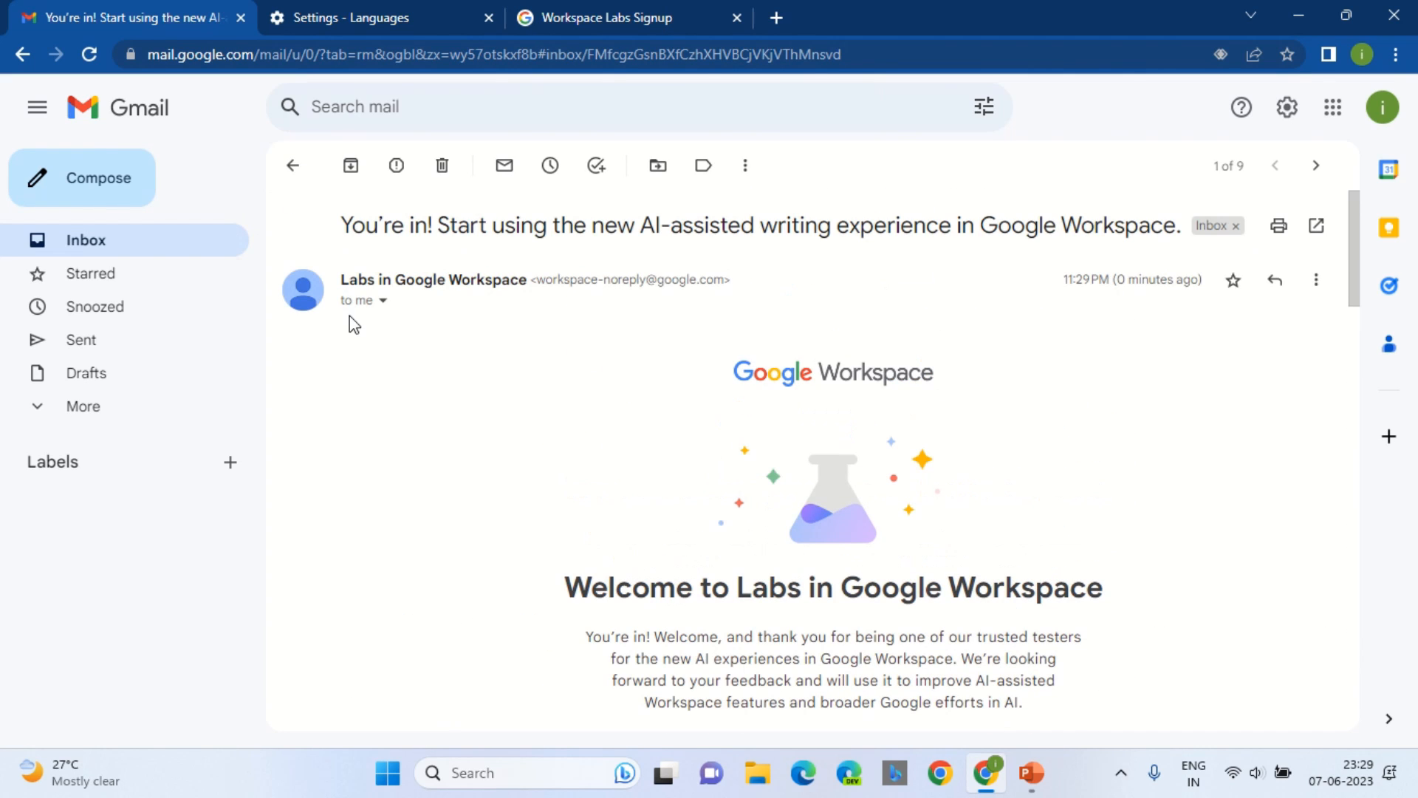
# - Briefly open a full-size new message, then close it to return to the email
pyautogui.click(83, 177)
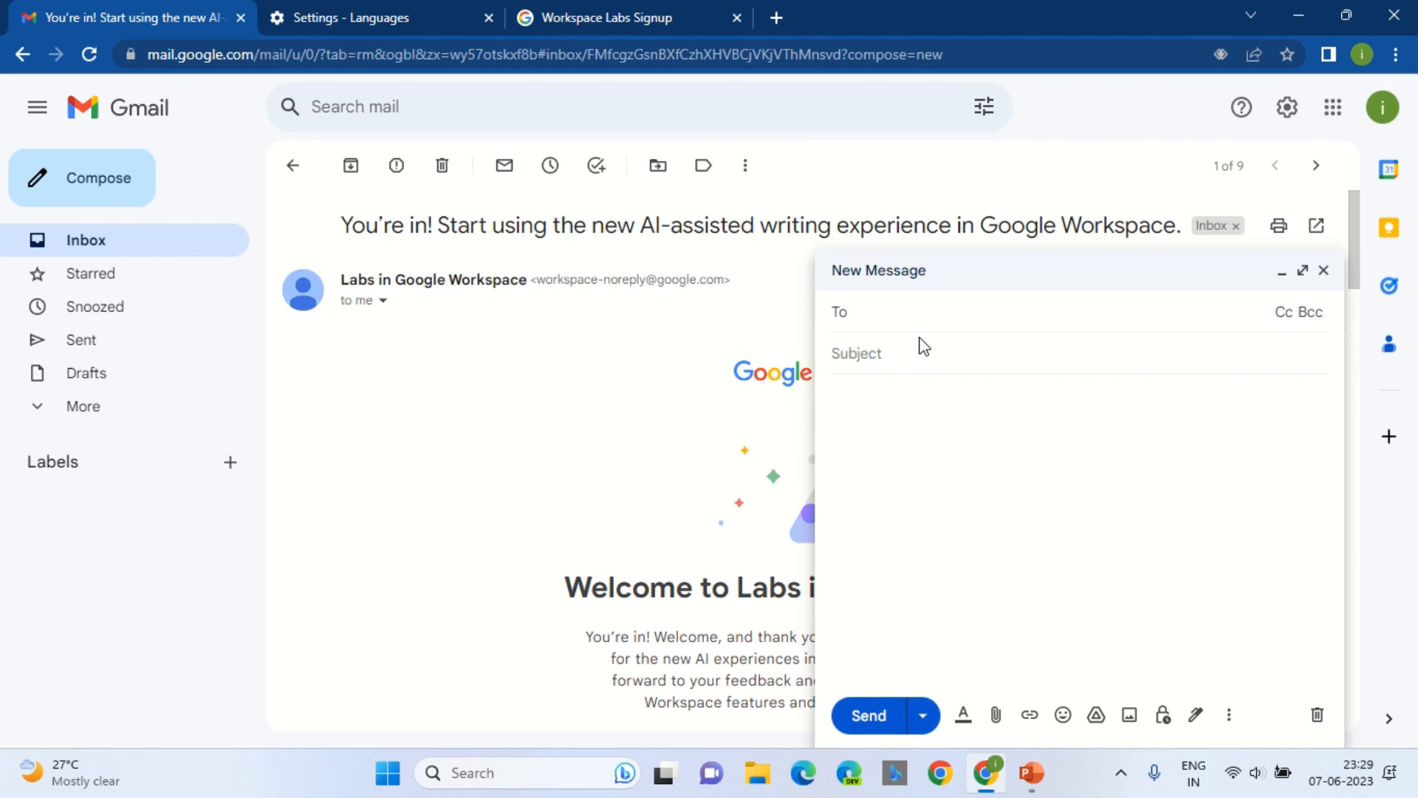
pyautogui.click(1303, 268)
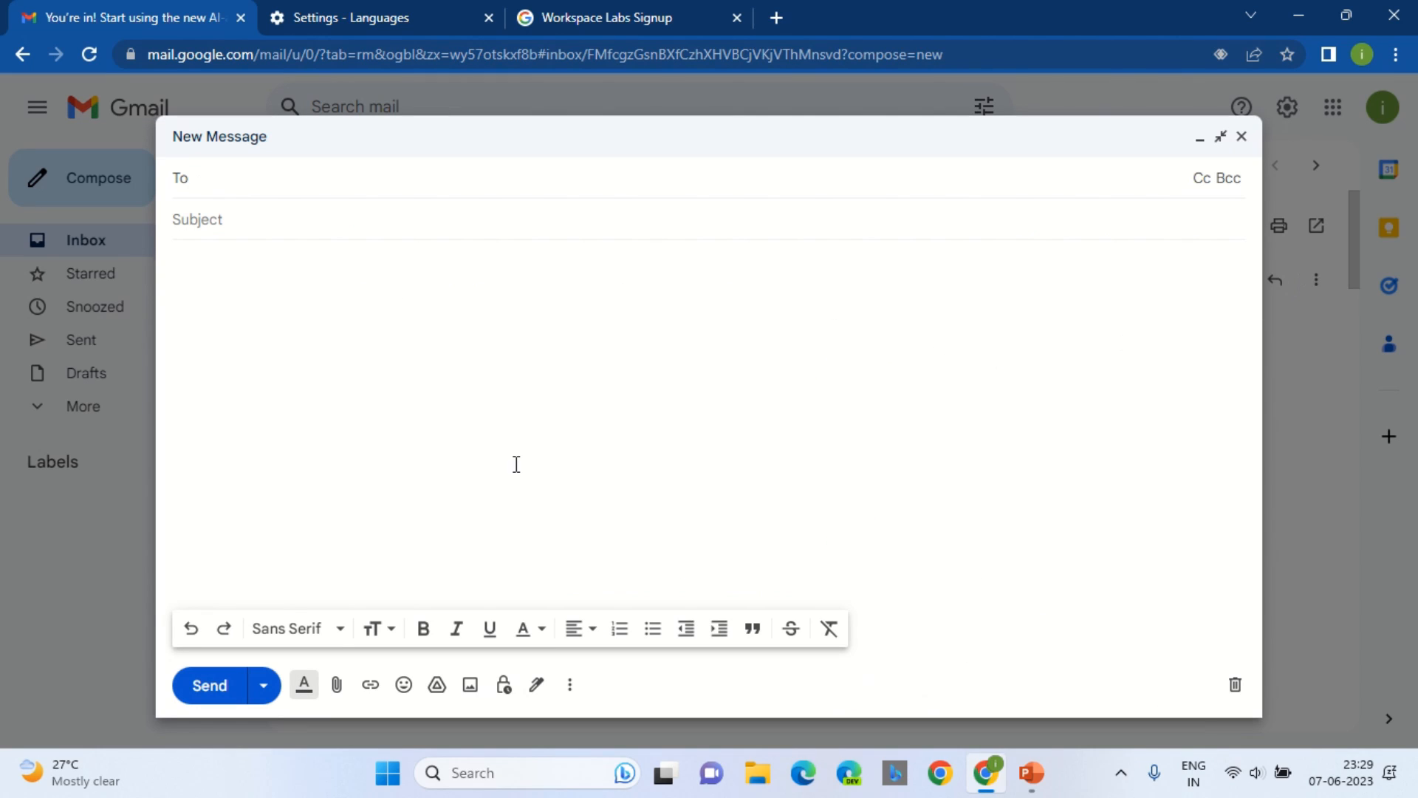
pyautogui.moveTo(337, 684)
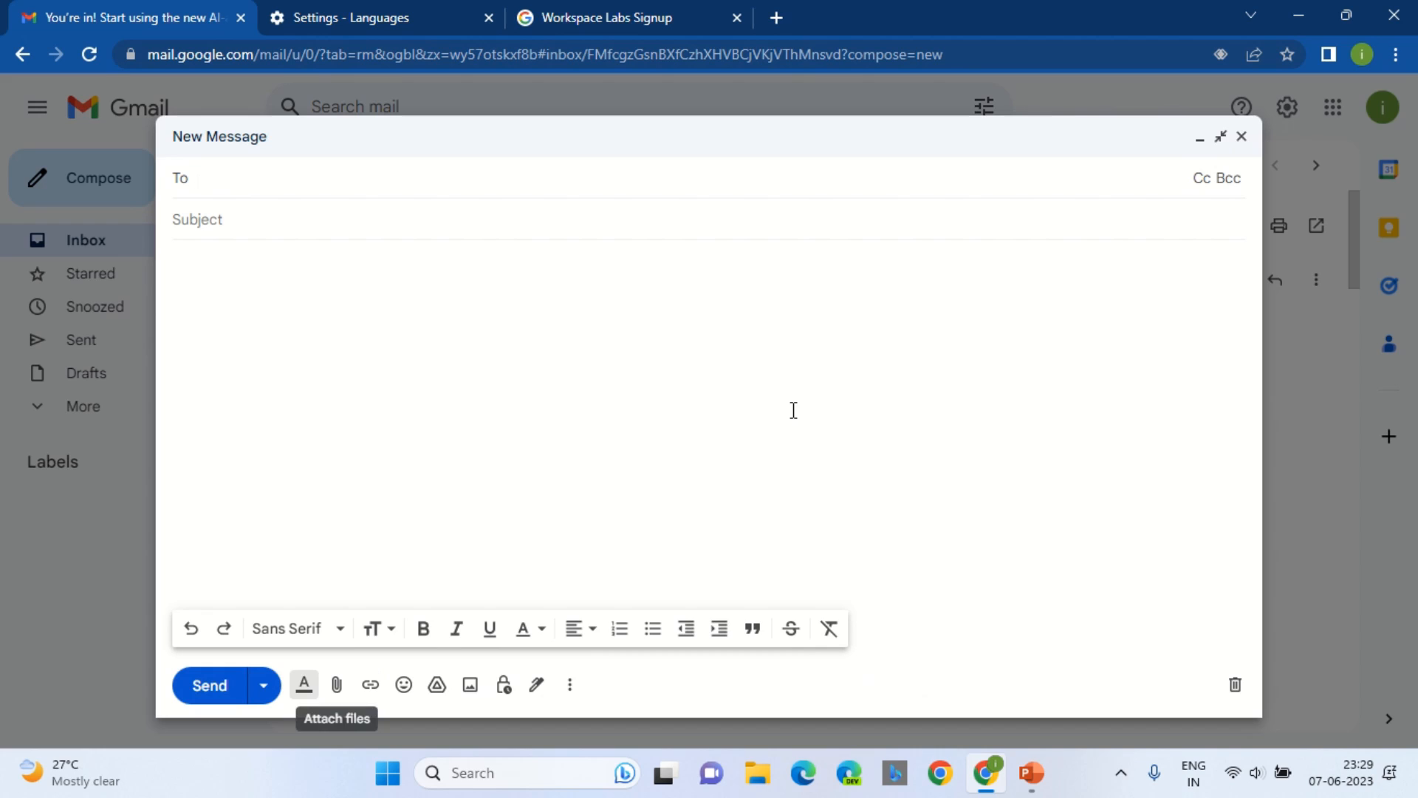
pyautogui.click(1243, 136)
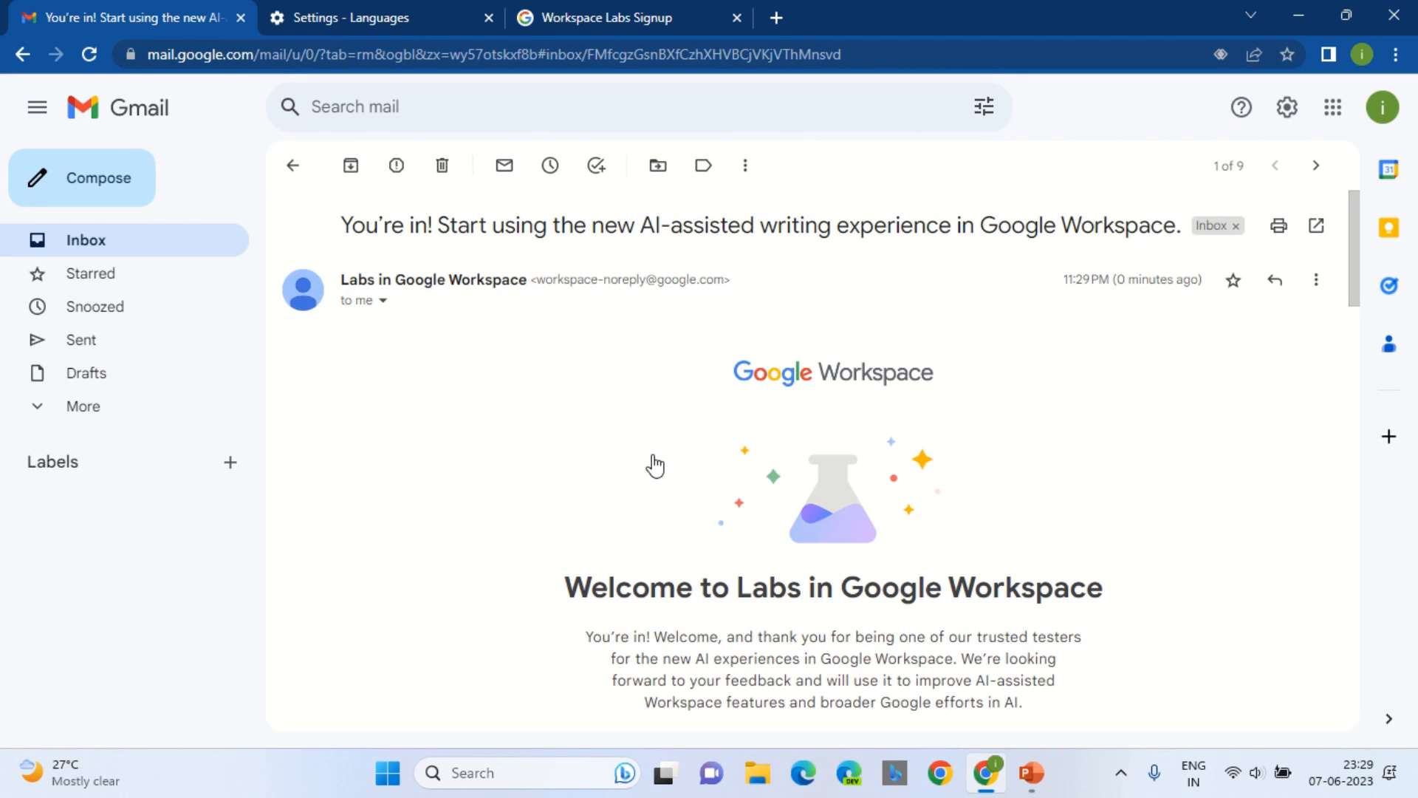
# - Dismiss the Welcome to Workspace Labs notice and start a full-size new message with Help me write available
pyautogui.click(89, 55)
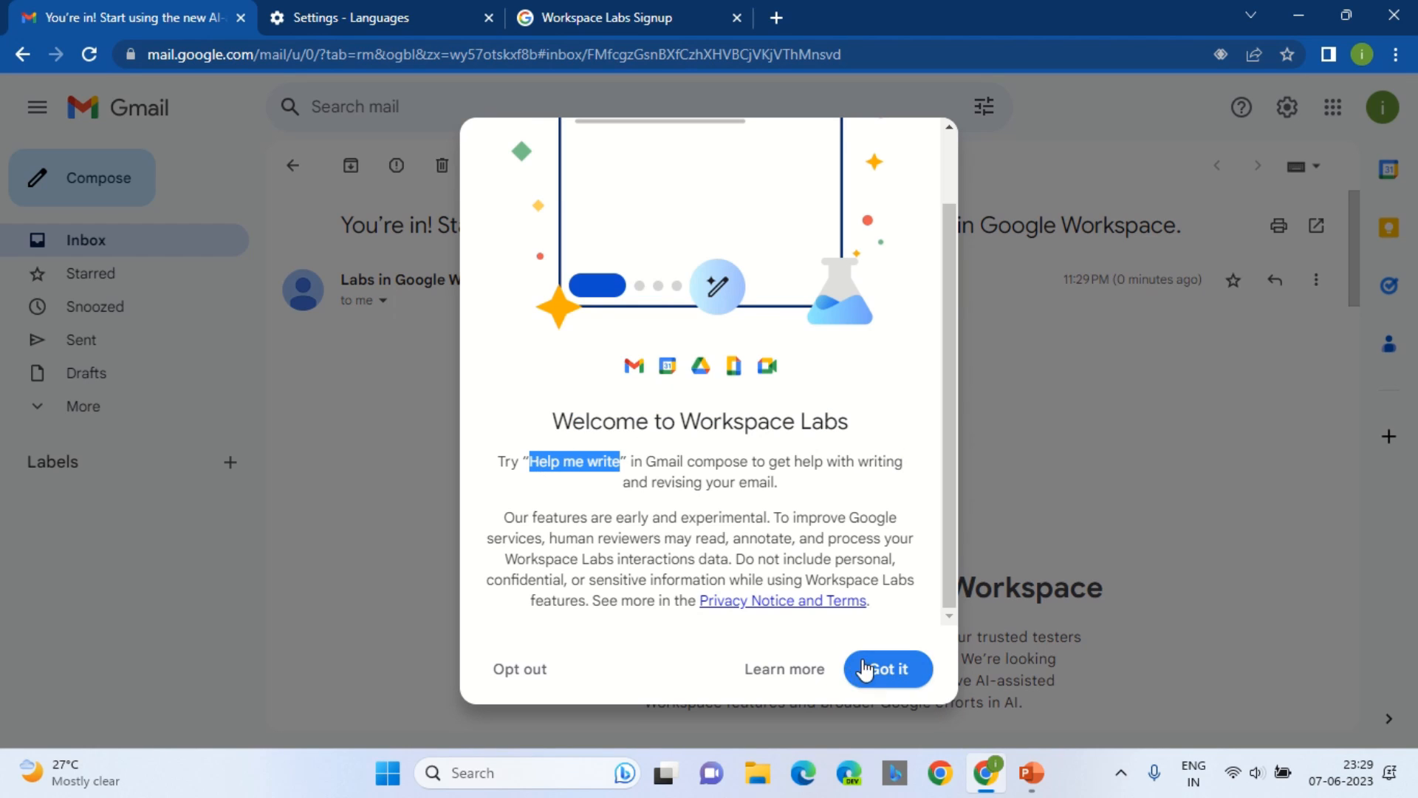
pyautogui.click(887, 668)
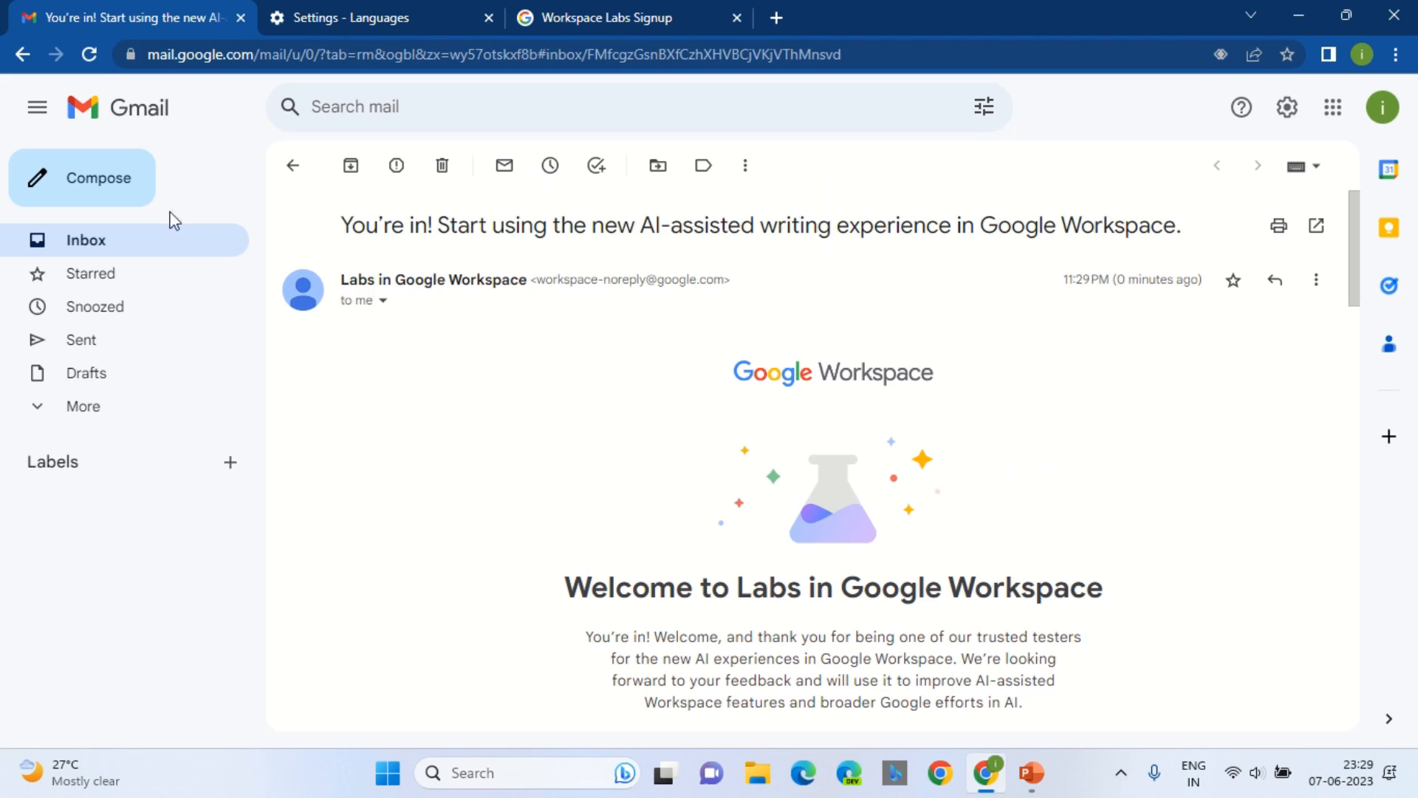
pyautogui.click(82, 178)
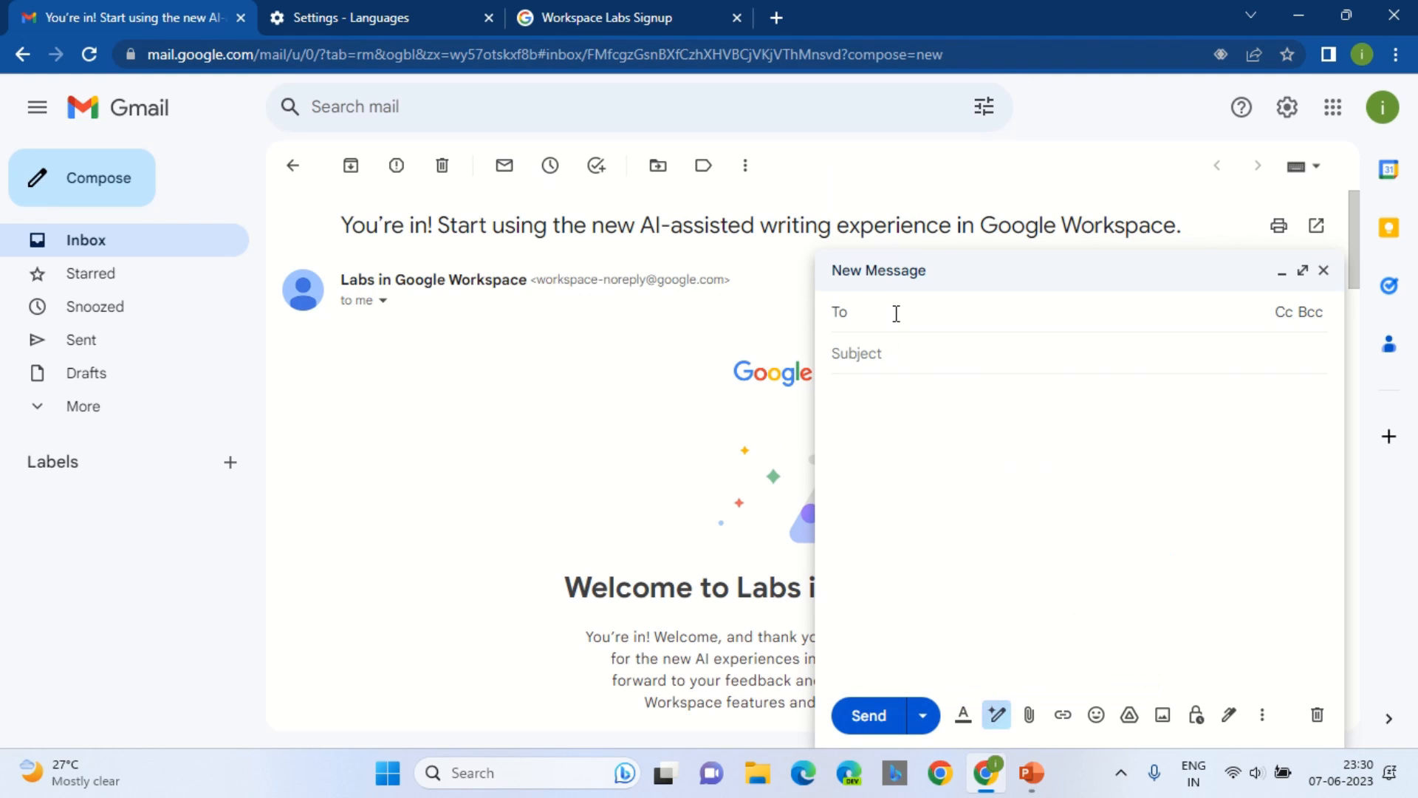
pyautogui.click(1303, 270)
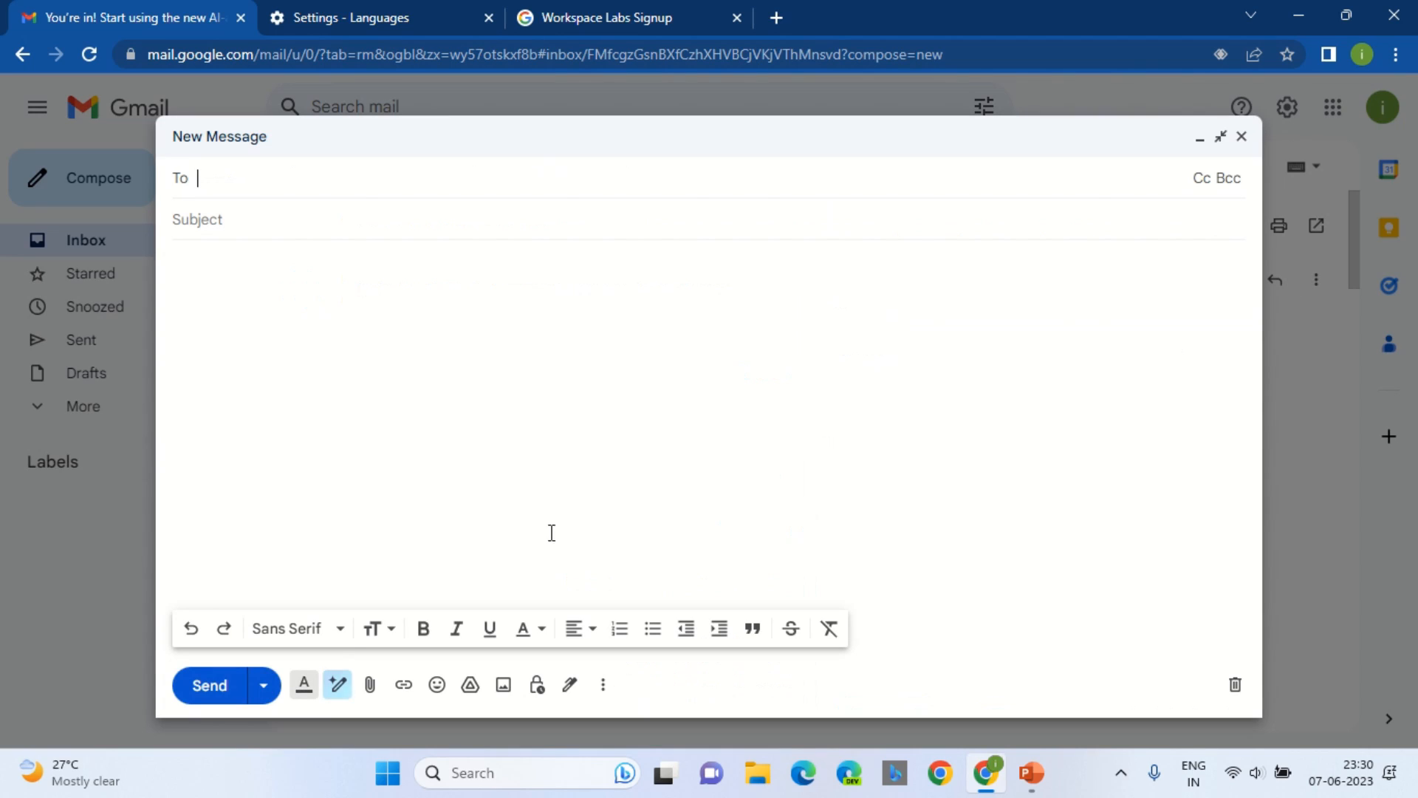
pyautogui.moveTo(337, 684)
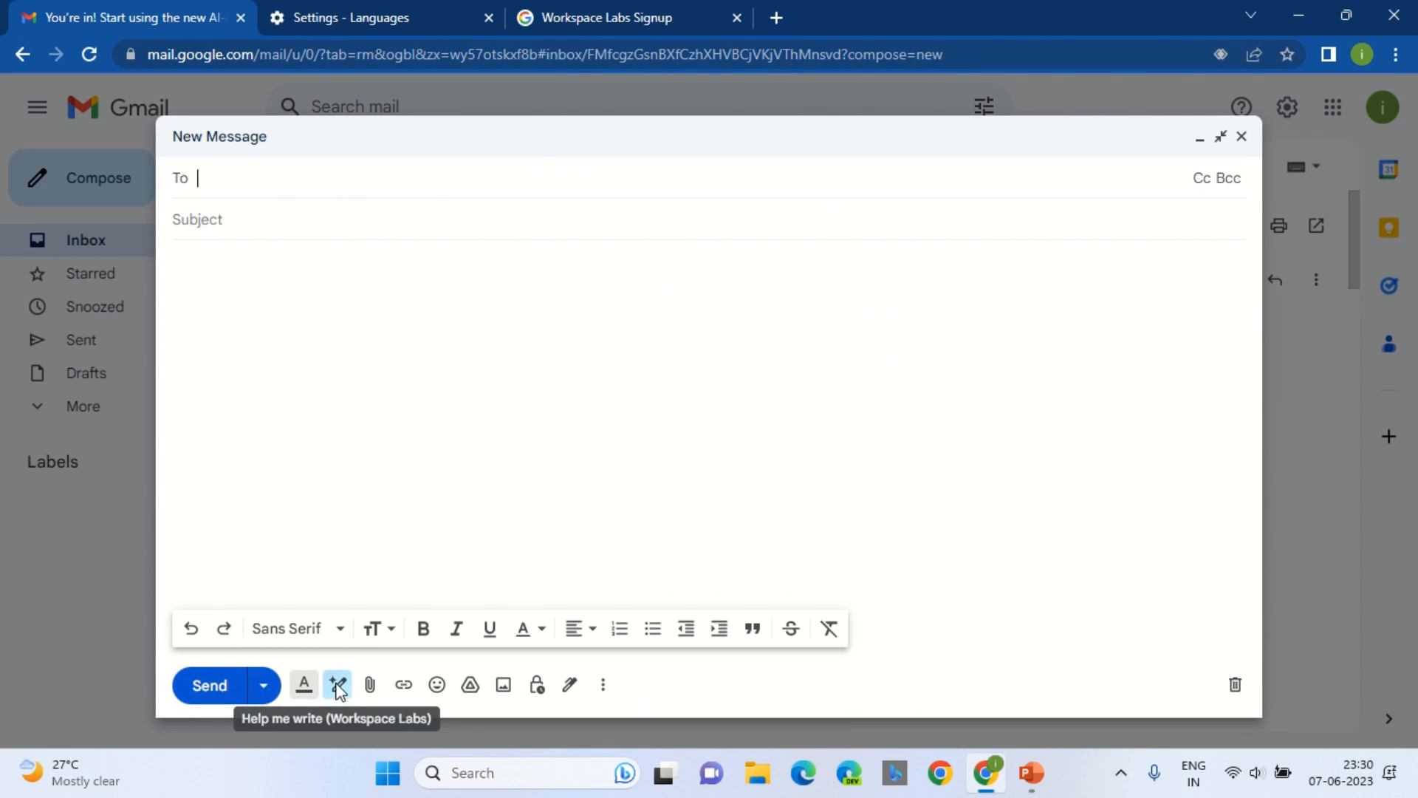
# - Generate a draft from the 'leave email' prompt with Help me write and insert it into the message
pyautogui.click(337, 684)
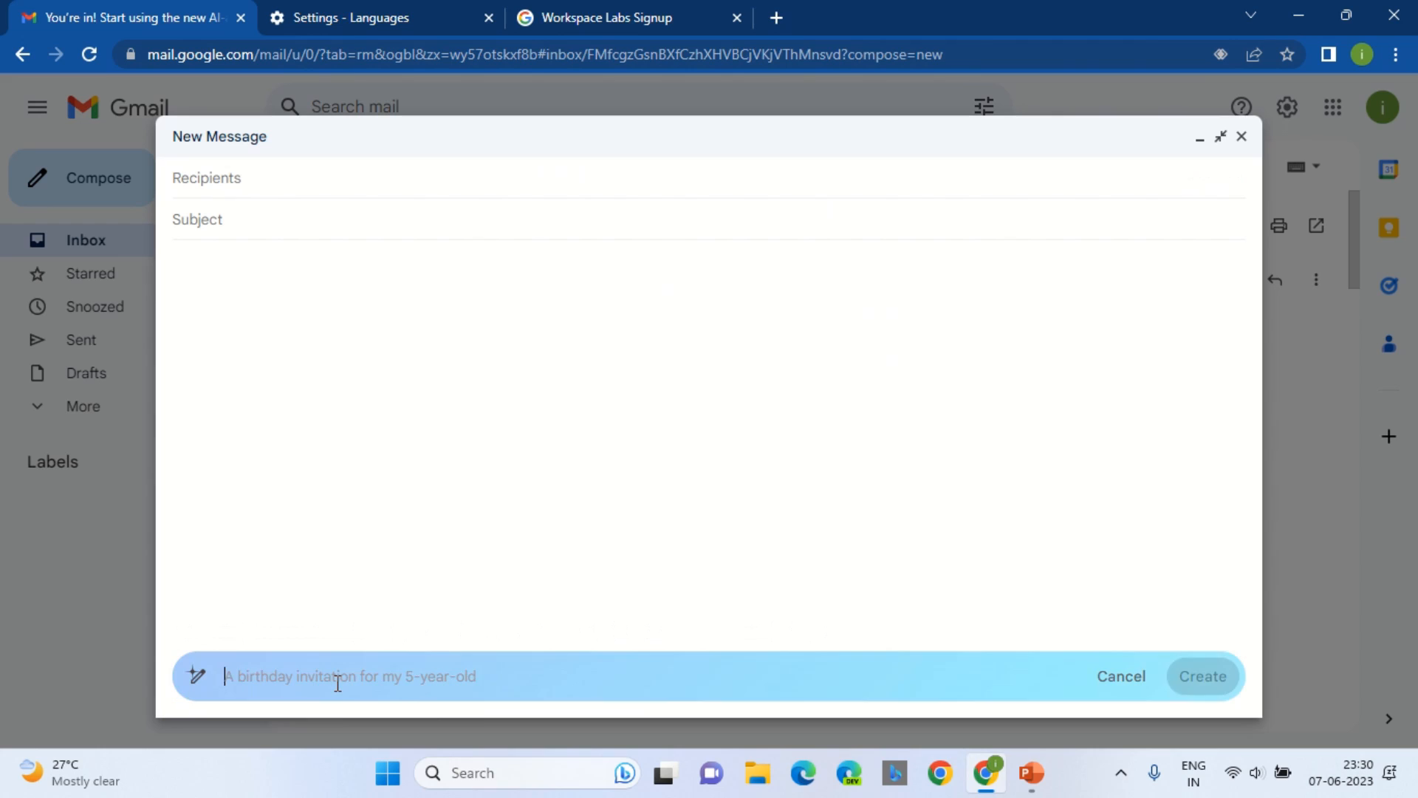
pyautogui.click(1203, 675)
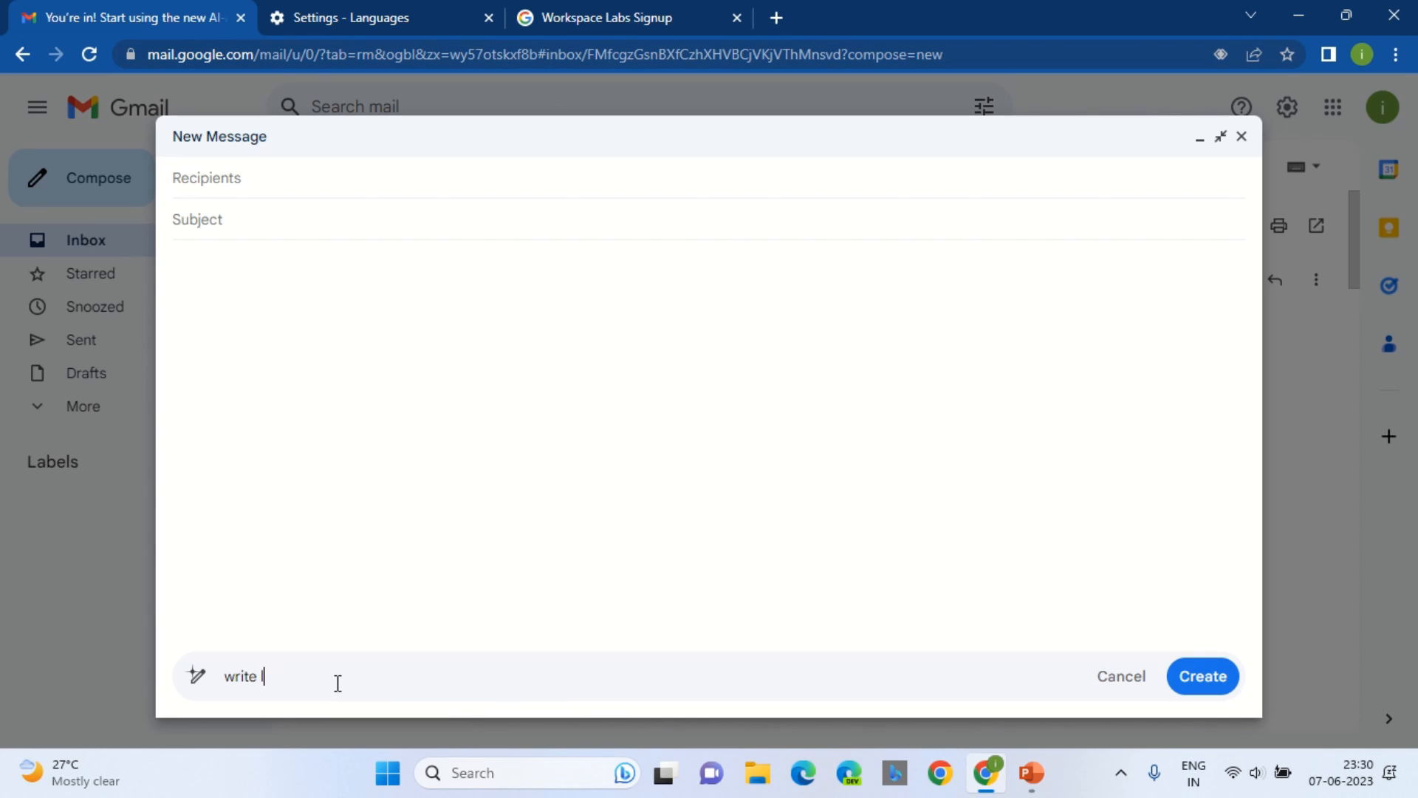
pyautogui.write('leave email')
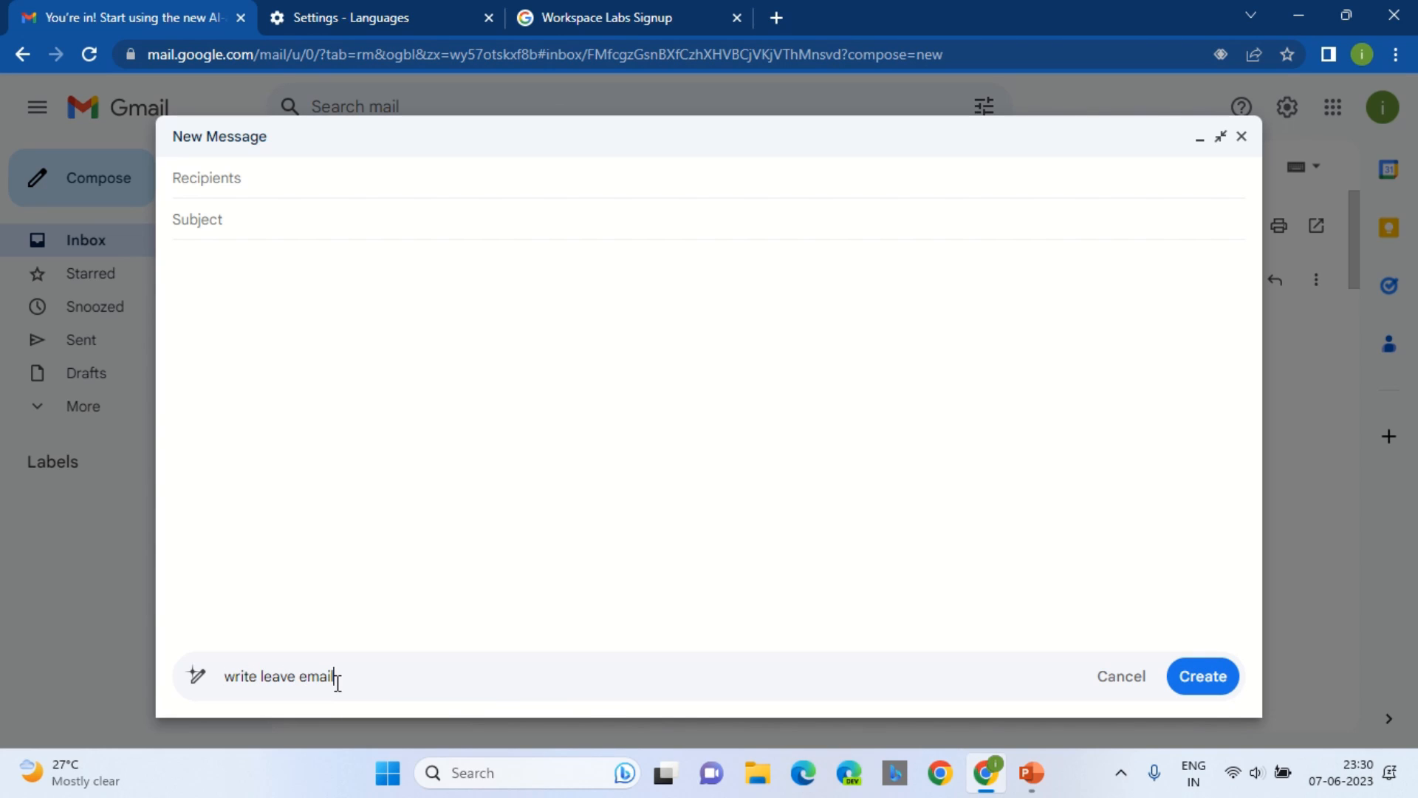
pyautogui.click(1202, 675)
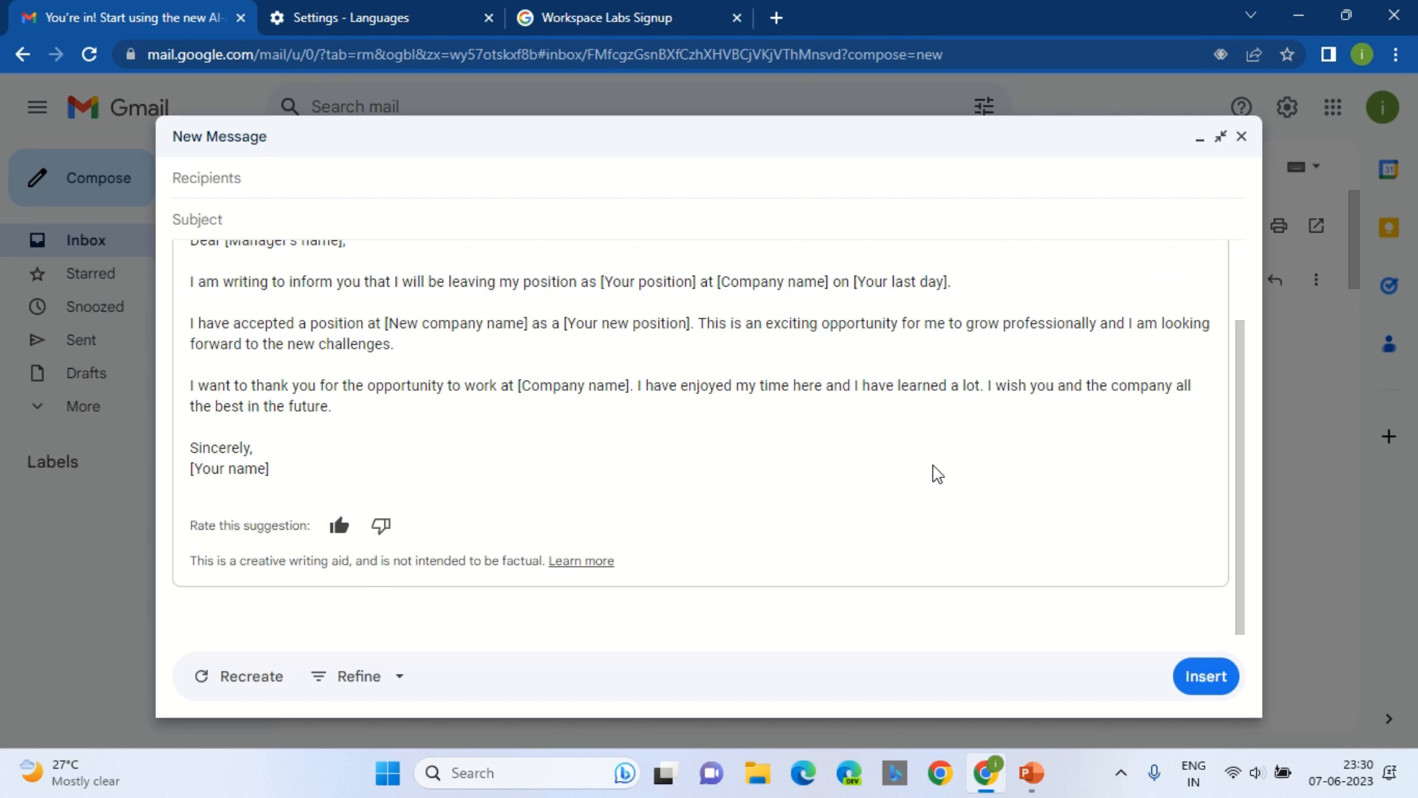
pyautogui.click(1205, 675)
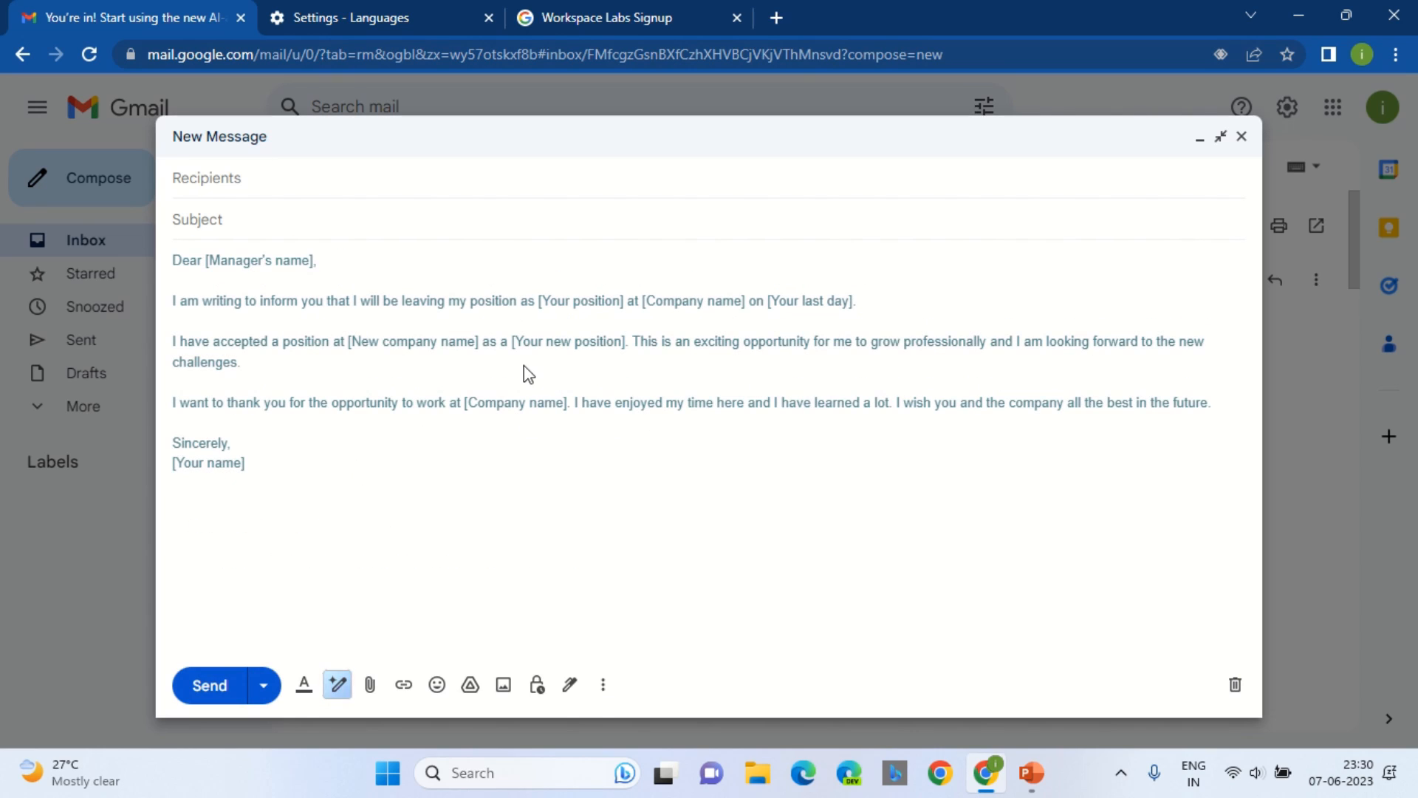
# - Send the letter with subject 'Notice of Resignation' to sudhanshu and view the sent copy
pyautogui.write('Notice of Resignation')
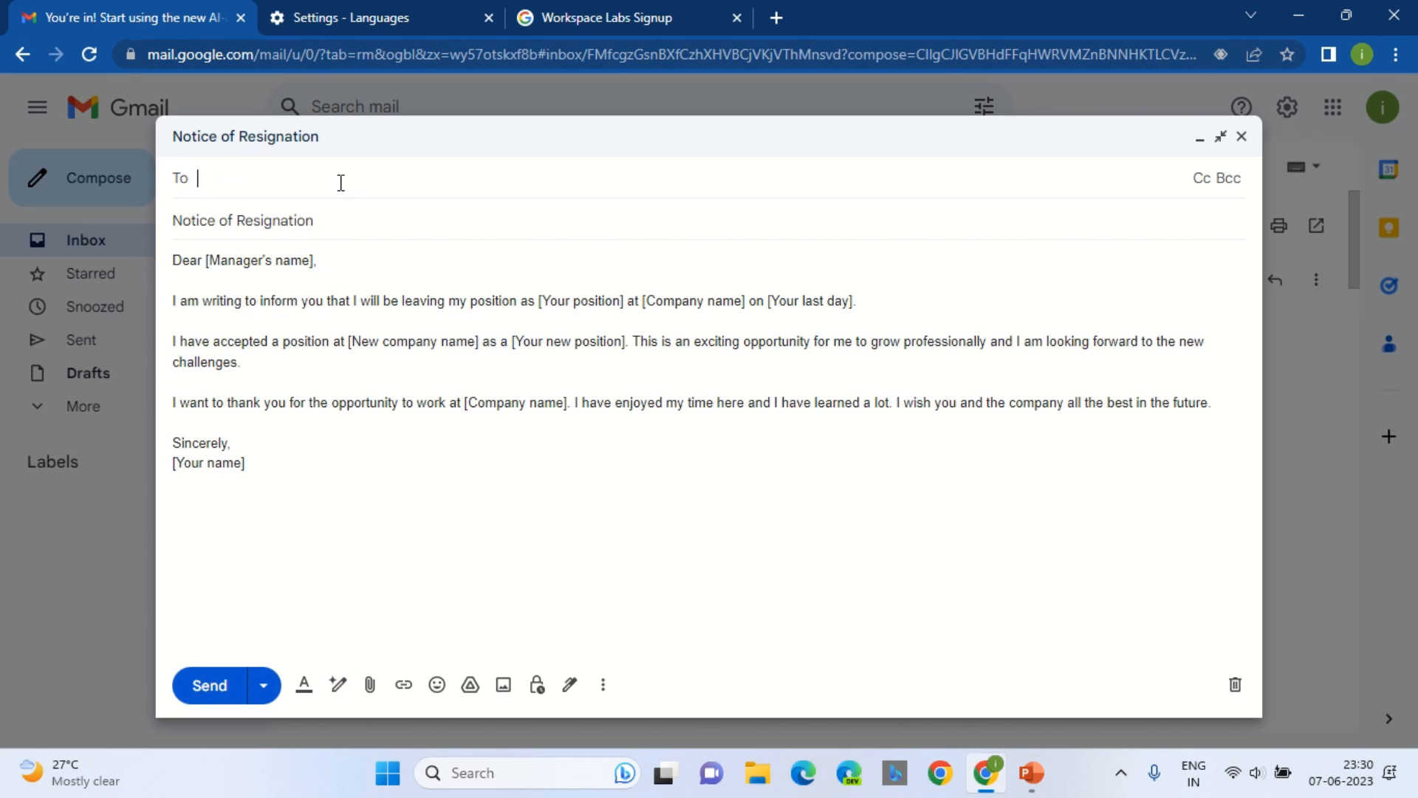
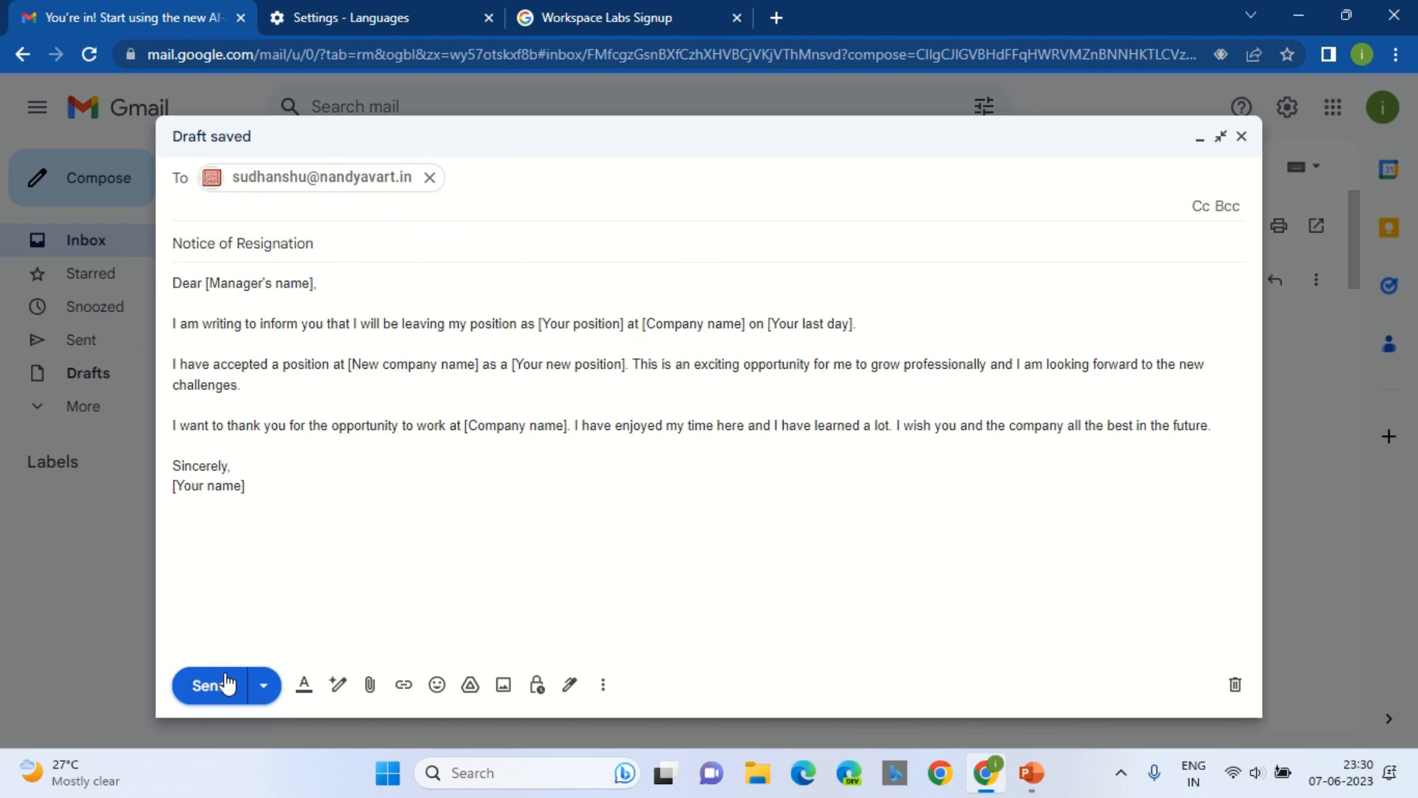
pyautogui.click(205, 684)
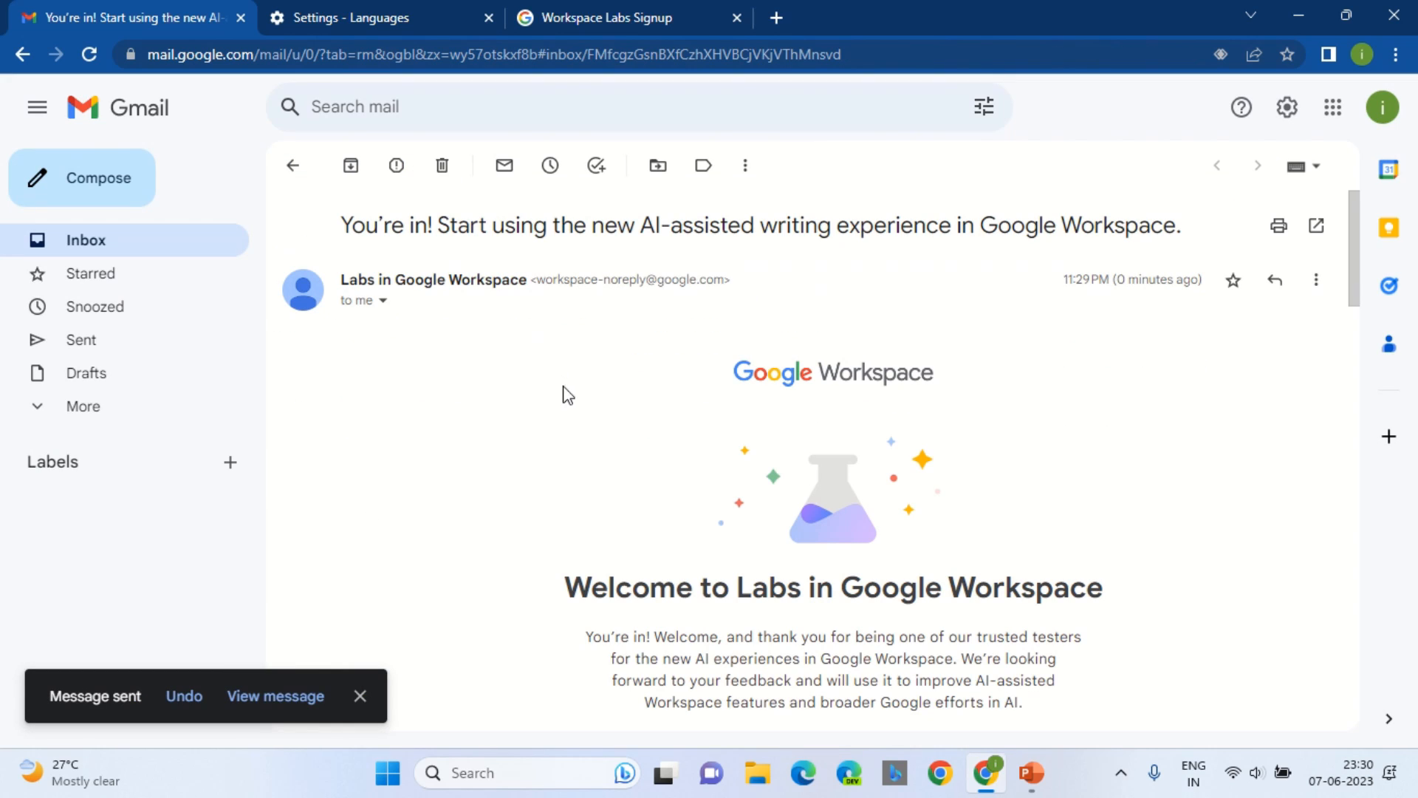
pyautogui.click(275, 695)
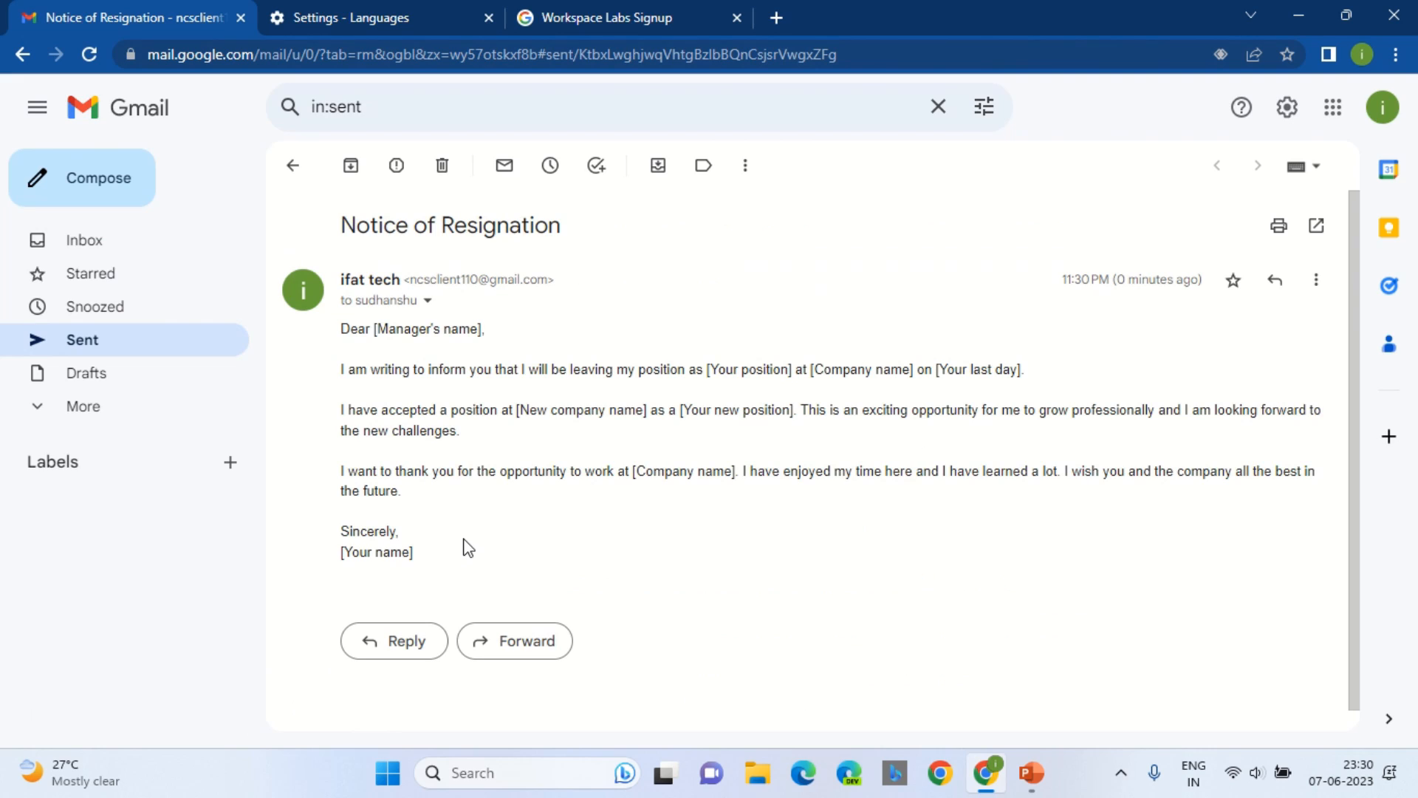
pyautogui.click(1332, 106)
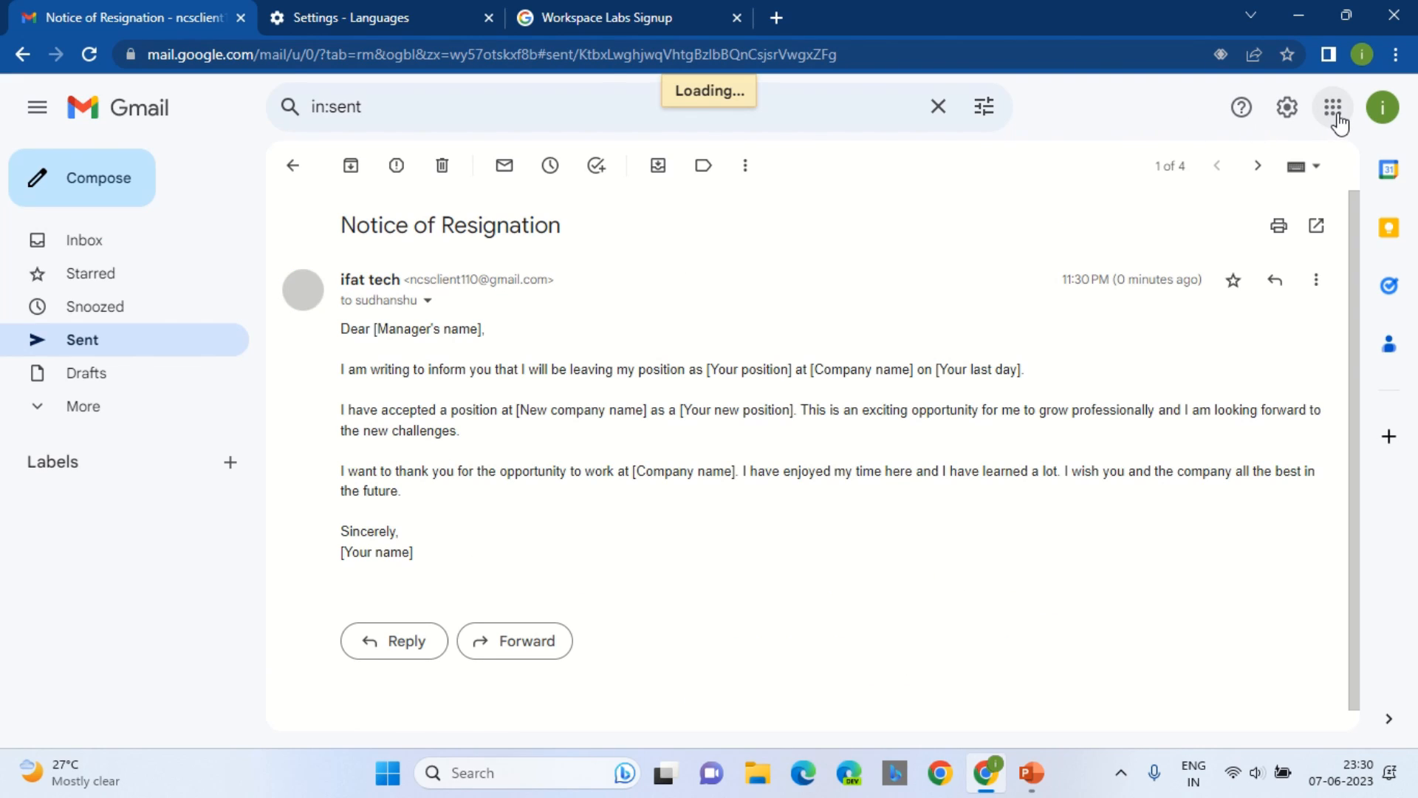
# - Launch Google Docs from the Google apps grid in Gmail
pyautogui.click(1332, 106)
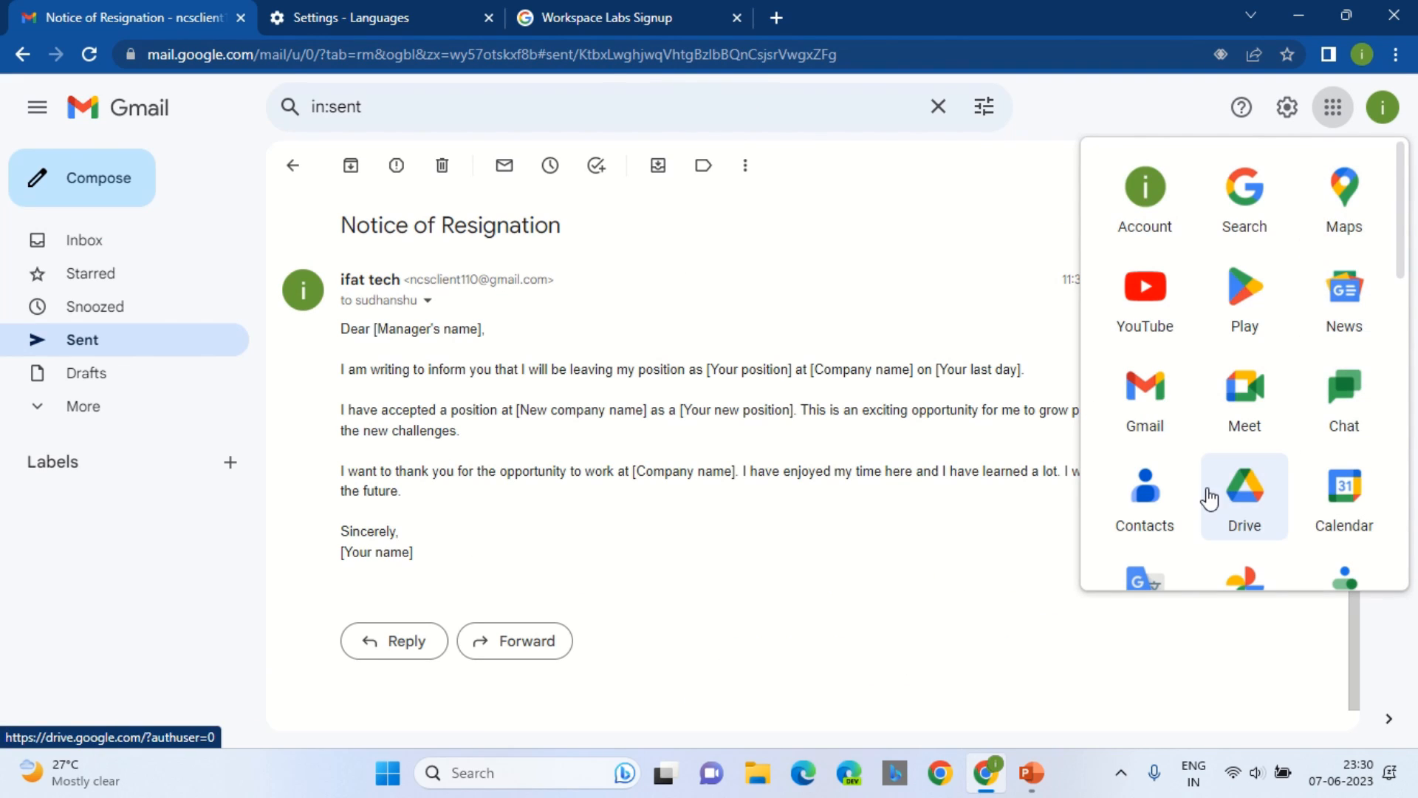
pyautogui.scroll(-3)
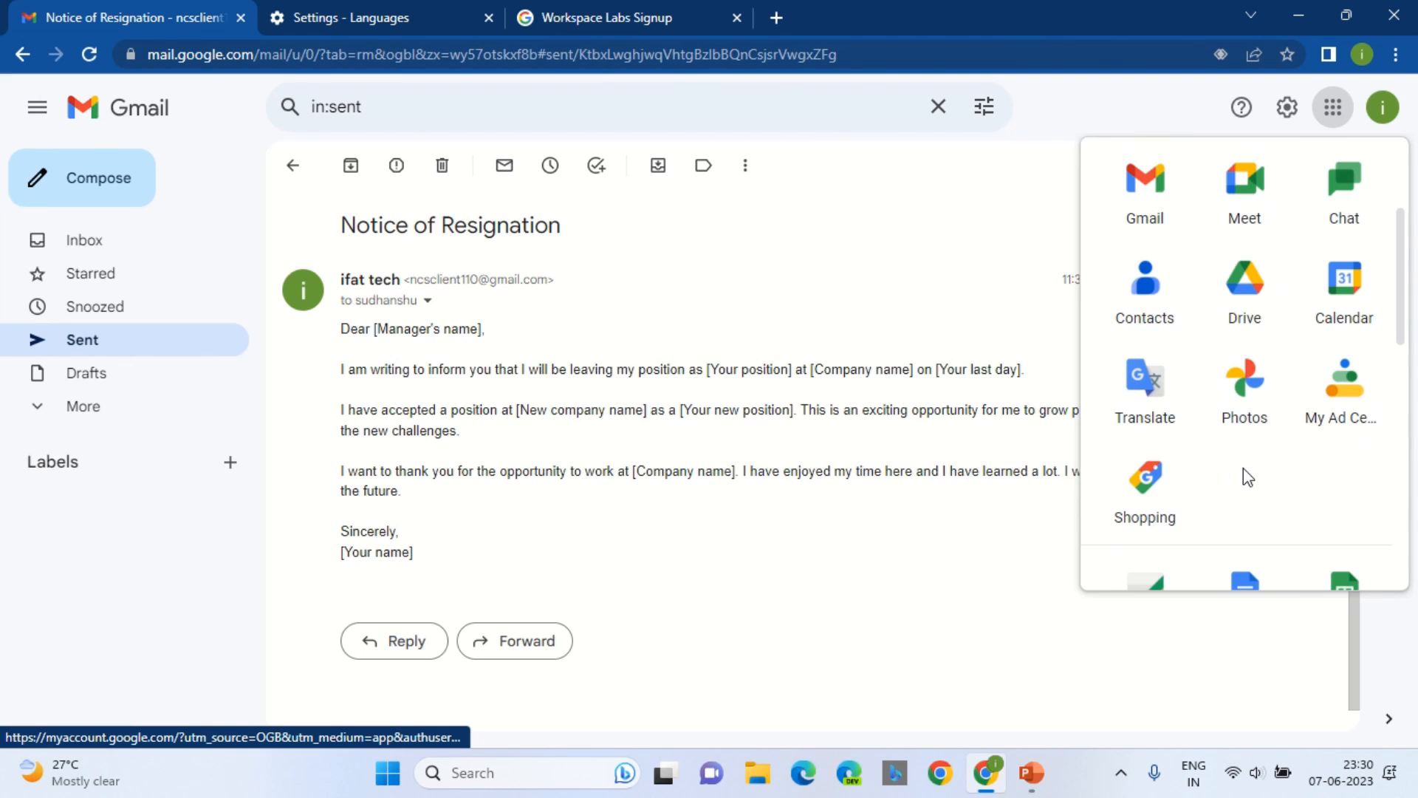
pyautogui.moveTo(642, 448)
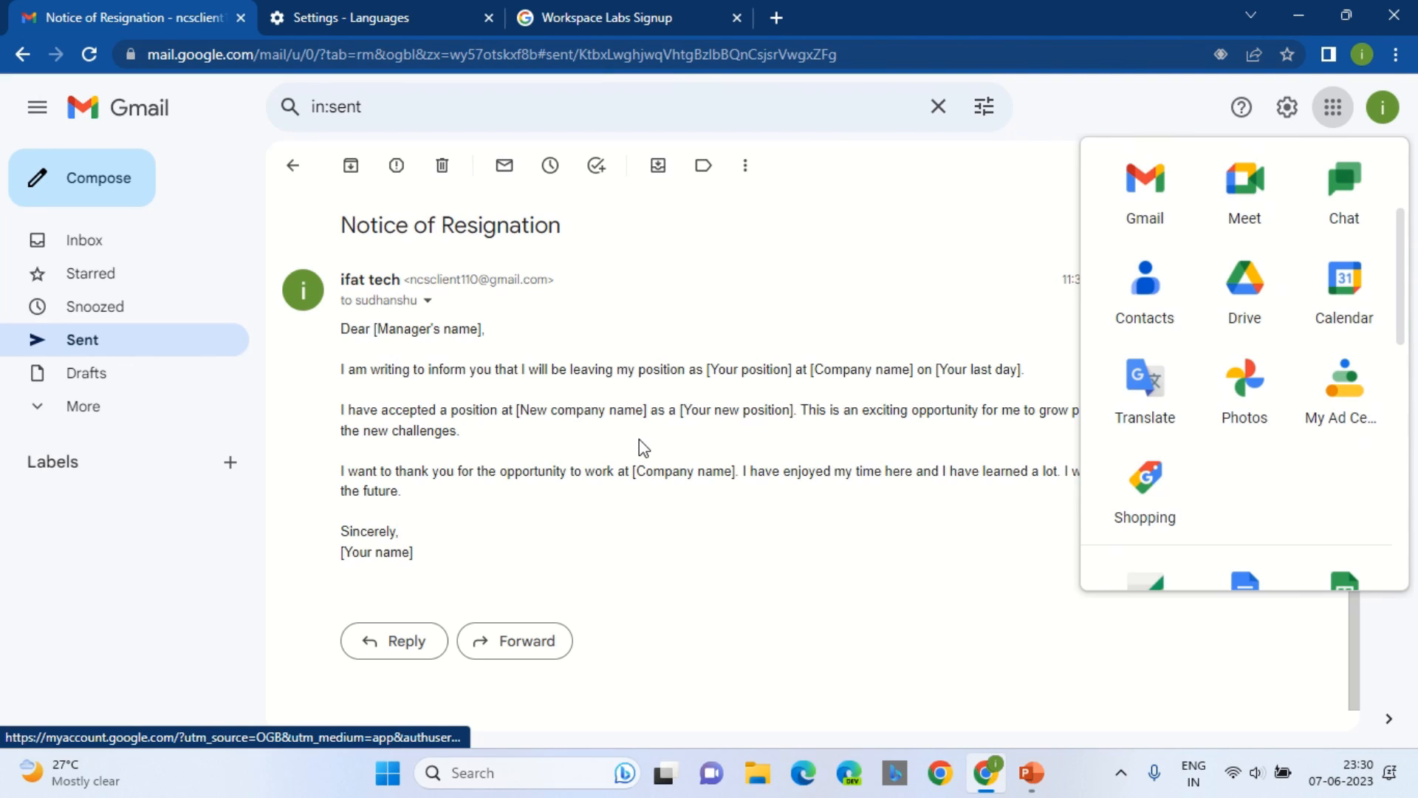
pyautogui.moveTo(707, 442)
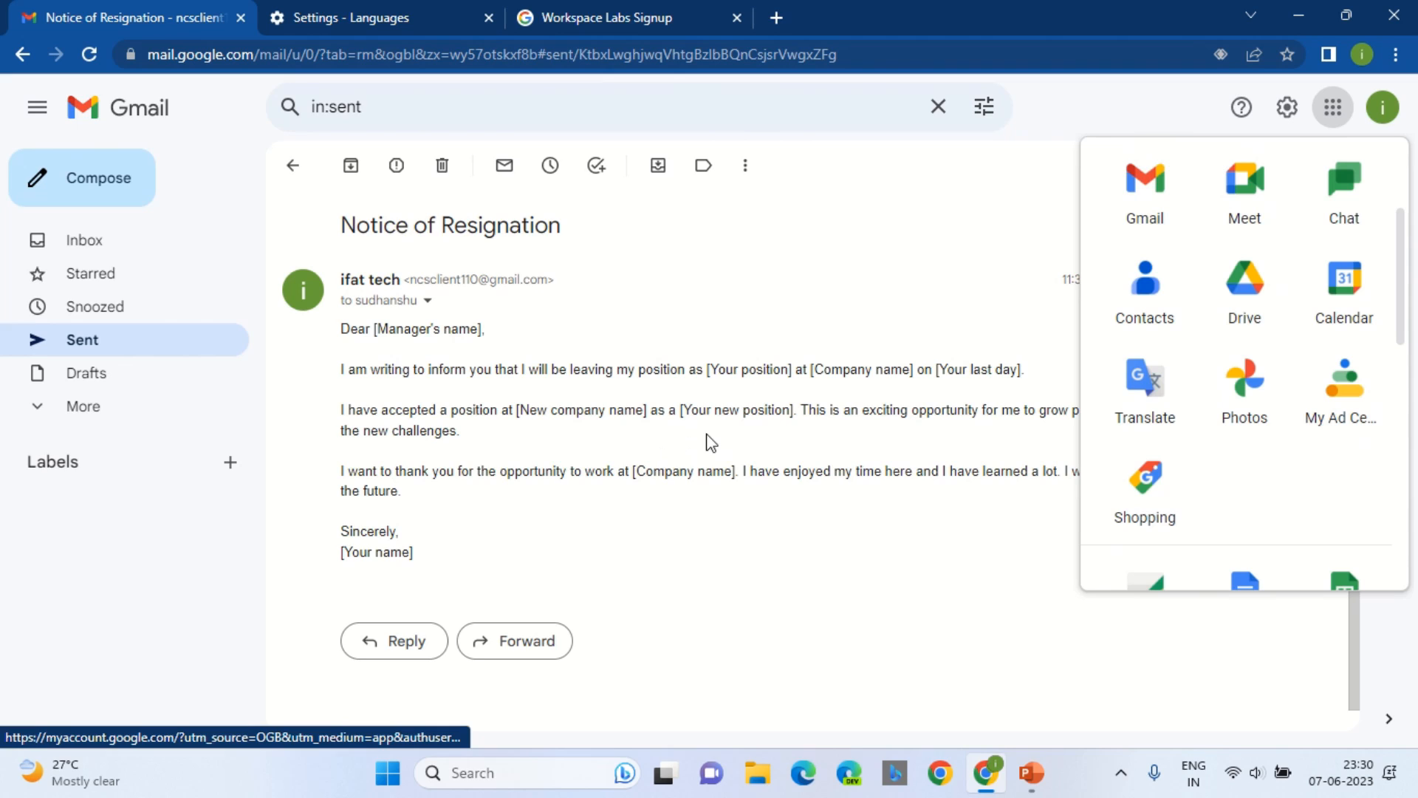
pyautogui.moveTo(845, 451)
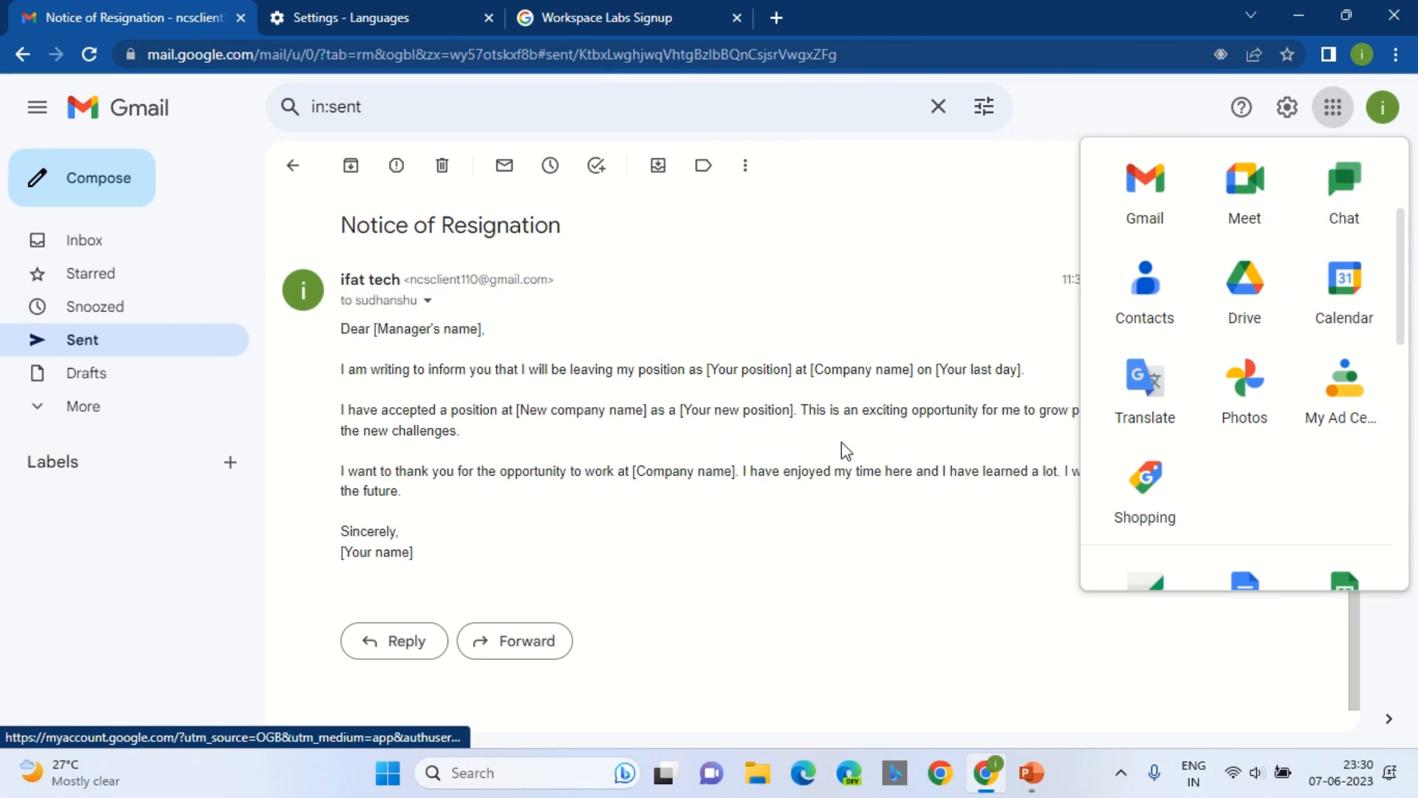
pyautogui.scroll(3)
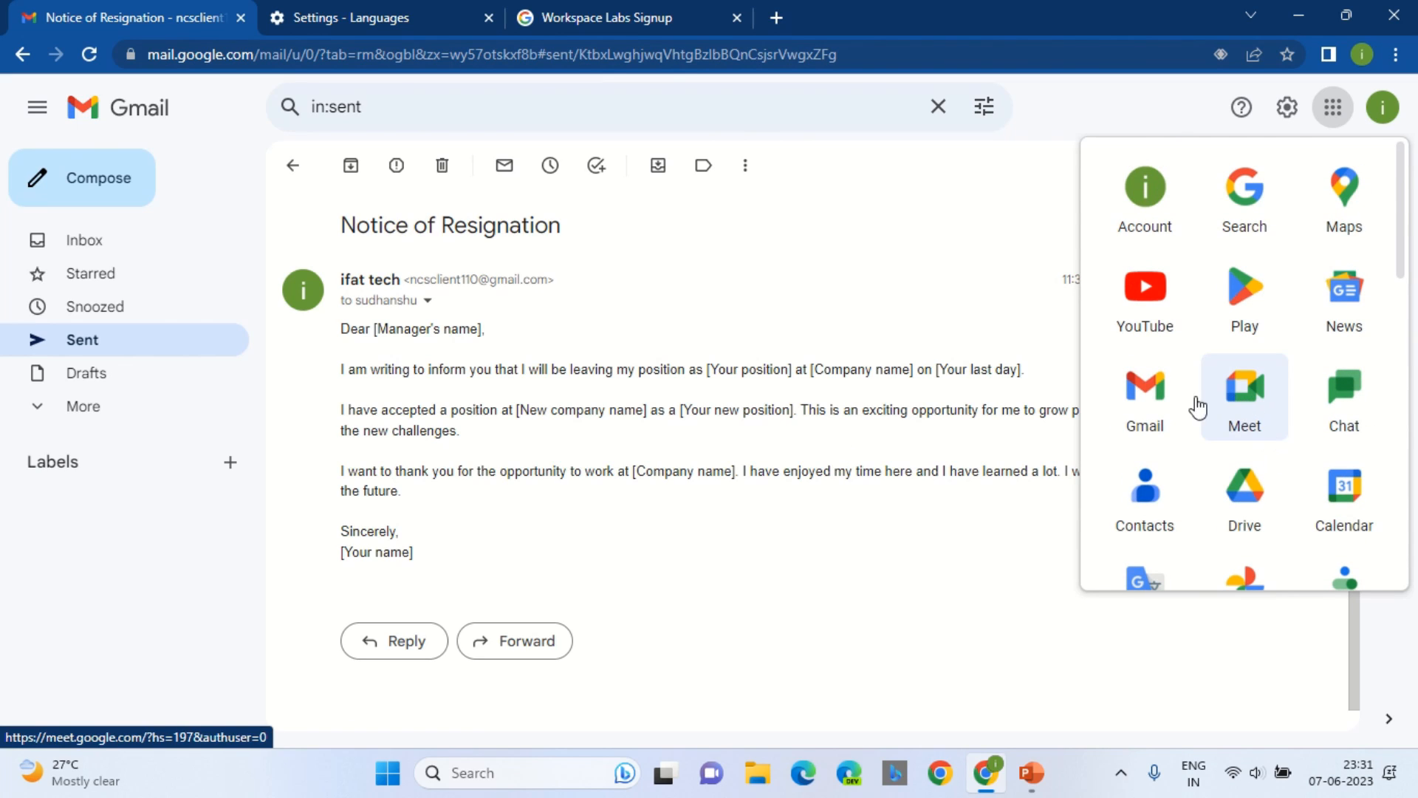
pyautogui.scroll(-3)
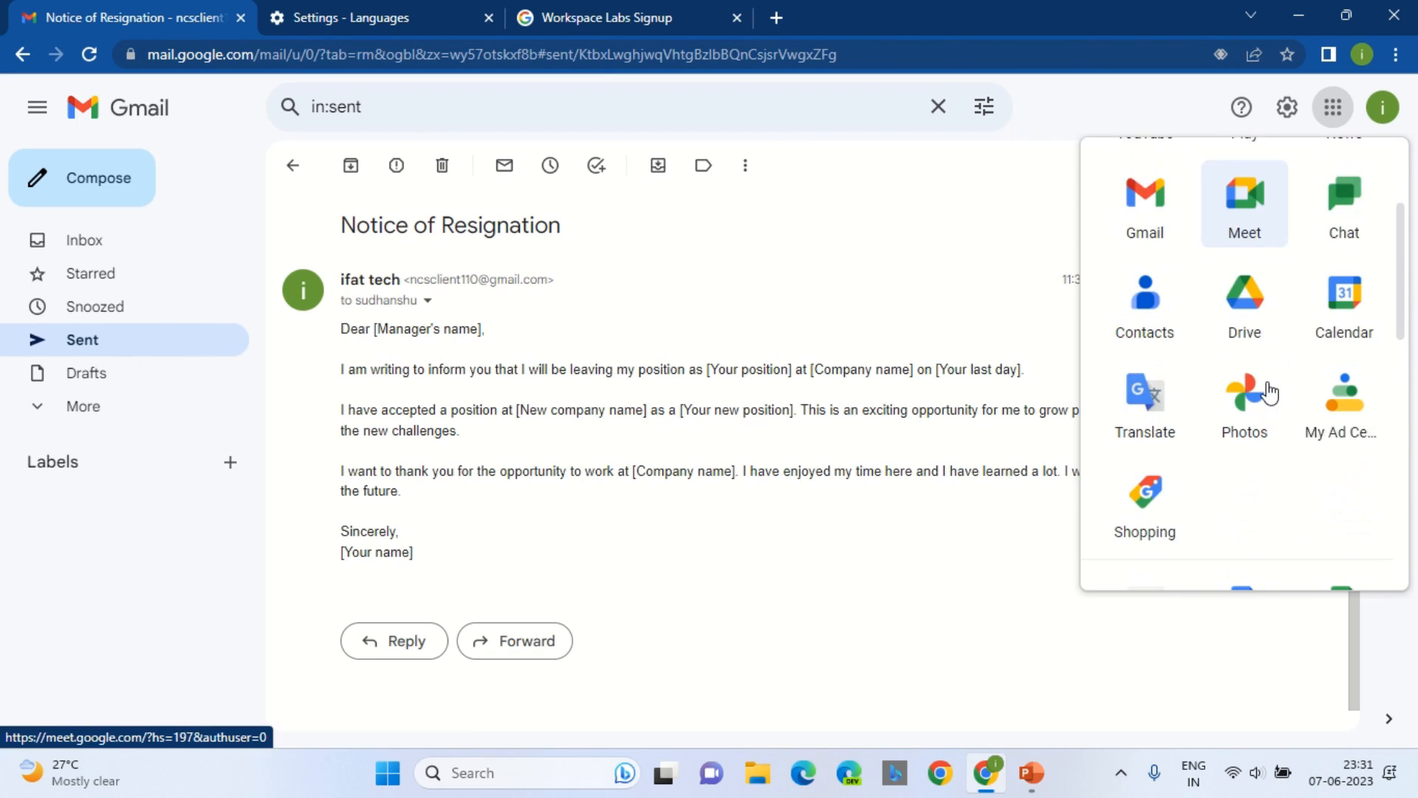
pyautogui.scroll(-3)
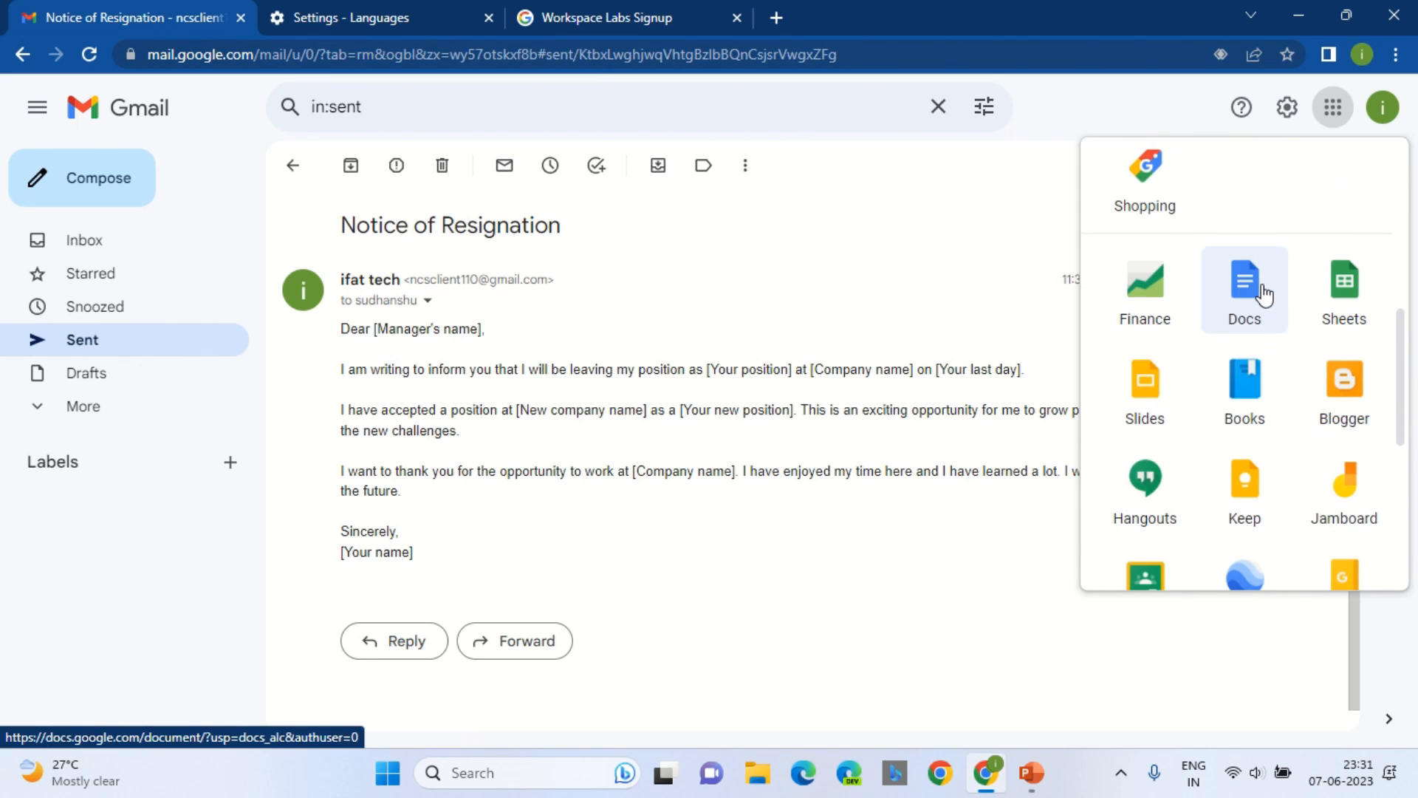
pyautogui.click(1244, 288)
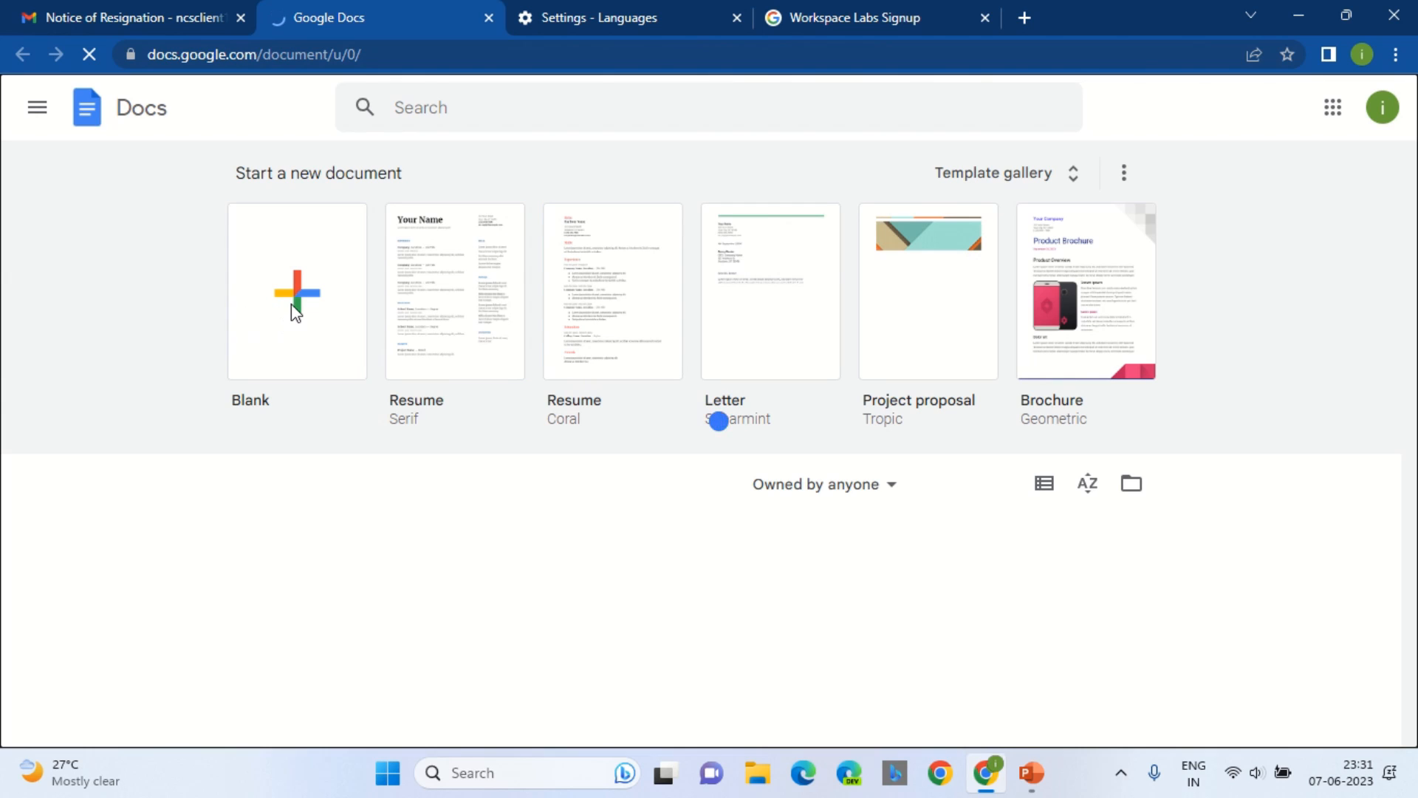
# - Start a new blank document and dismiss the Meet and Docs tip
pyautogui.click(297, 291)
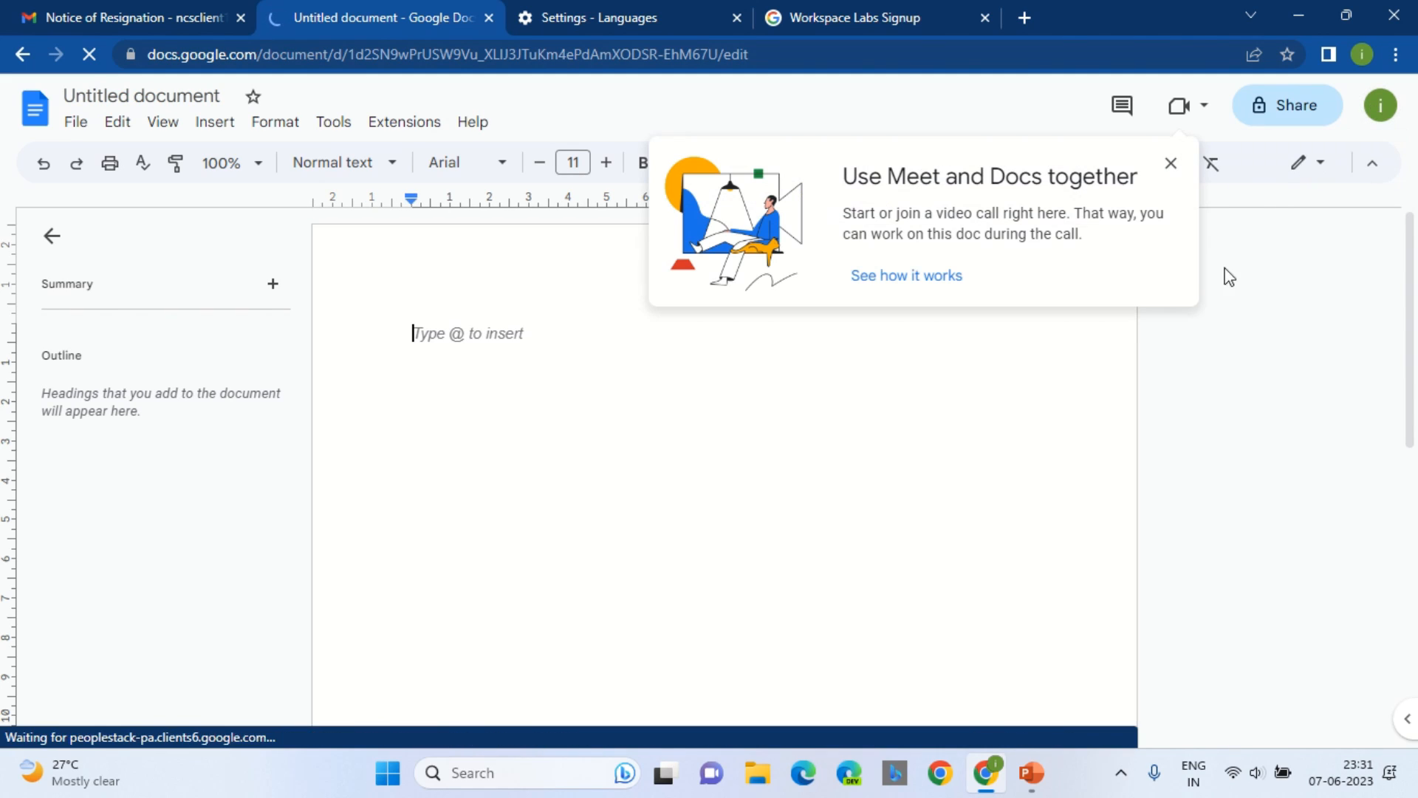
pyautogui.click(1170, 164)
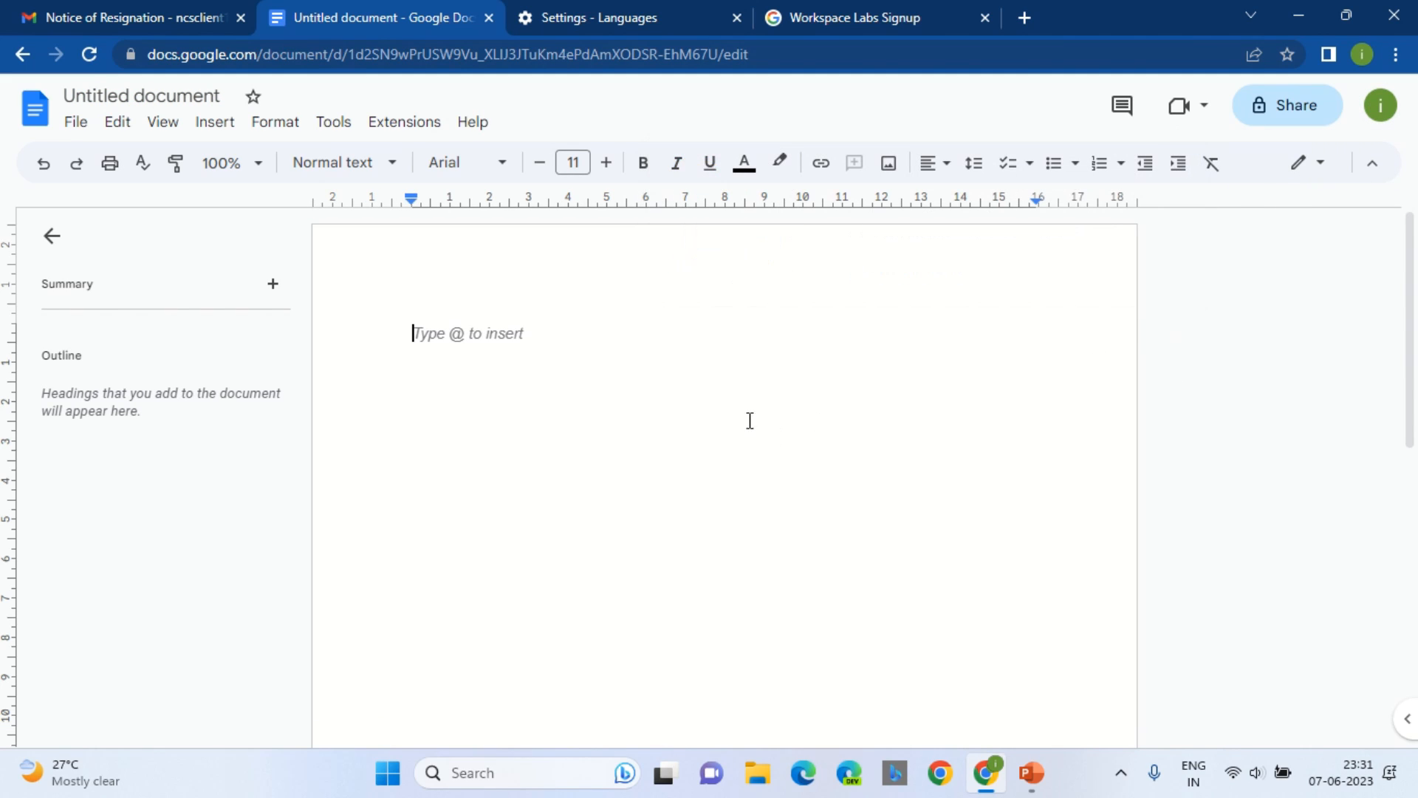
pyautogui.moveTo(425, 390)
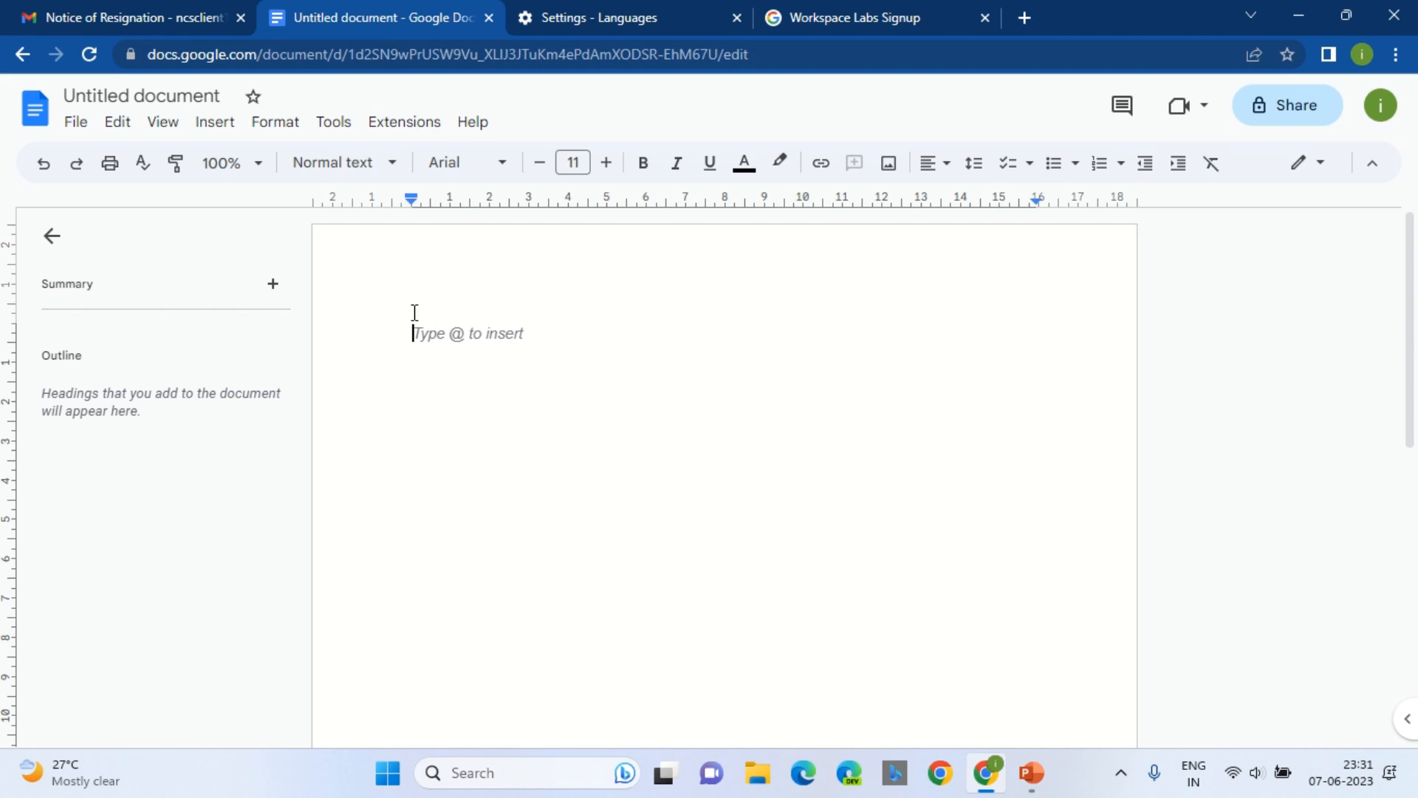
# - From the Gmail tab, reach the full General settings with the link to other Google products' language
pyautogui.click(127, 17)
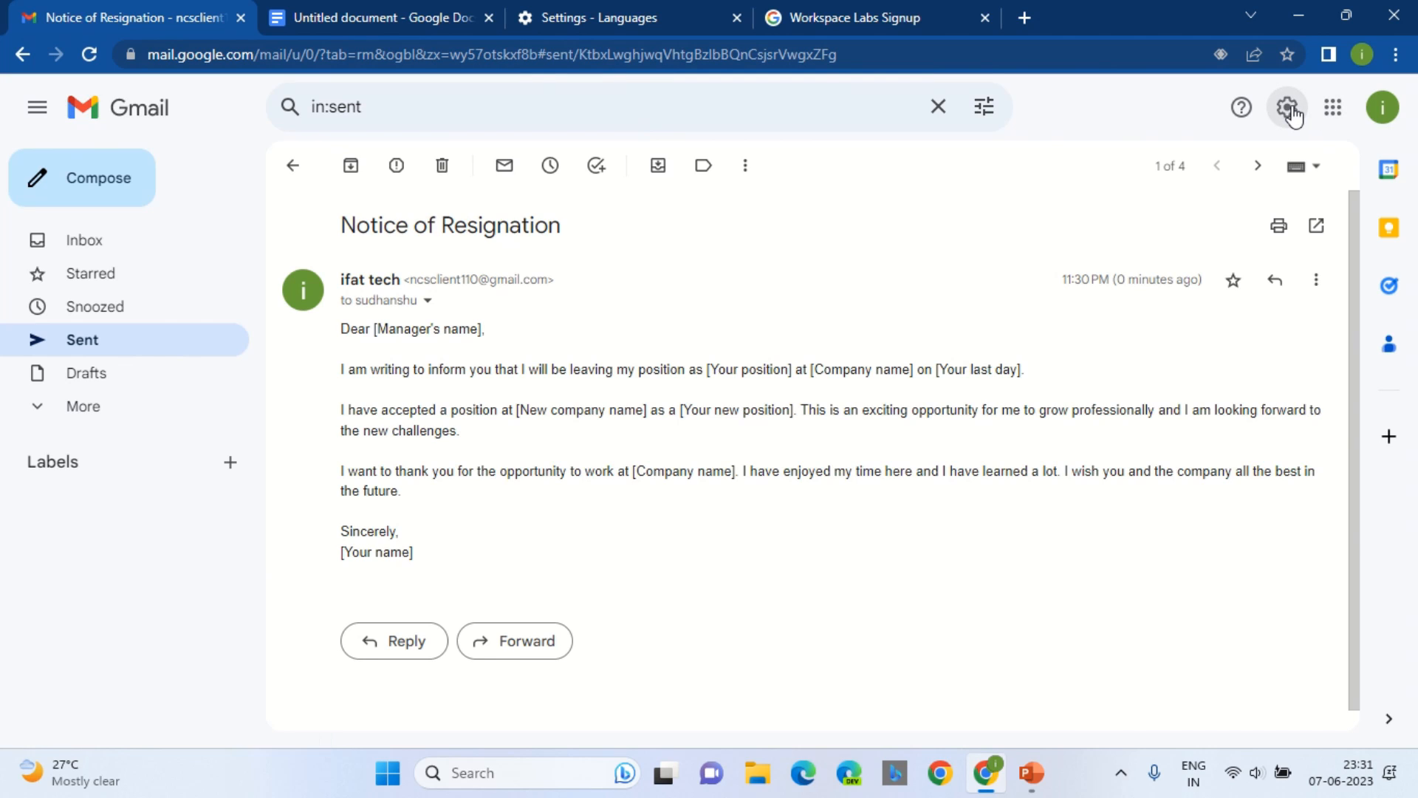
pyautogui.click(1287, 106)
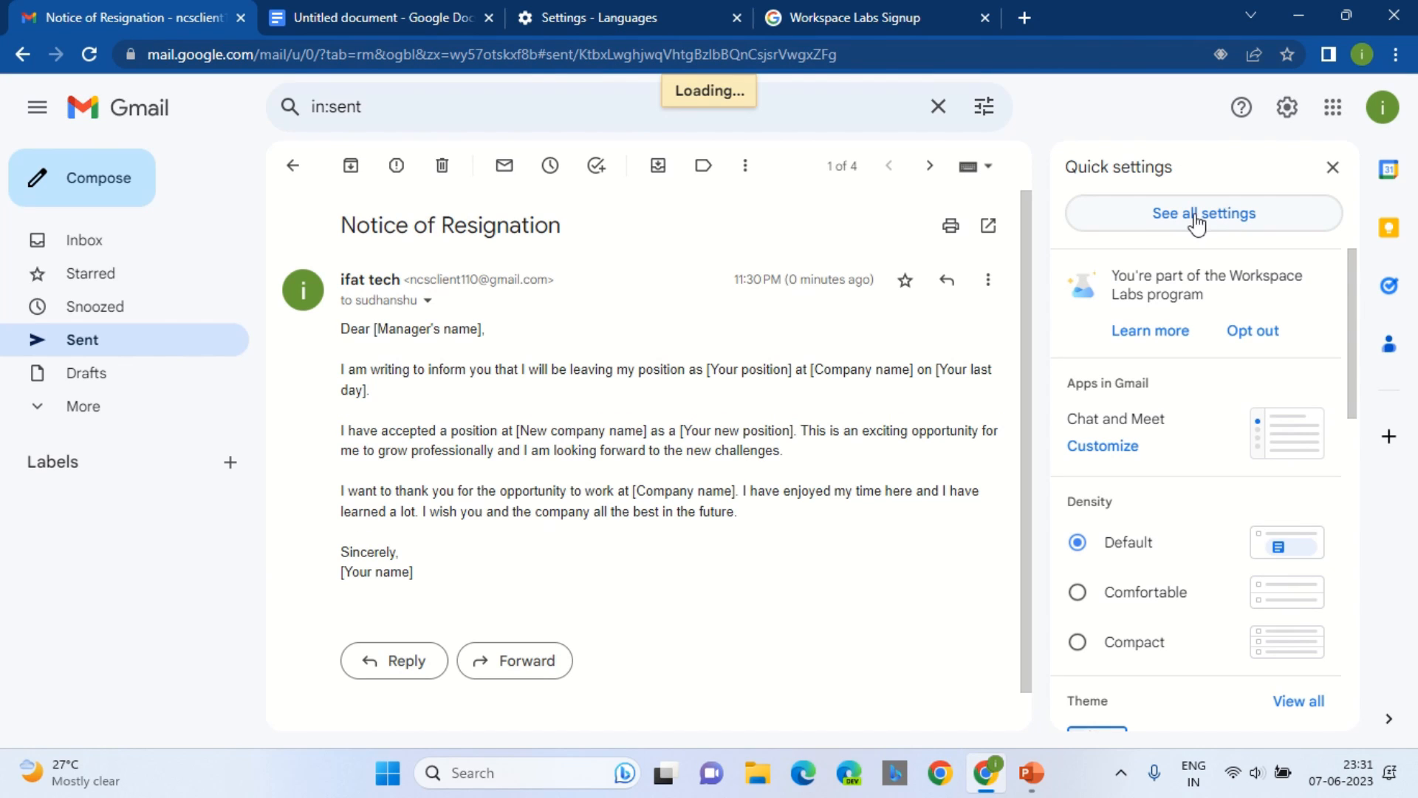
pyautogui.click(1202, 212)
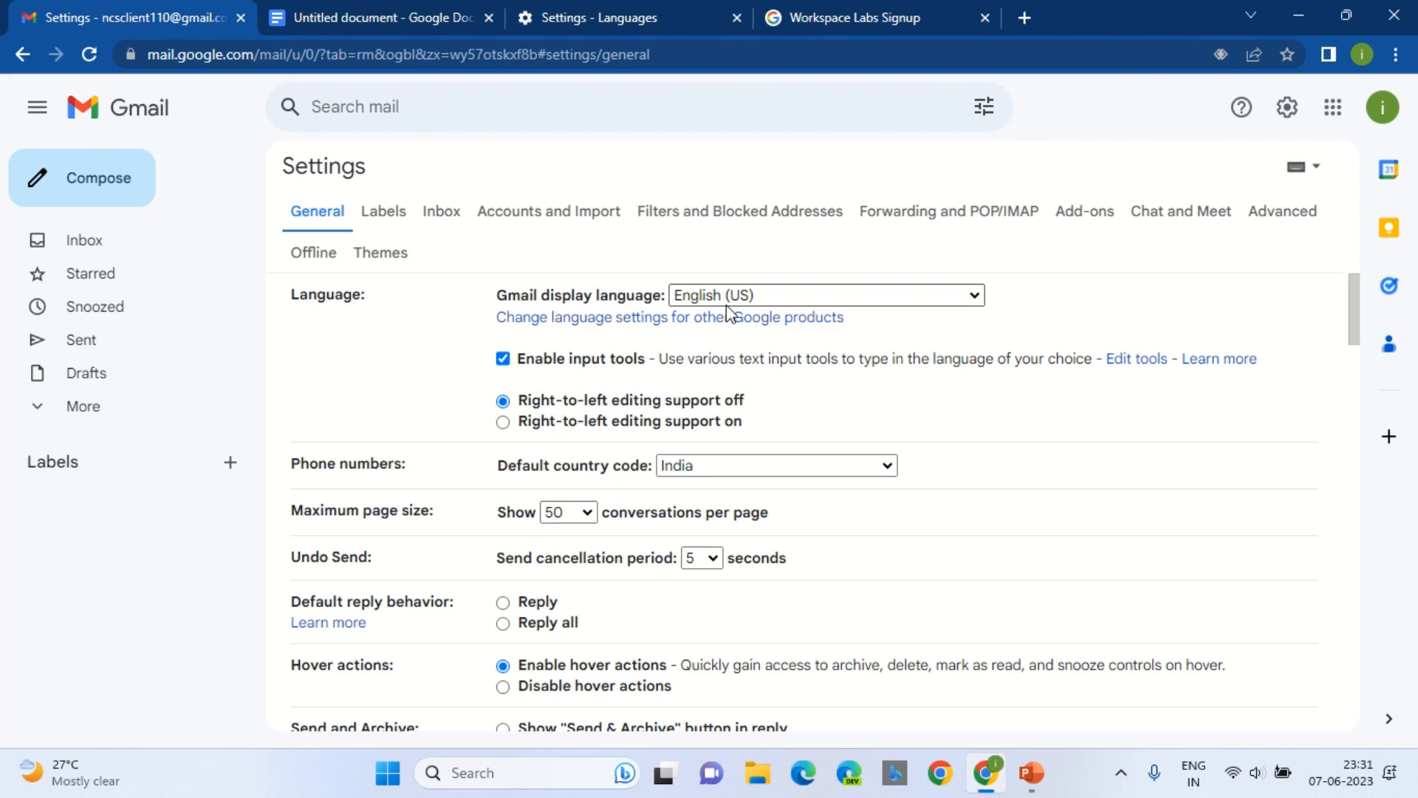
pyautogui.moveTo(881, 326)
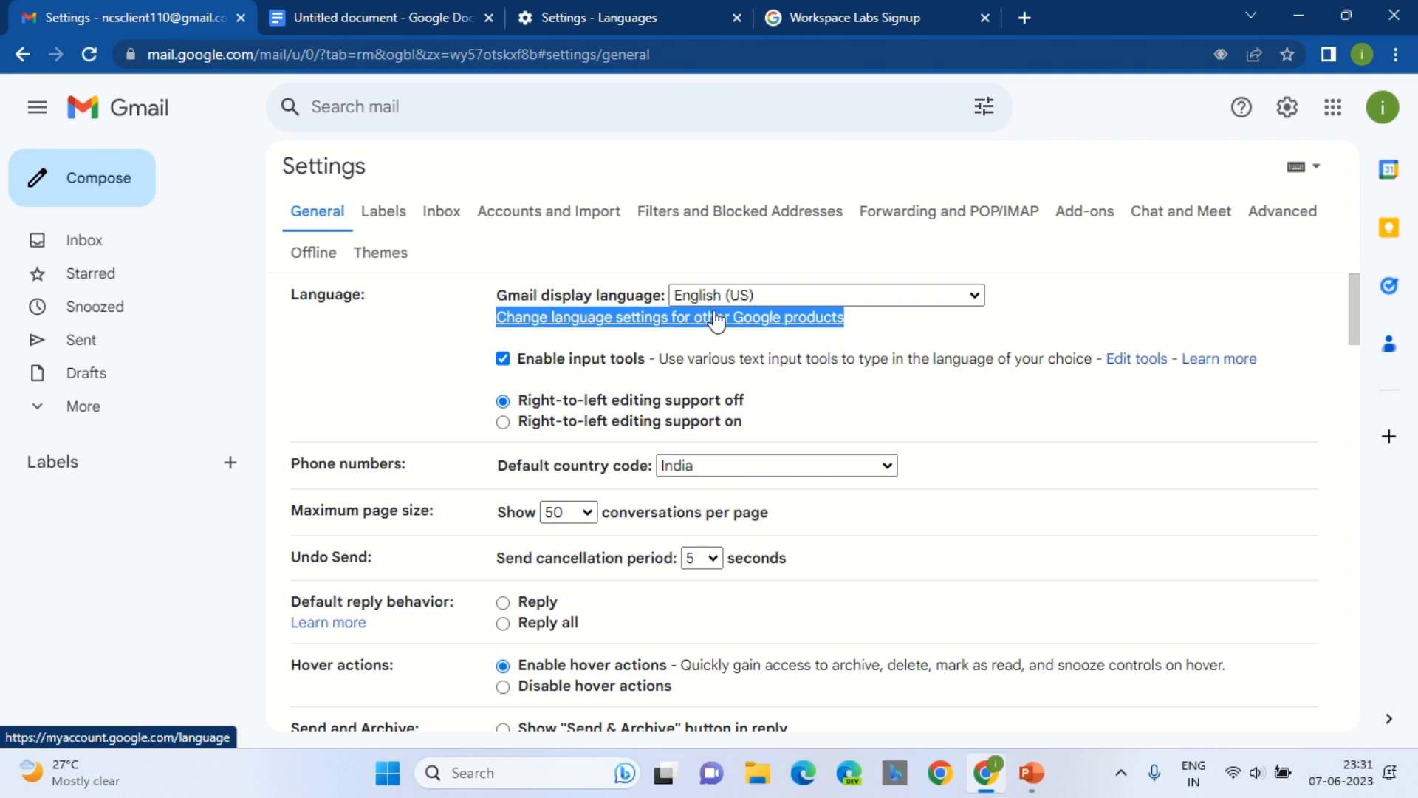
pyautogui.moveTo(680, 325)
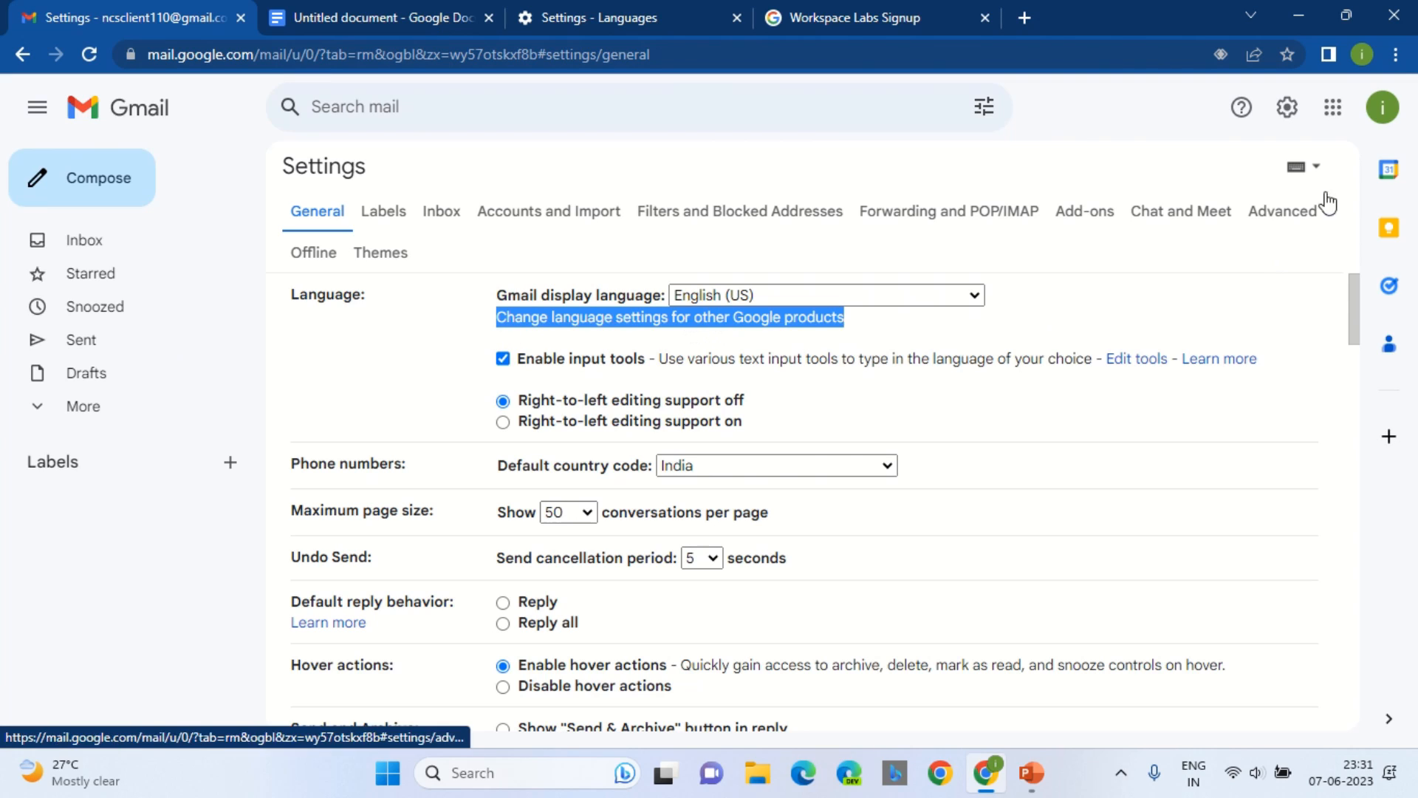
pyautogui.click(1383, 106)
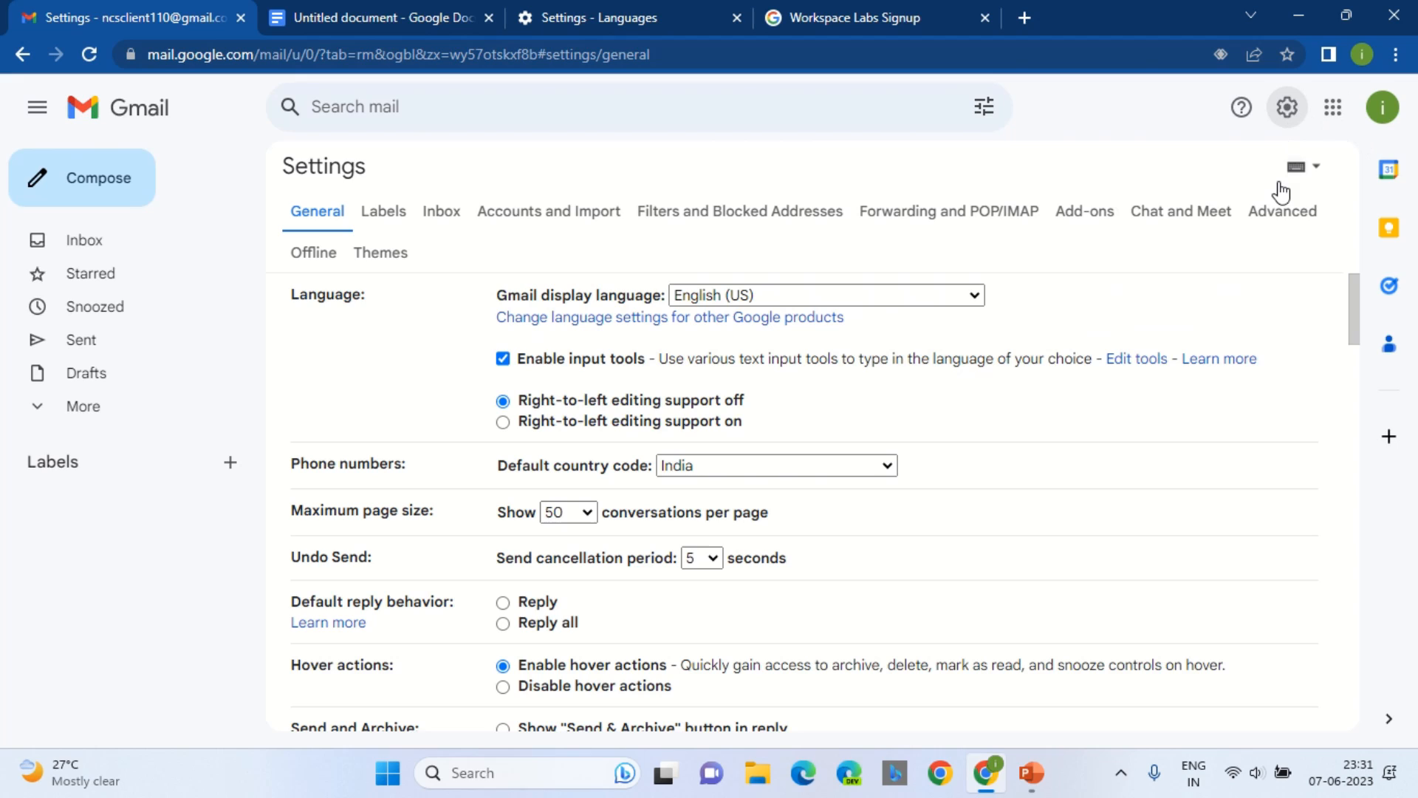
pyautogui.moveTo(401, 232)
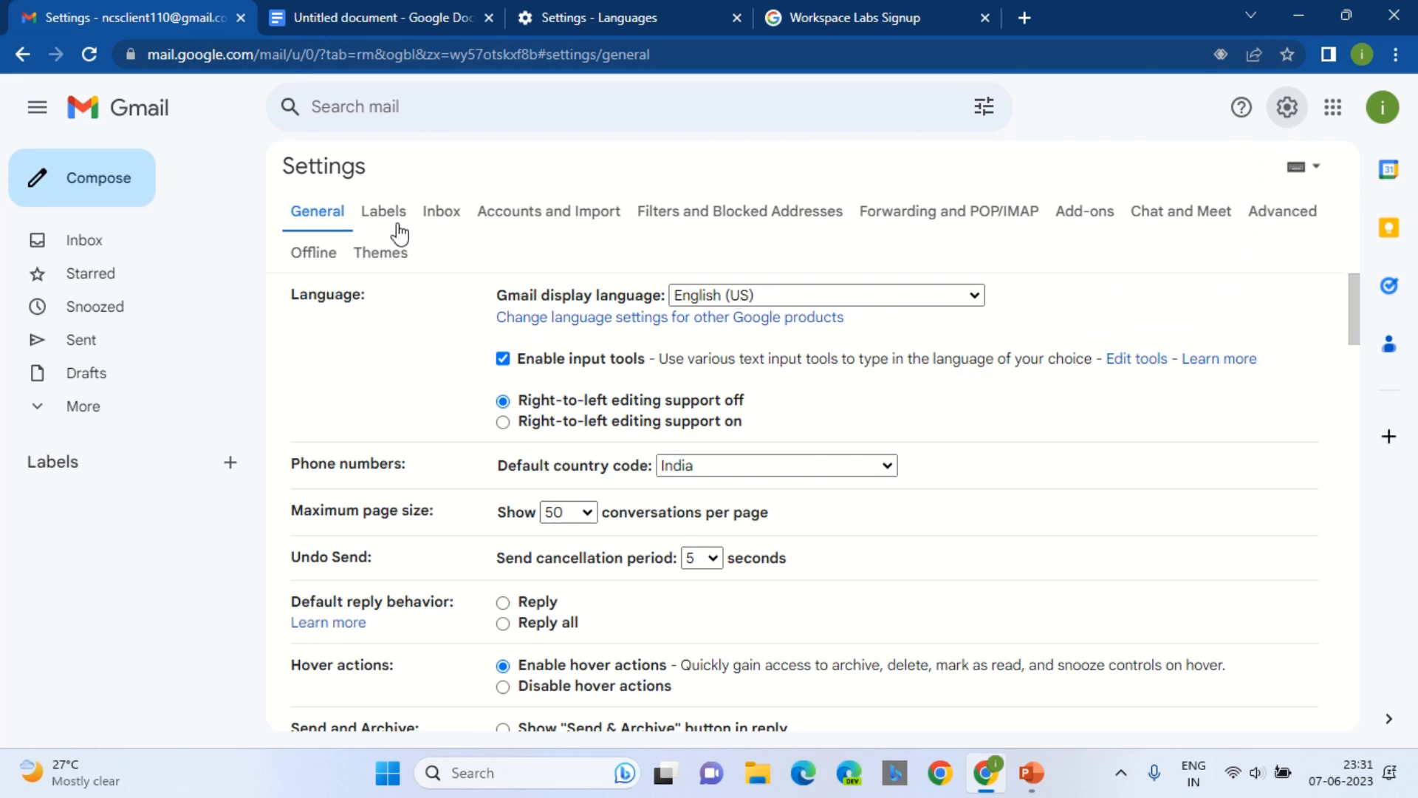
pyautogui.moveTo(613, 325)
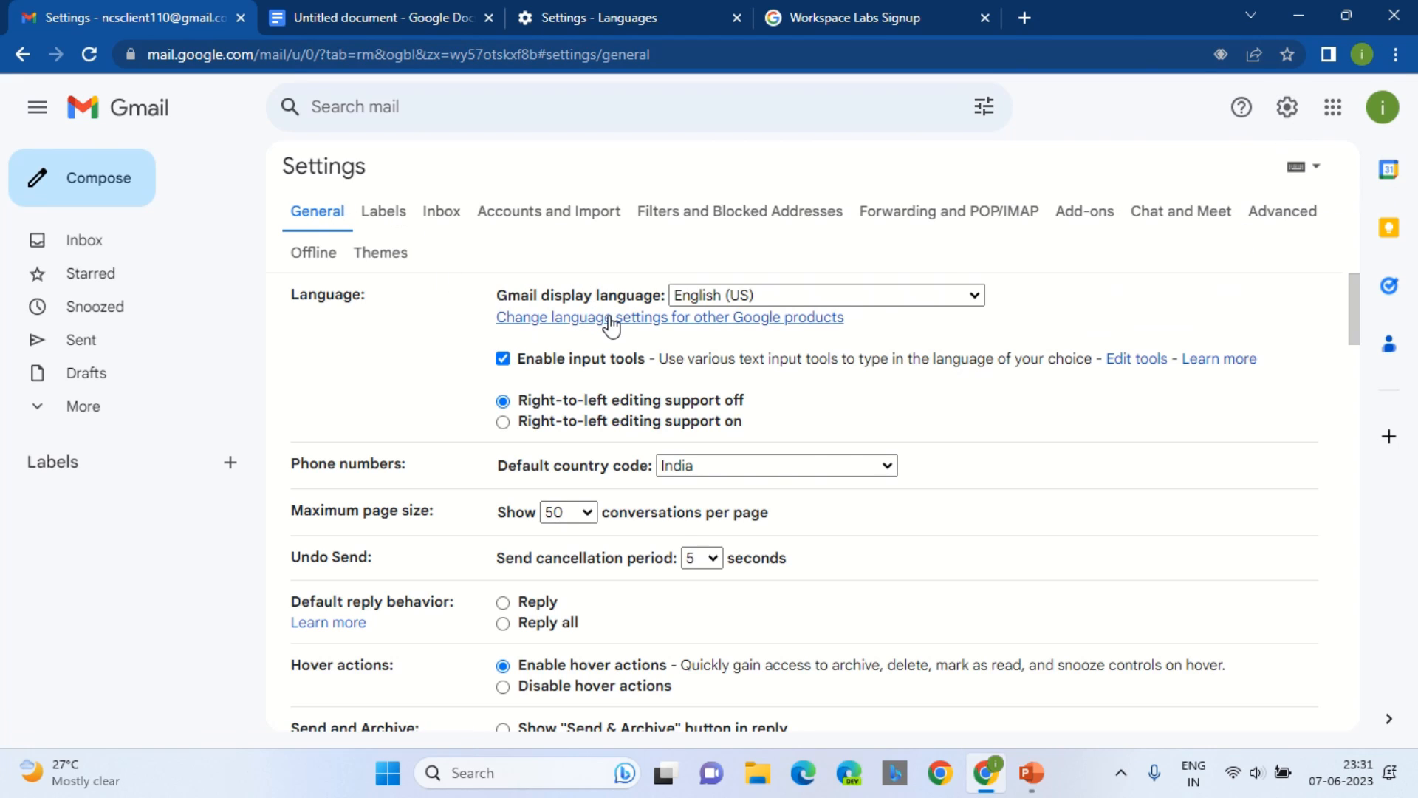
pyautogui.moveTo(611, 327)
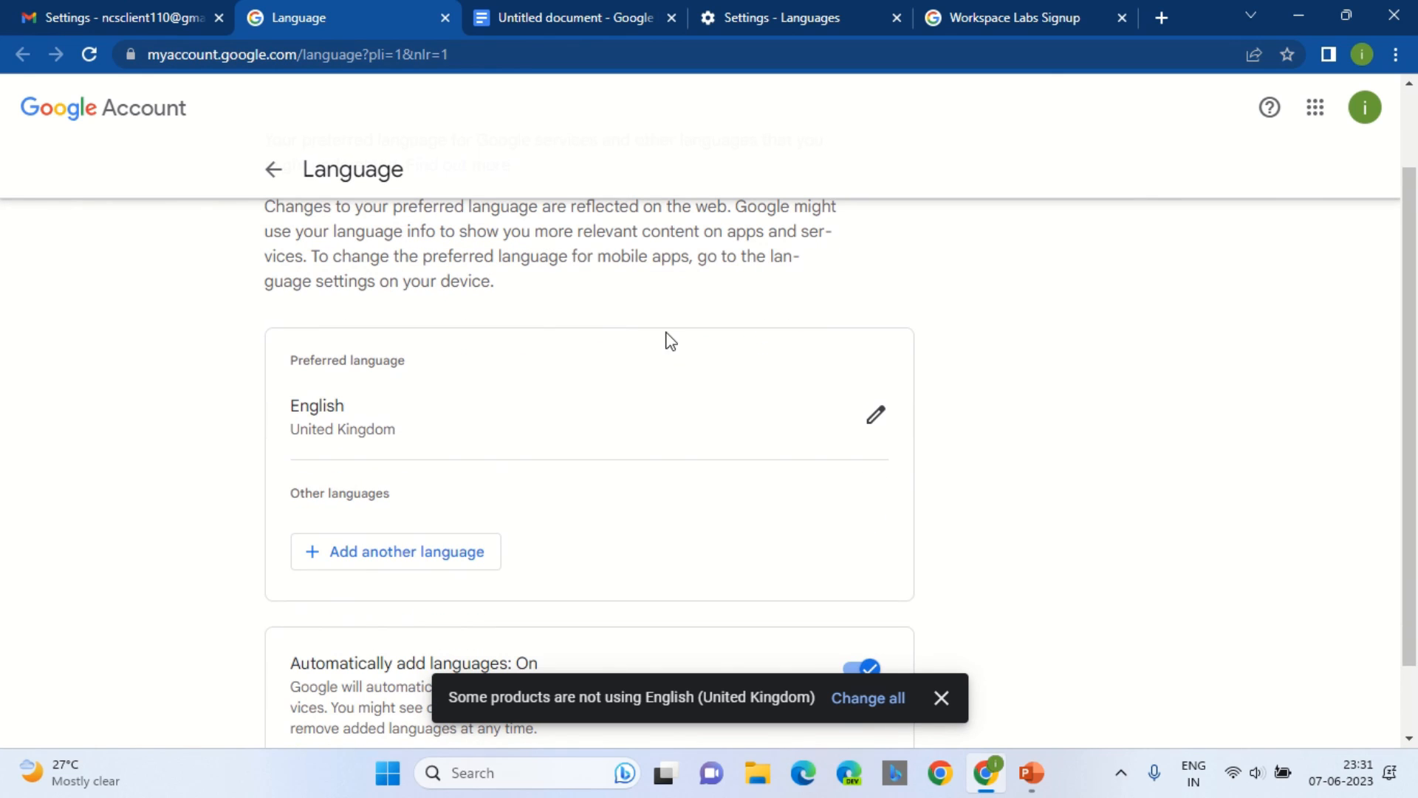
# - Add English, choosing the United States variant, as the preferred Google Account language
pyautogui.click(396, 551)
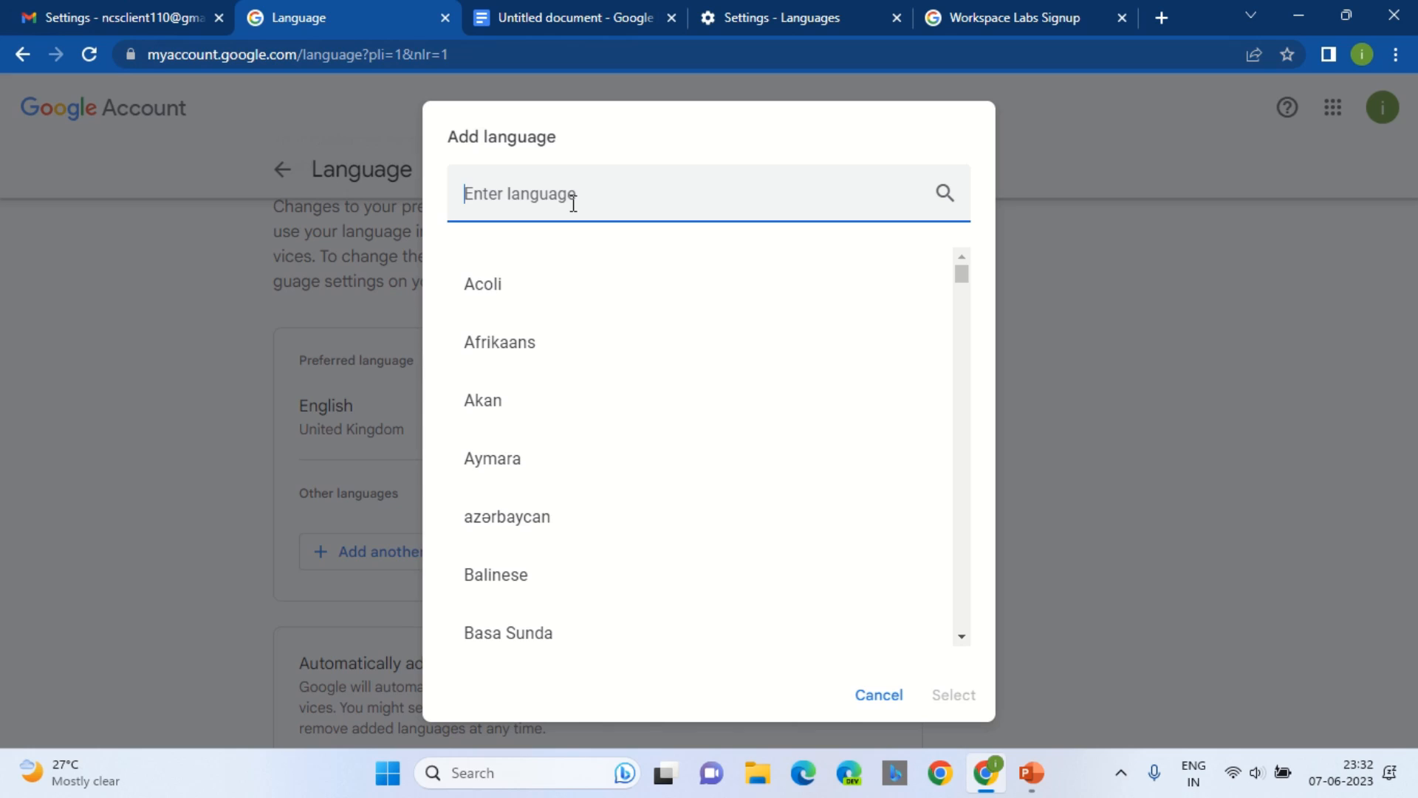
pyautogui.write('Engli')
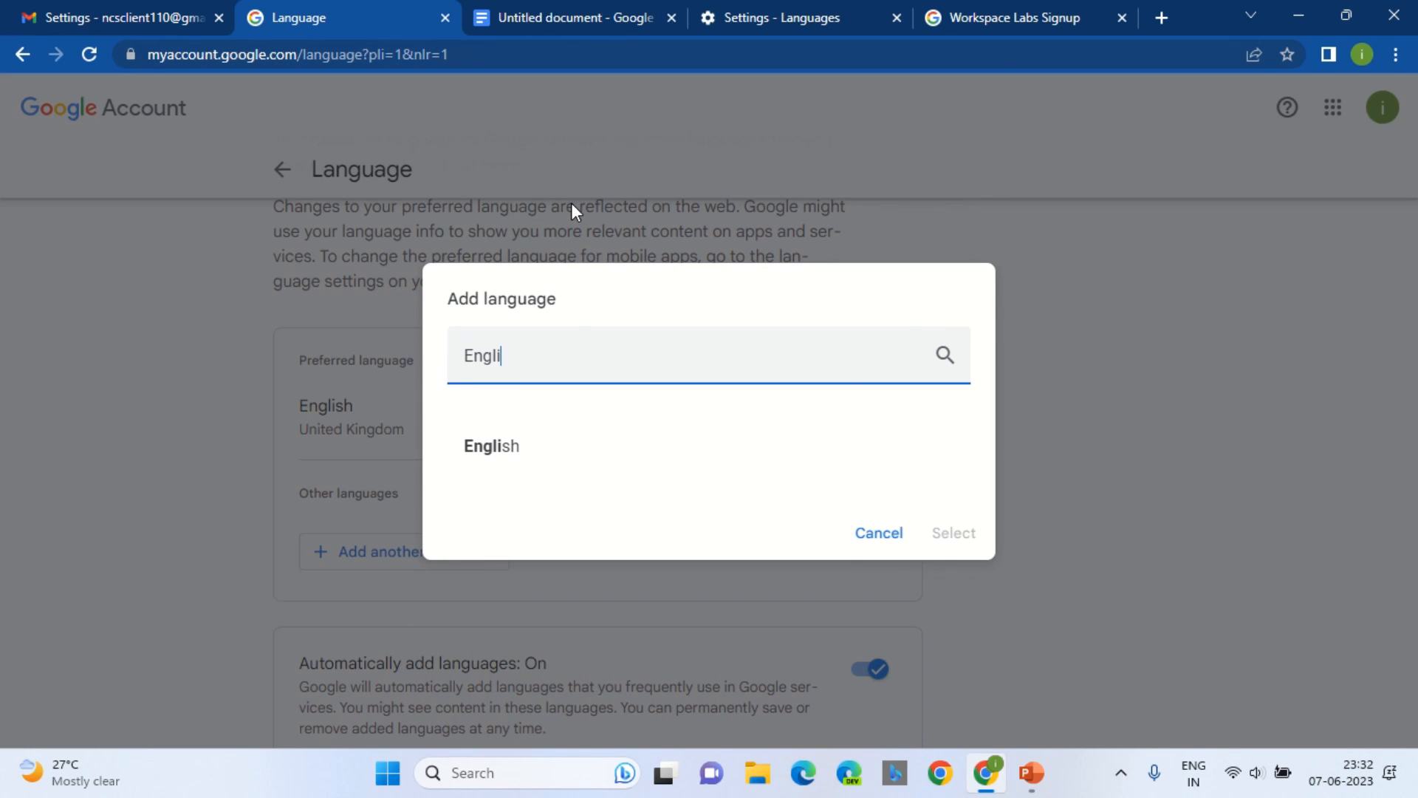
pyautogui.click(491, 444)
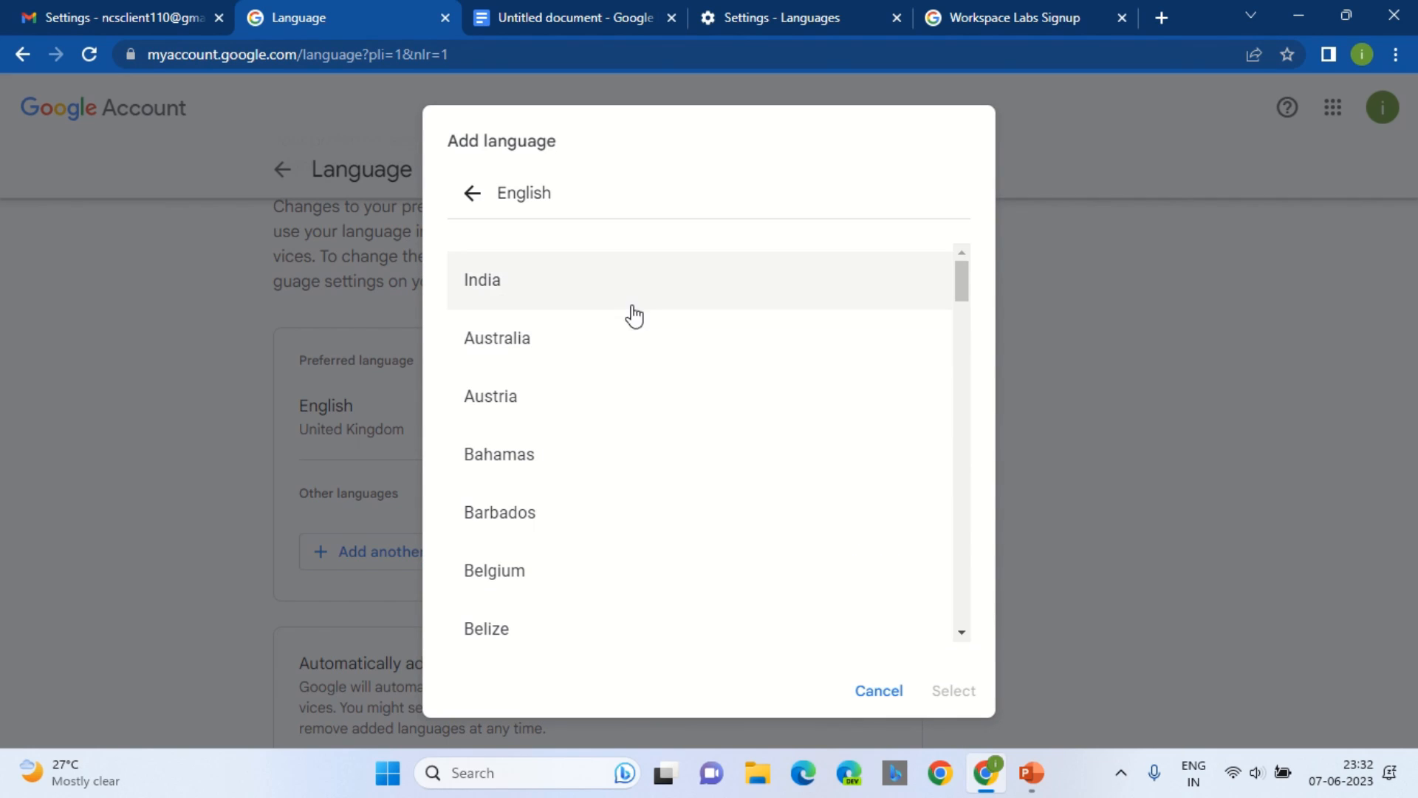
pyautogui.scroll(-3)
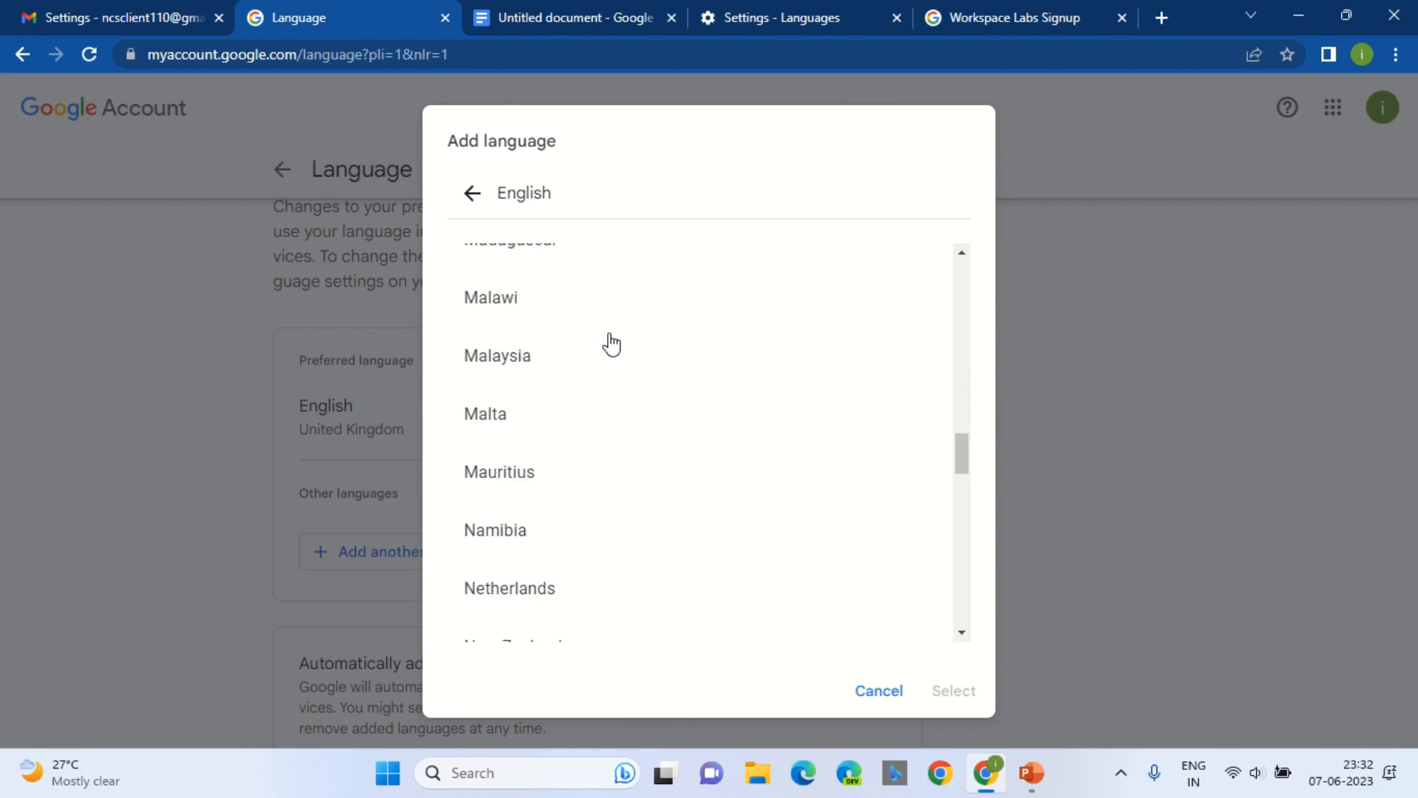
pyautogui.scroll(-3)
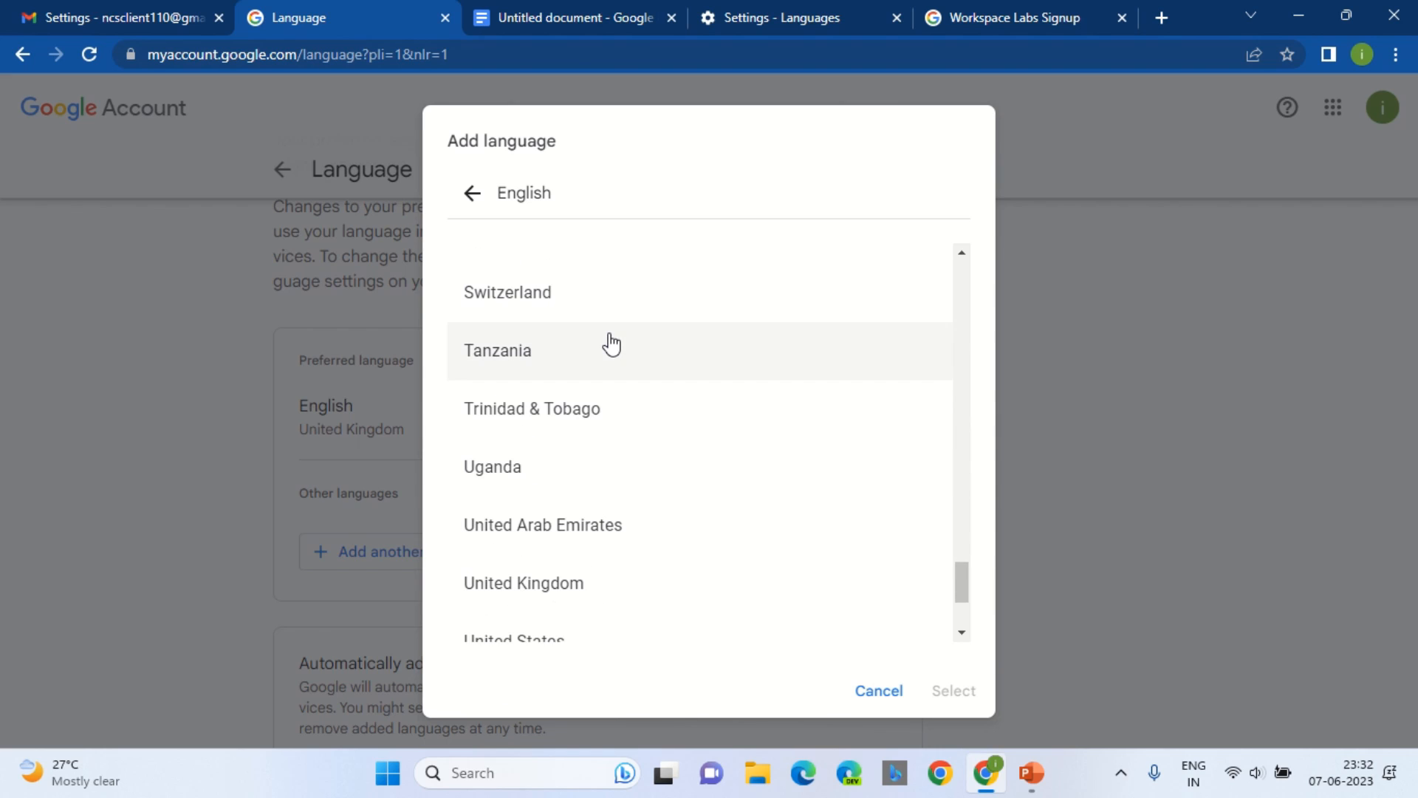
pyautogui.click(514, 433)
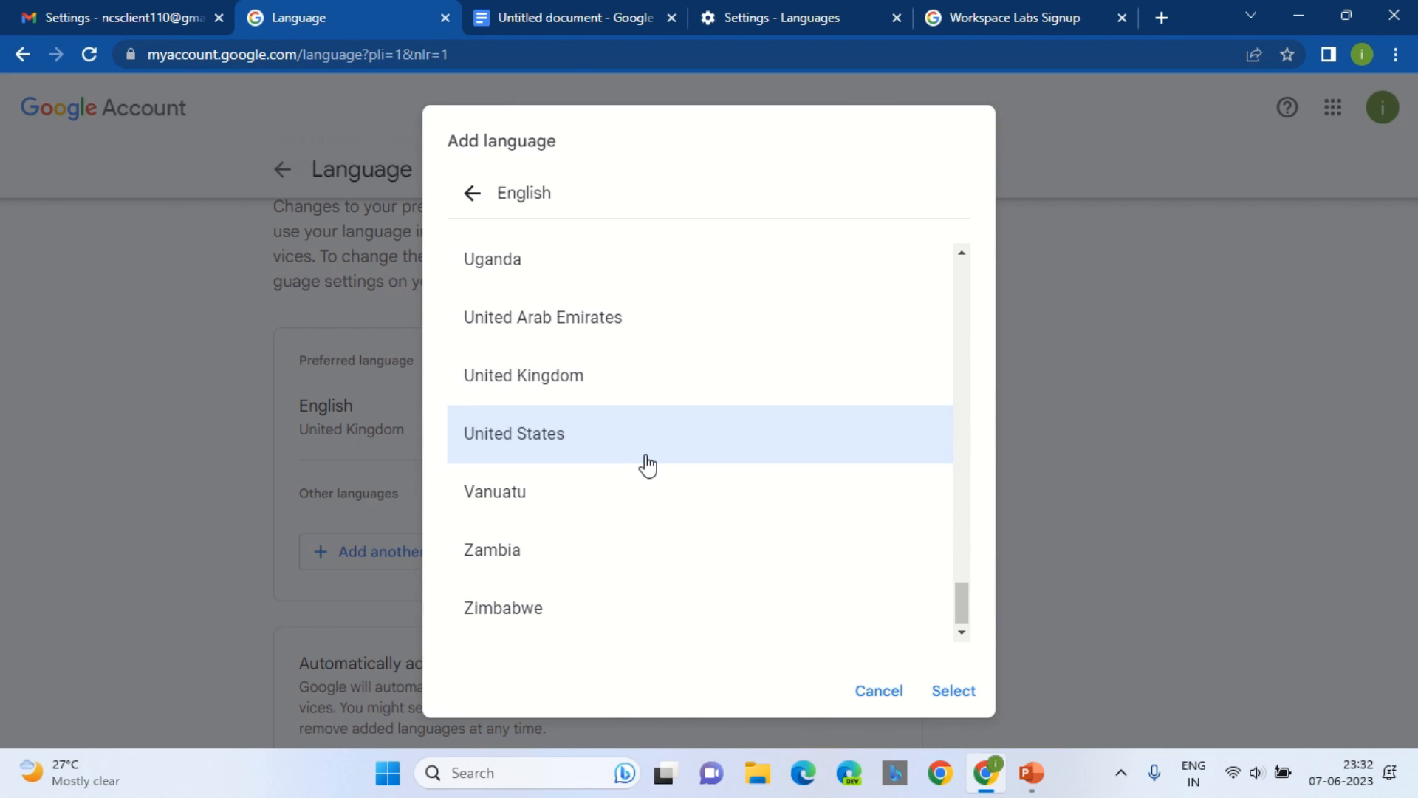
pyautogui.click(877, 690)
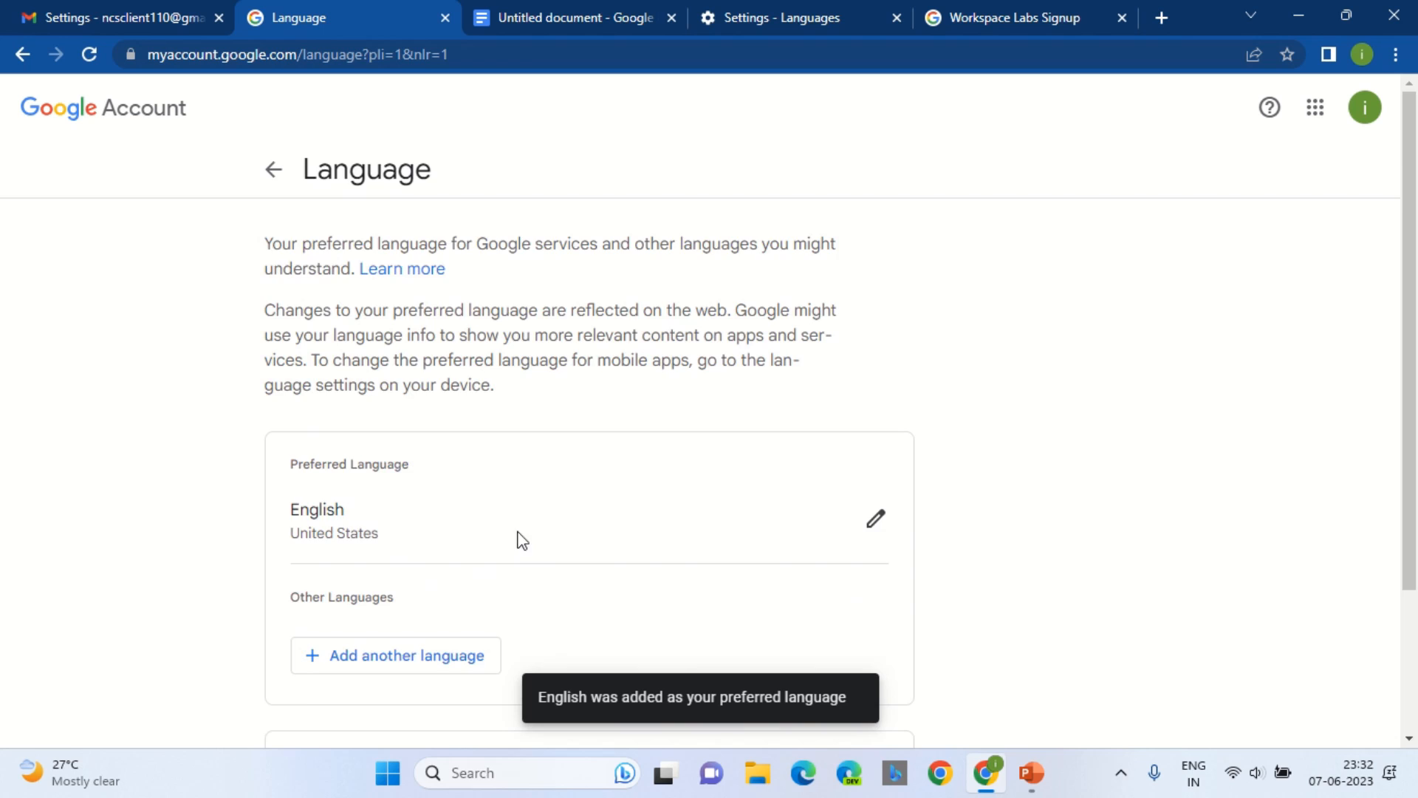
pyautogui.moveTo(601, 9)
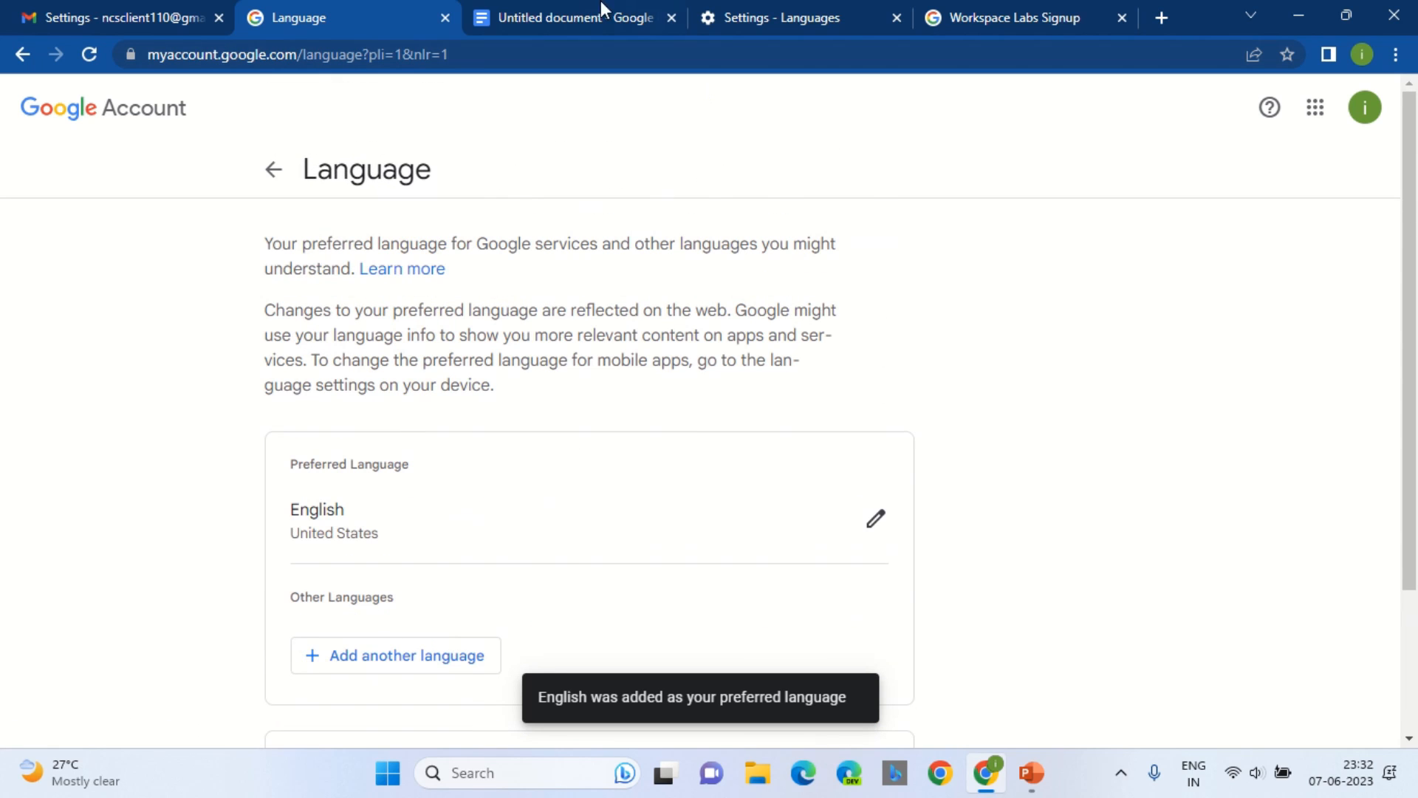
# - Return to the untitled document and dismiss the Workspace Labs welcome via 'Got it'
pyautogui.click(574, 17)
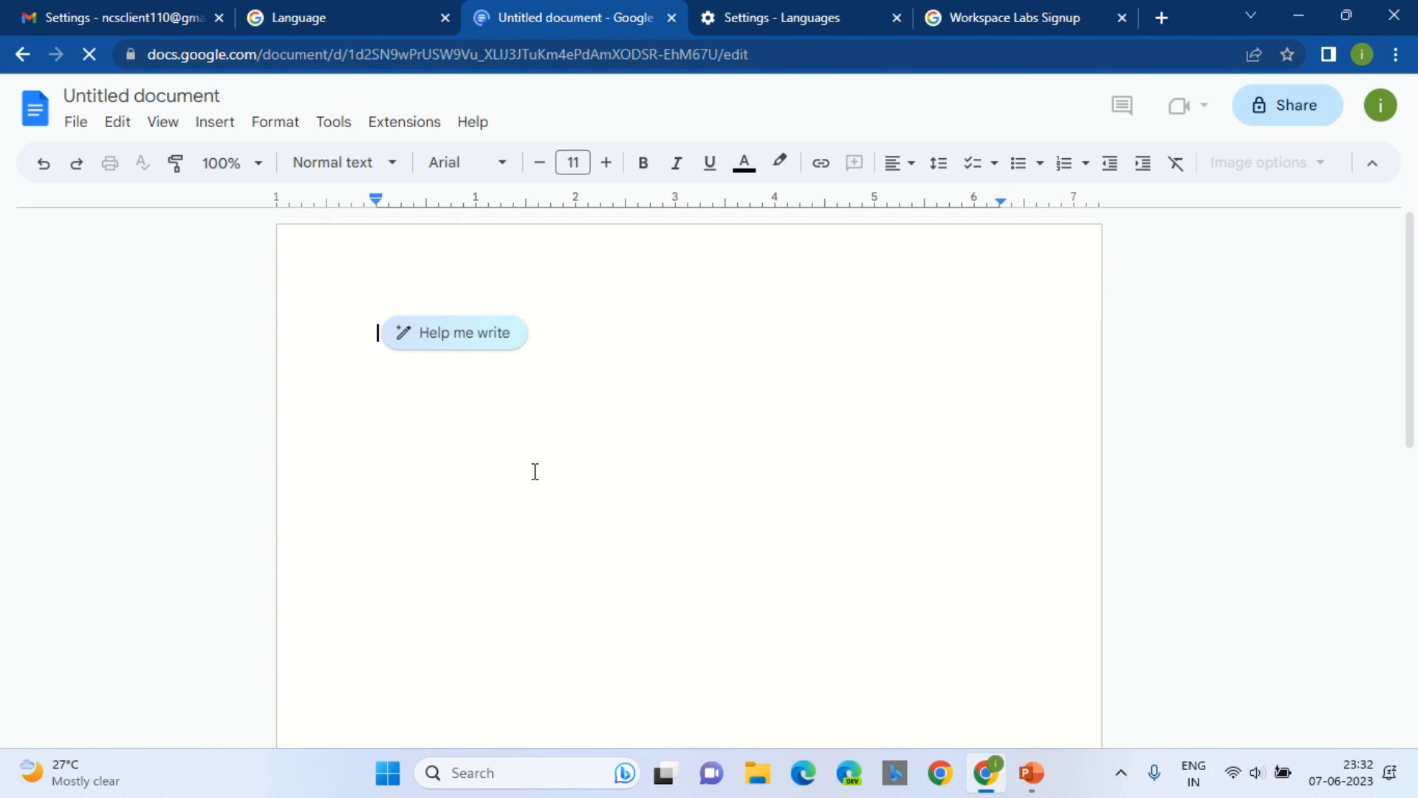
pyautogui.click(453, 333)
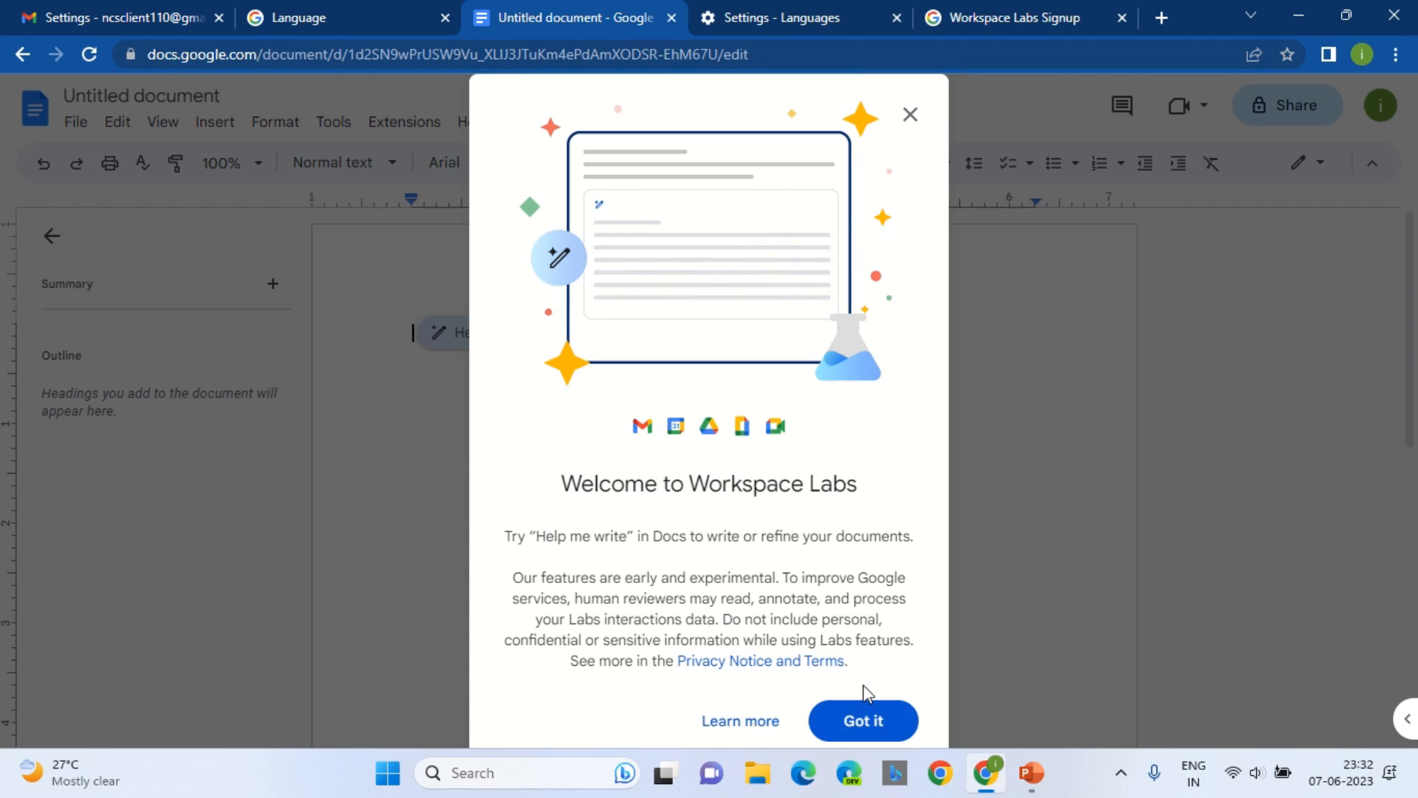
pyautogui.click(860, 721)
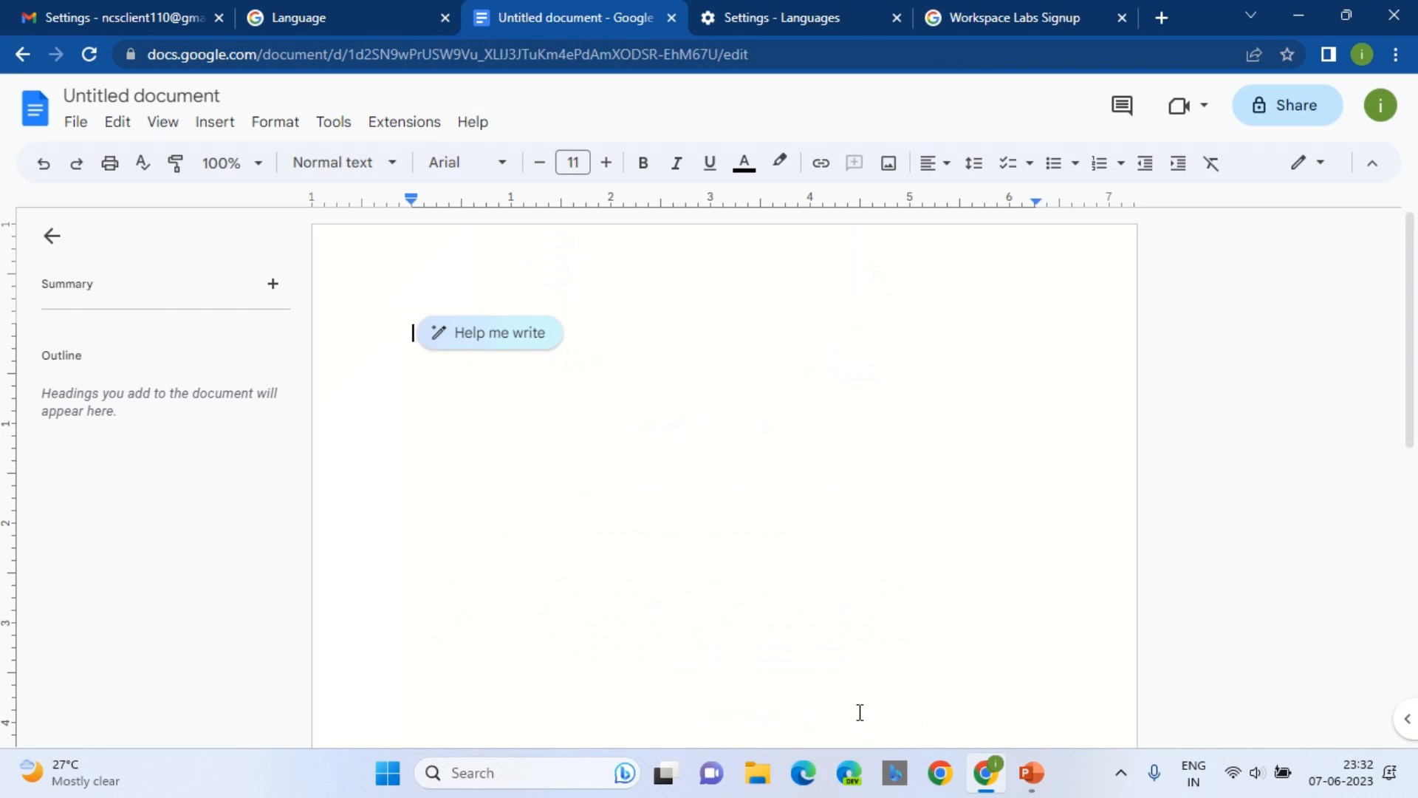
pyautogui.moveTo(508, 408)
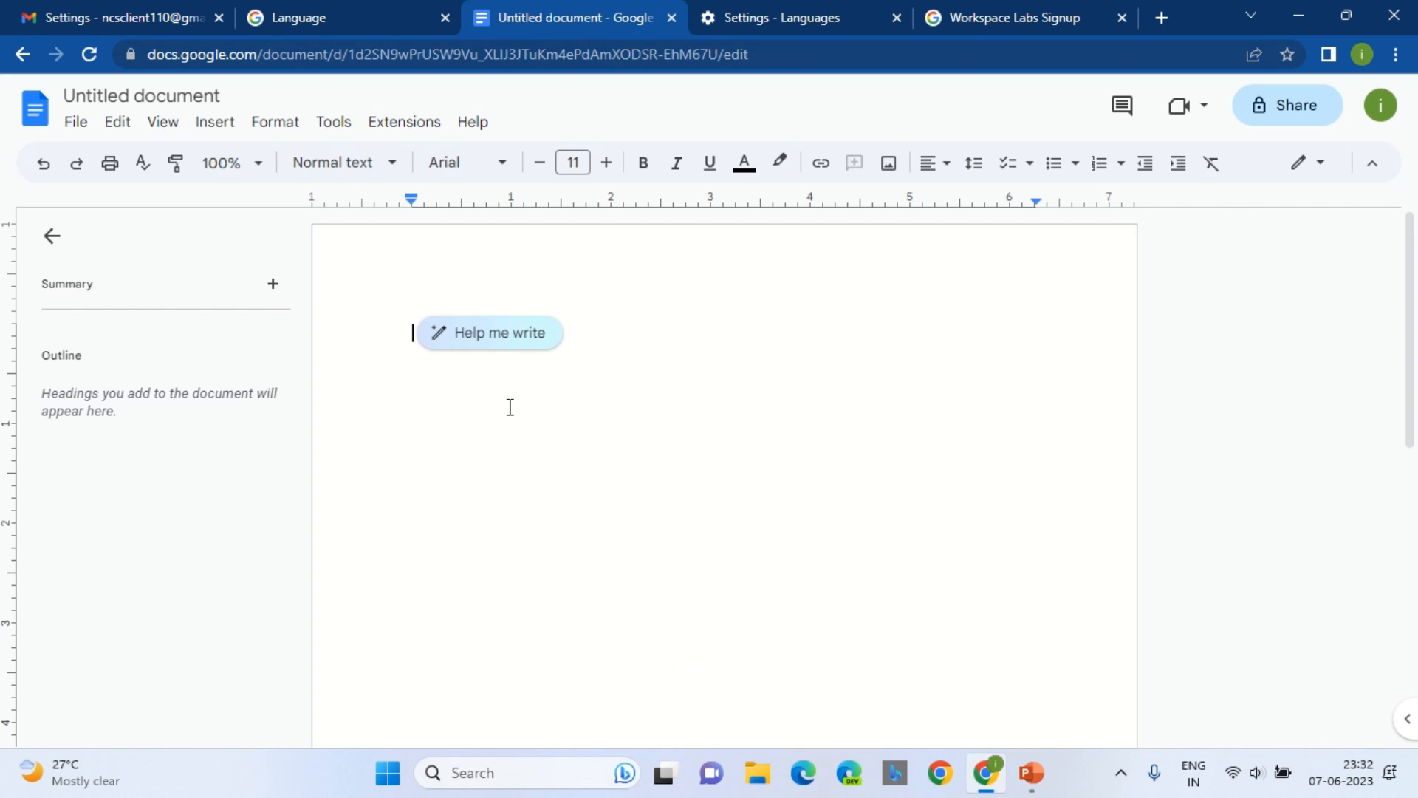
# - Enter 'Tell me about India', select 'Tell' and request Refine > Formalize suggestions for it
pyautogui.write('wrtie')
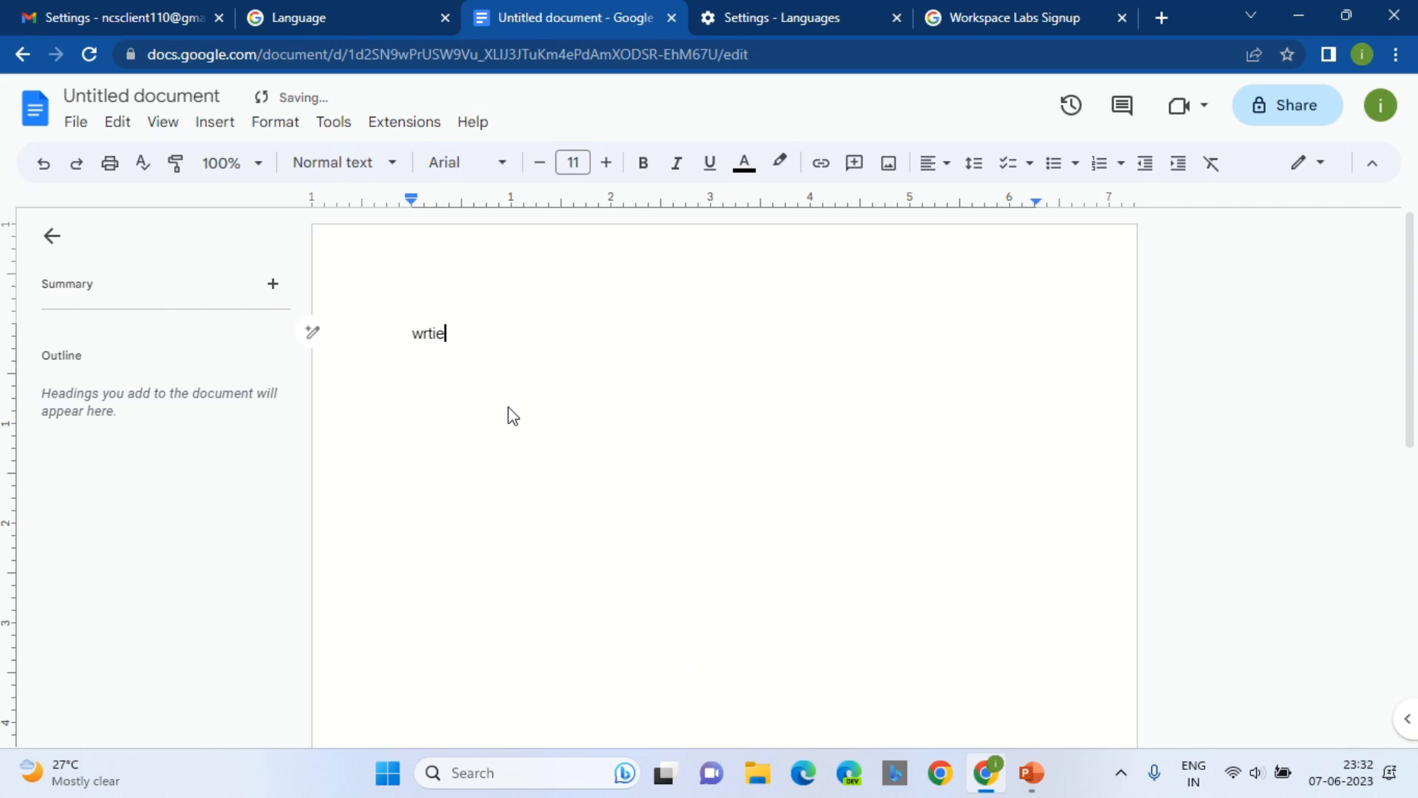
pyautogui.write('Tel')
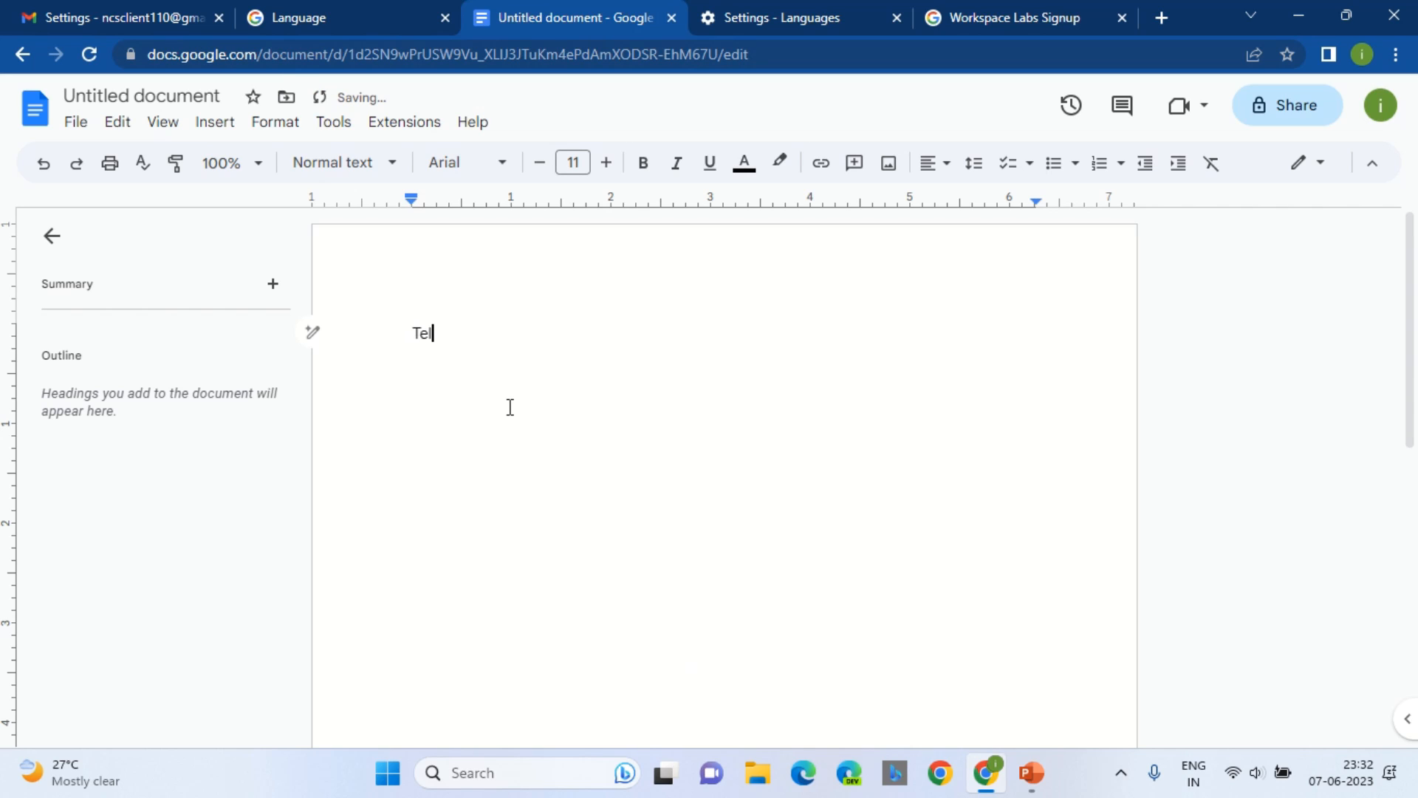
pyautogui.write('l me a')
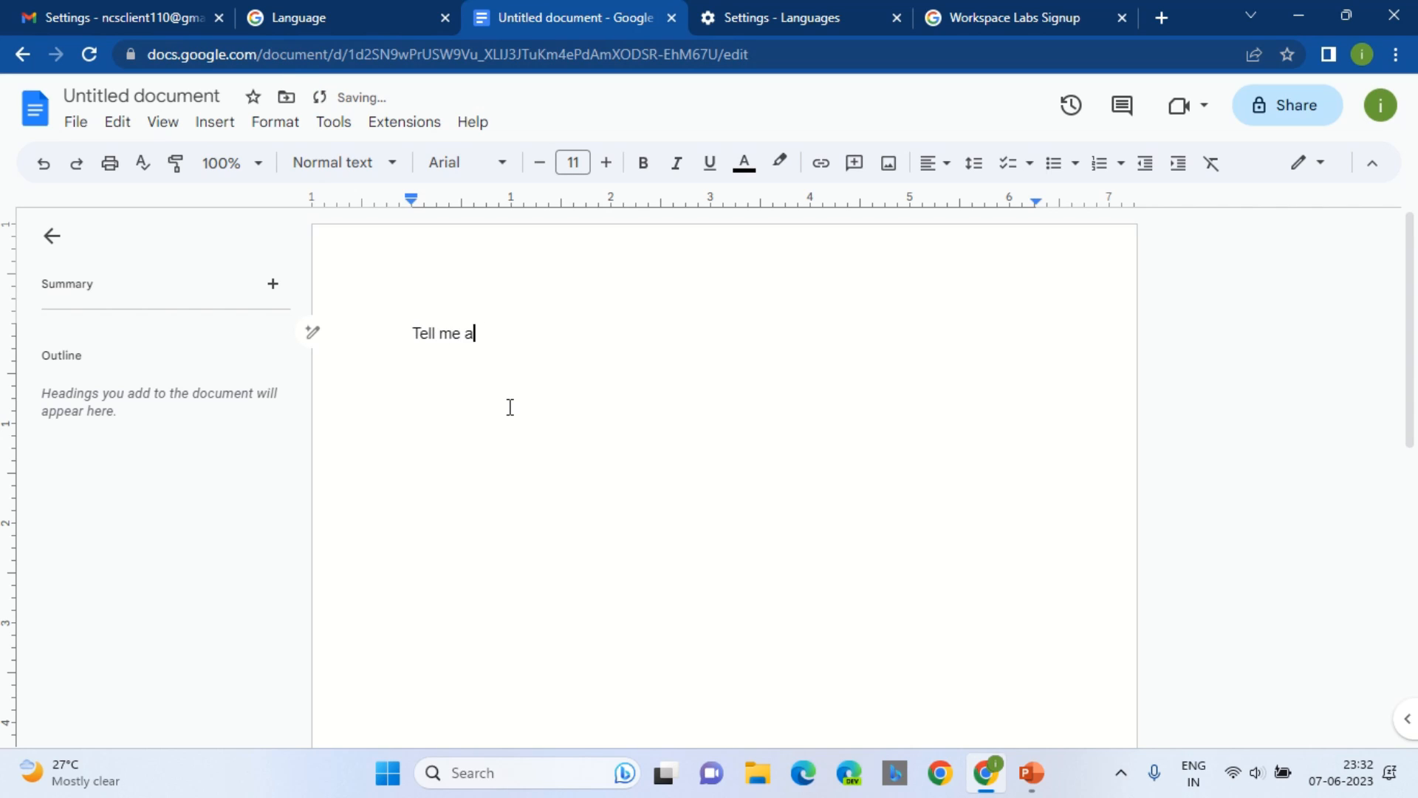
pyautogui.write('bout India')
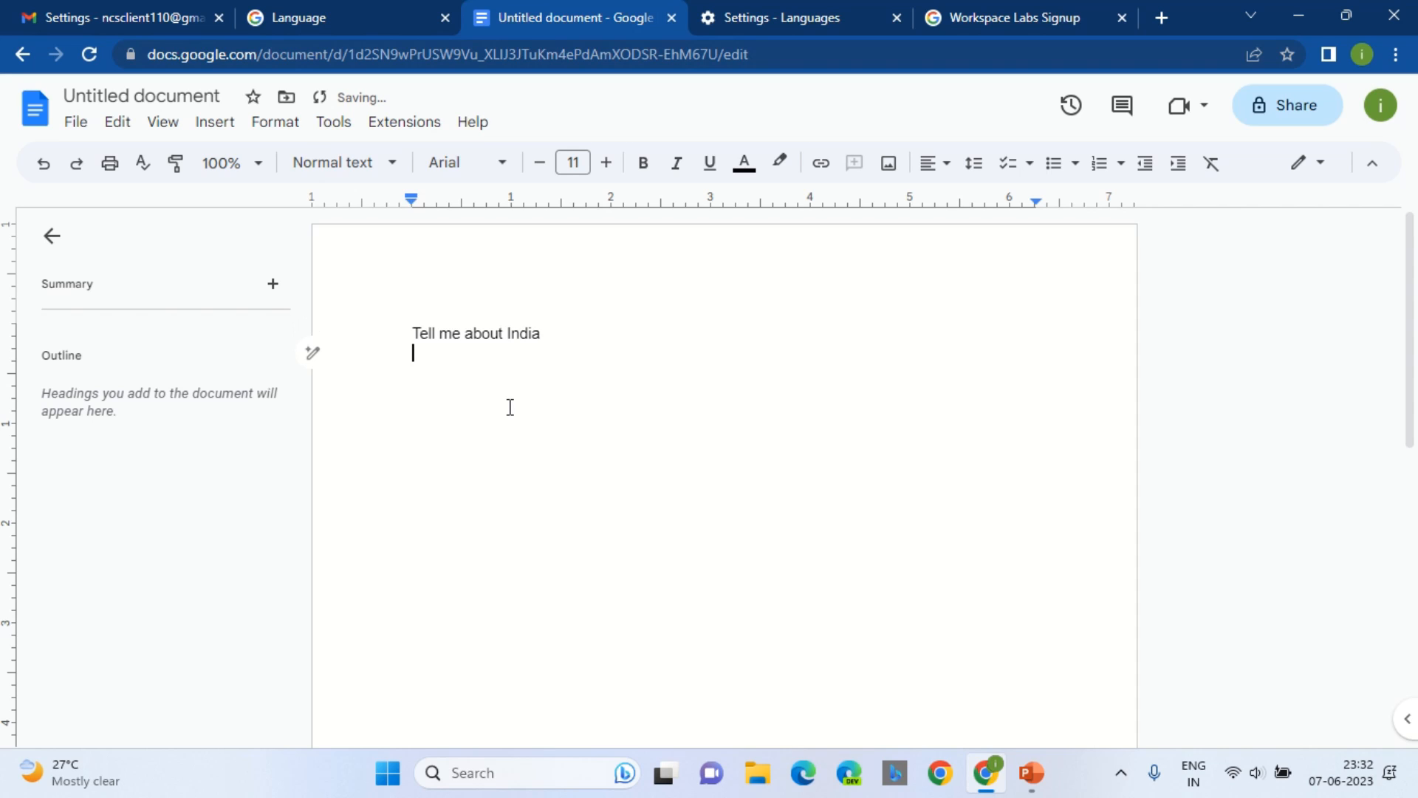
pyautogui.doubleClick(424, 332)
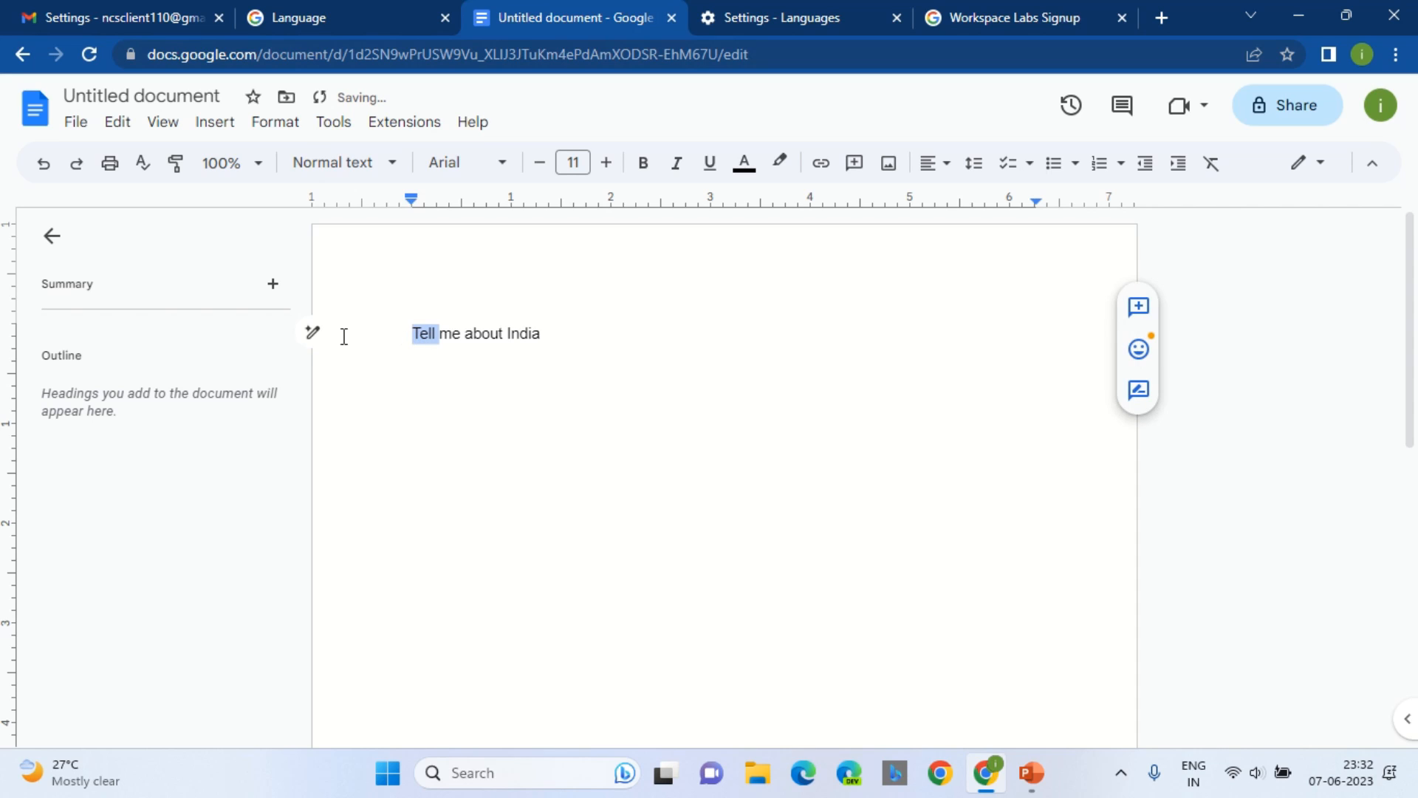
pyautogui.click(312, 332)
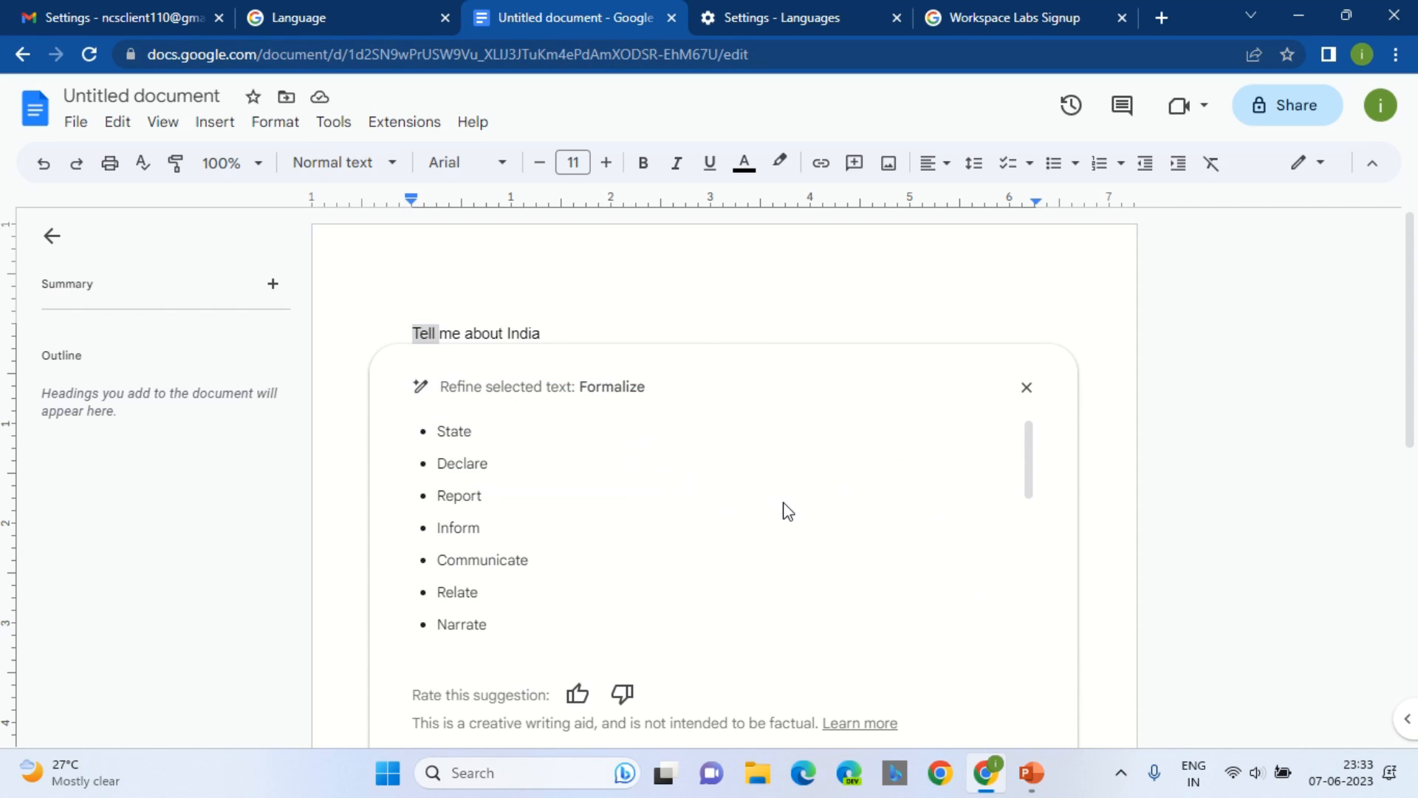
pyautogui.moveTo(425, 473)
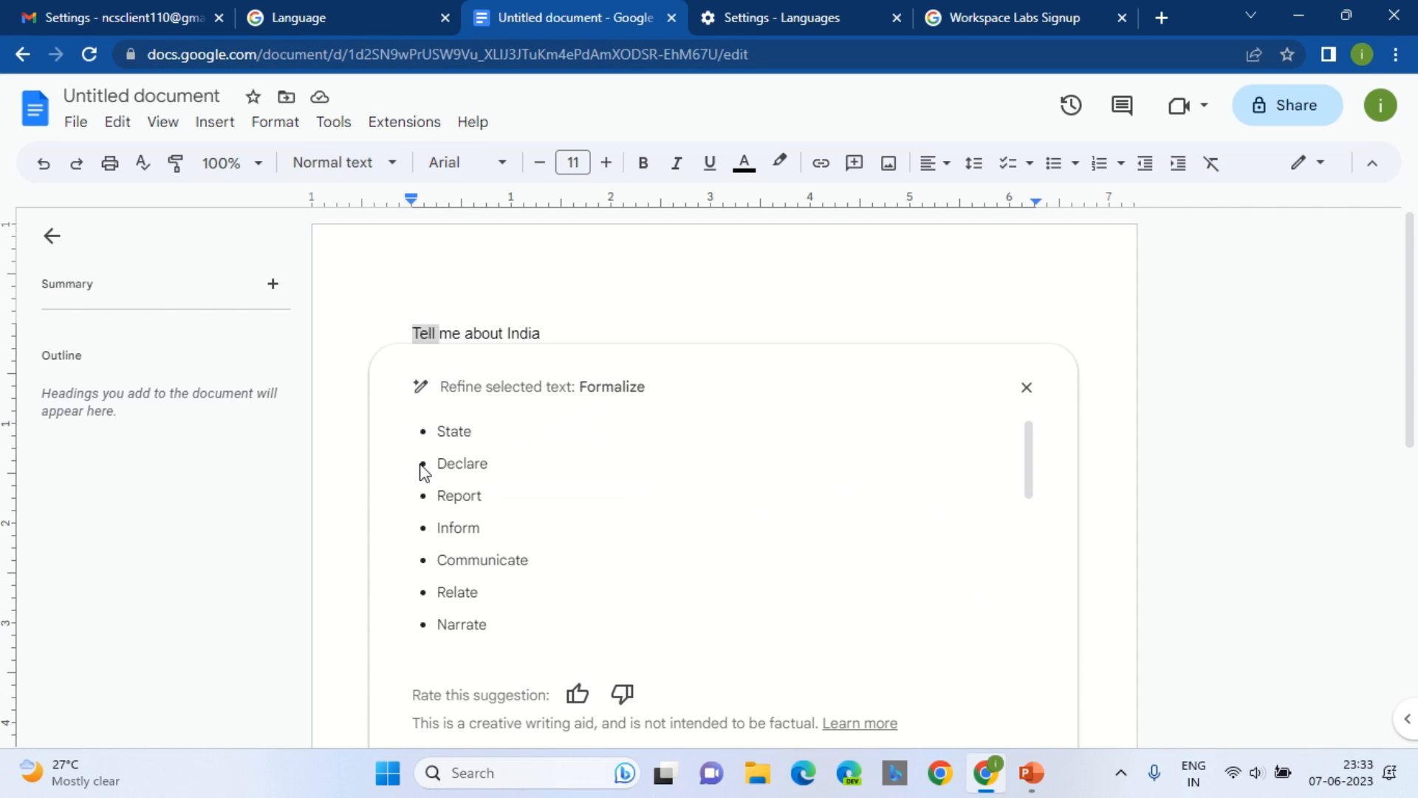
# - Replace the selection with the suggestion and bring up the Help me write prompt box
pyautogui.scroll(-3)
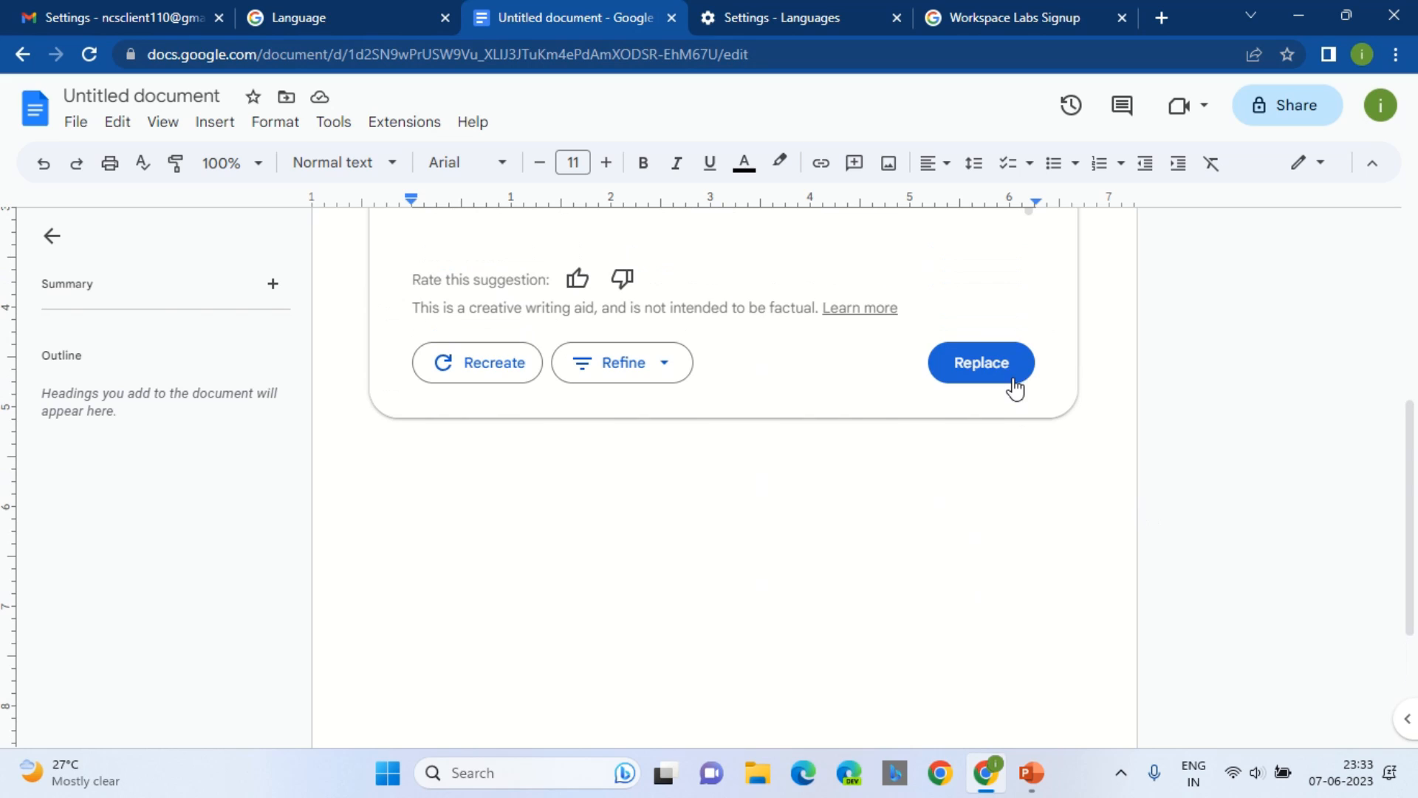
pyautogui.click(981, 362)
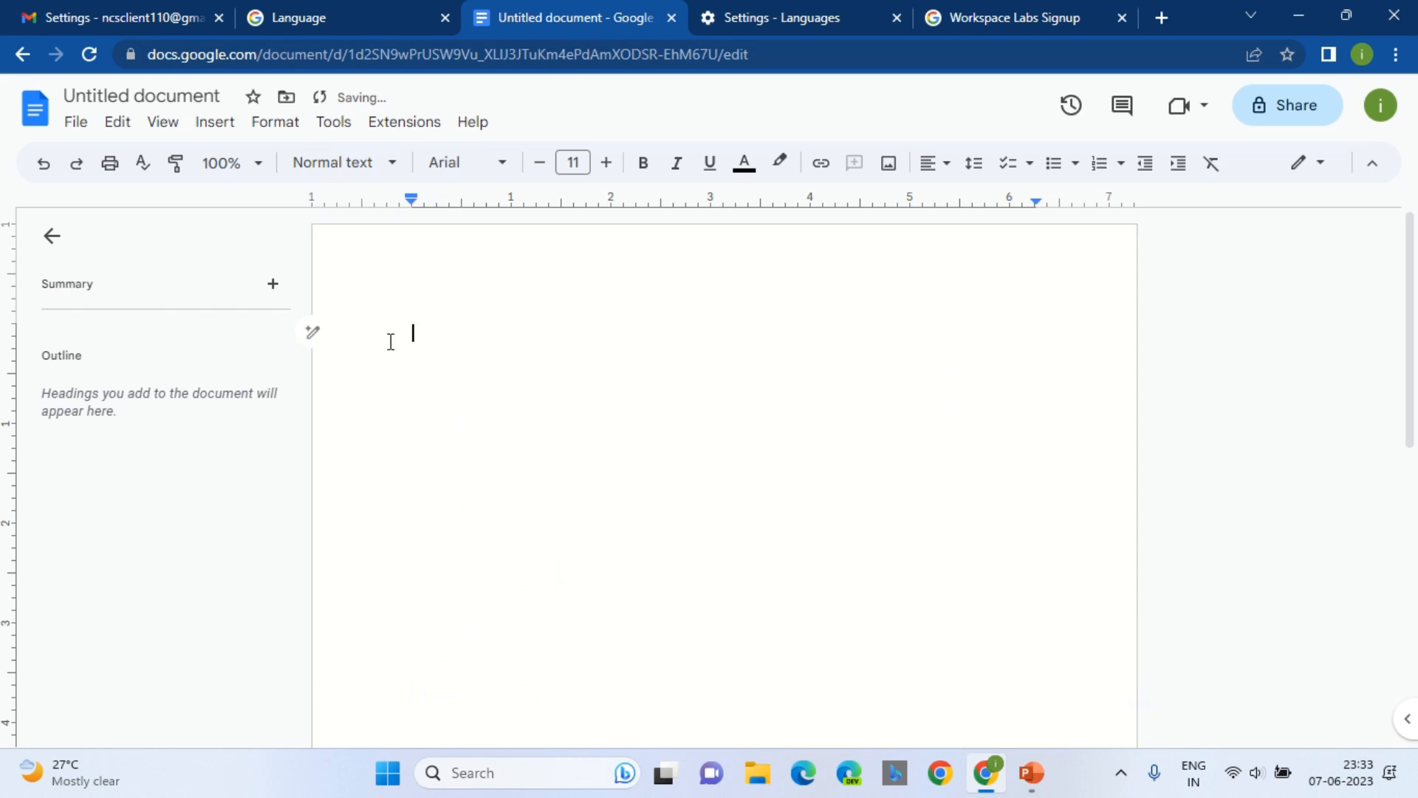
pyautogui.click(312, 333)
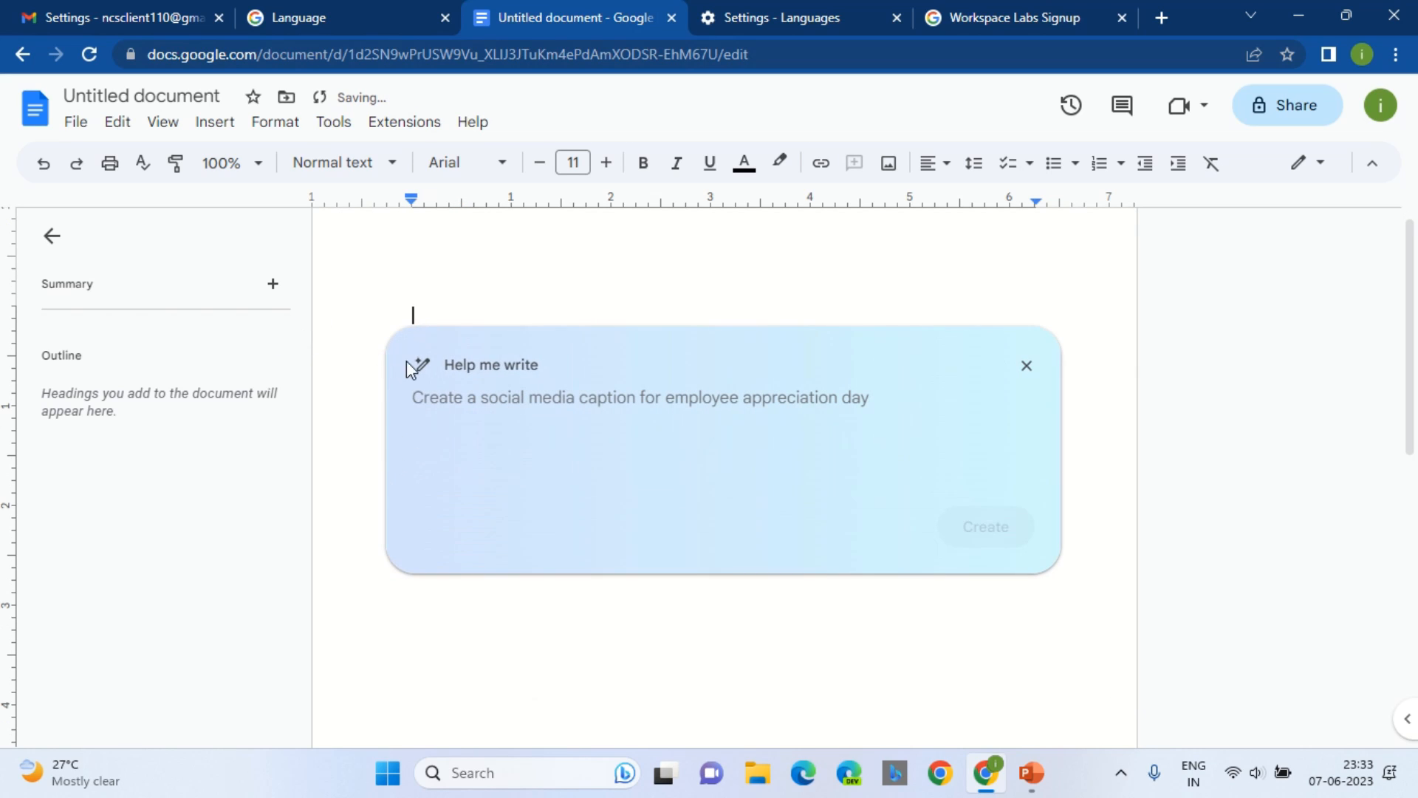